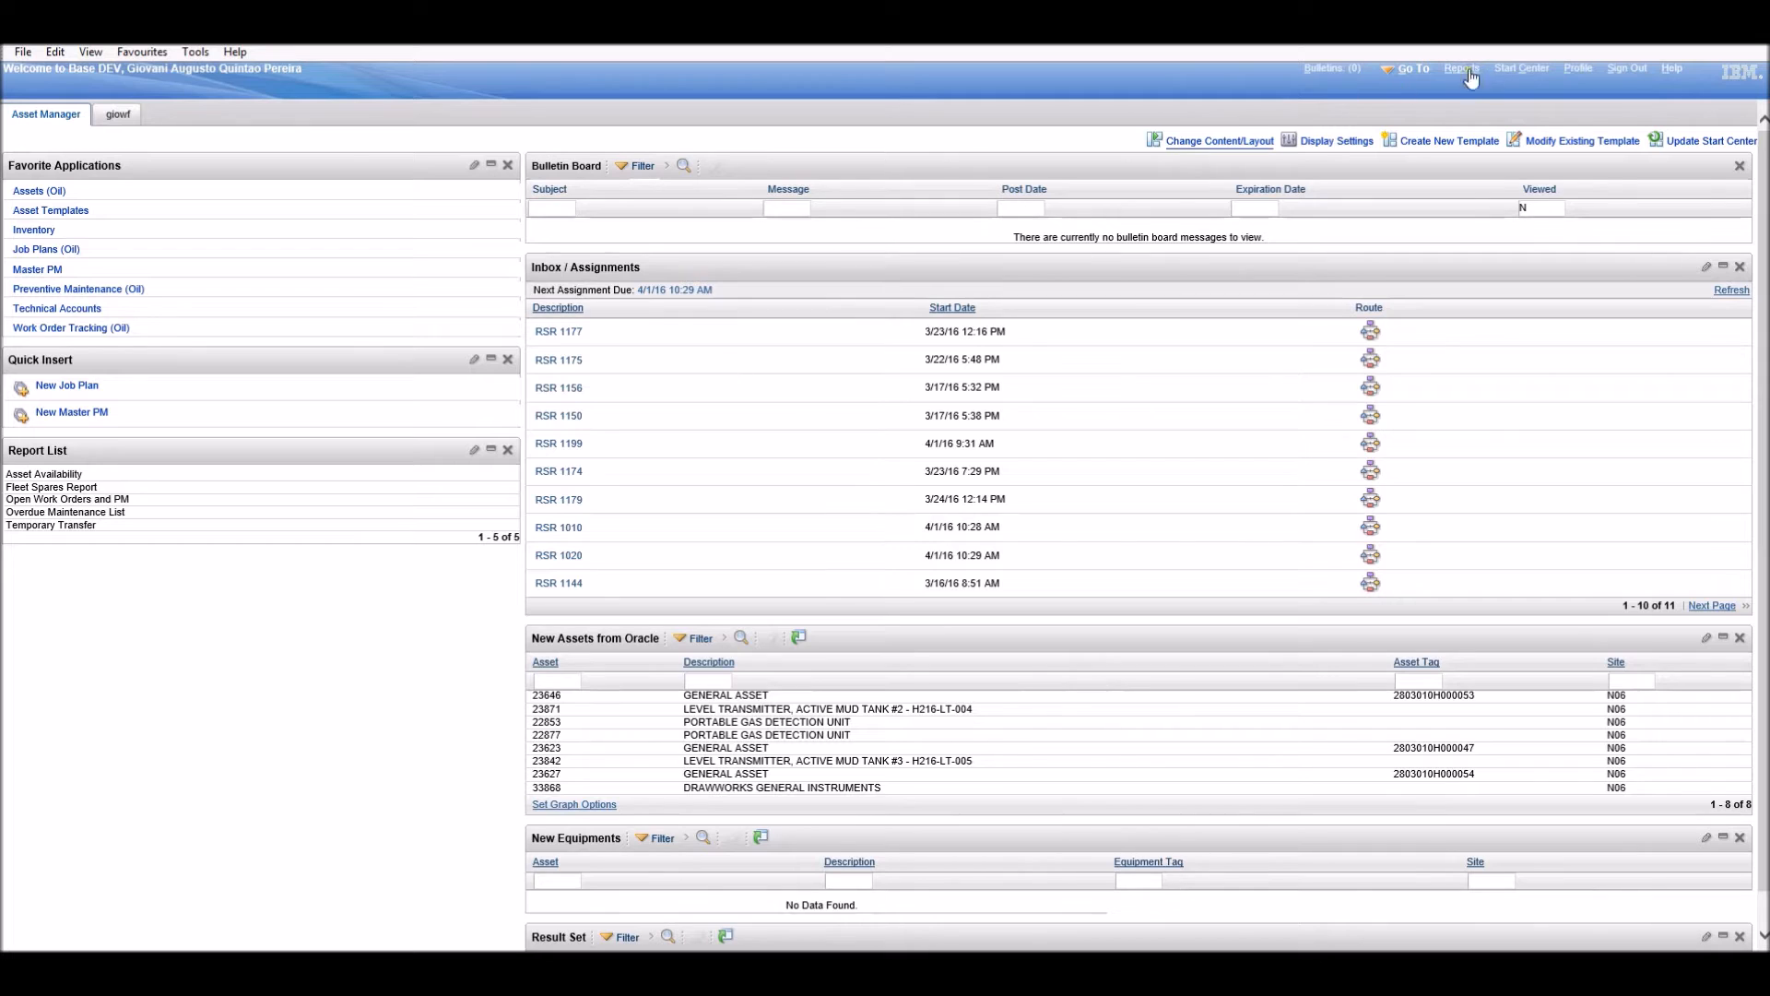
Open the Go To menu of Maximo applications from the Start Center.
click(1412, 68)
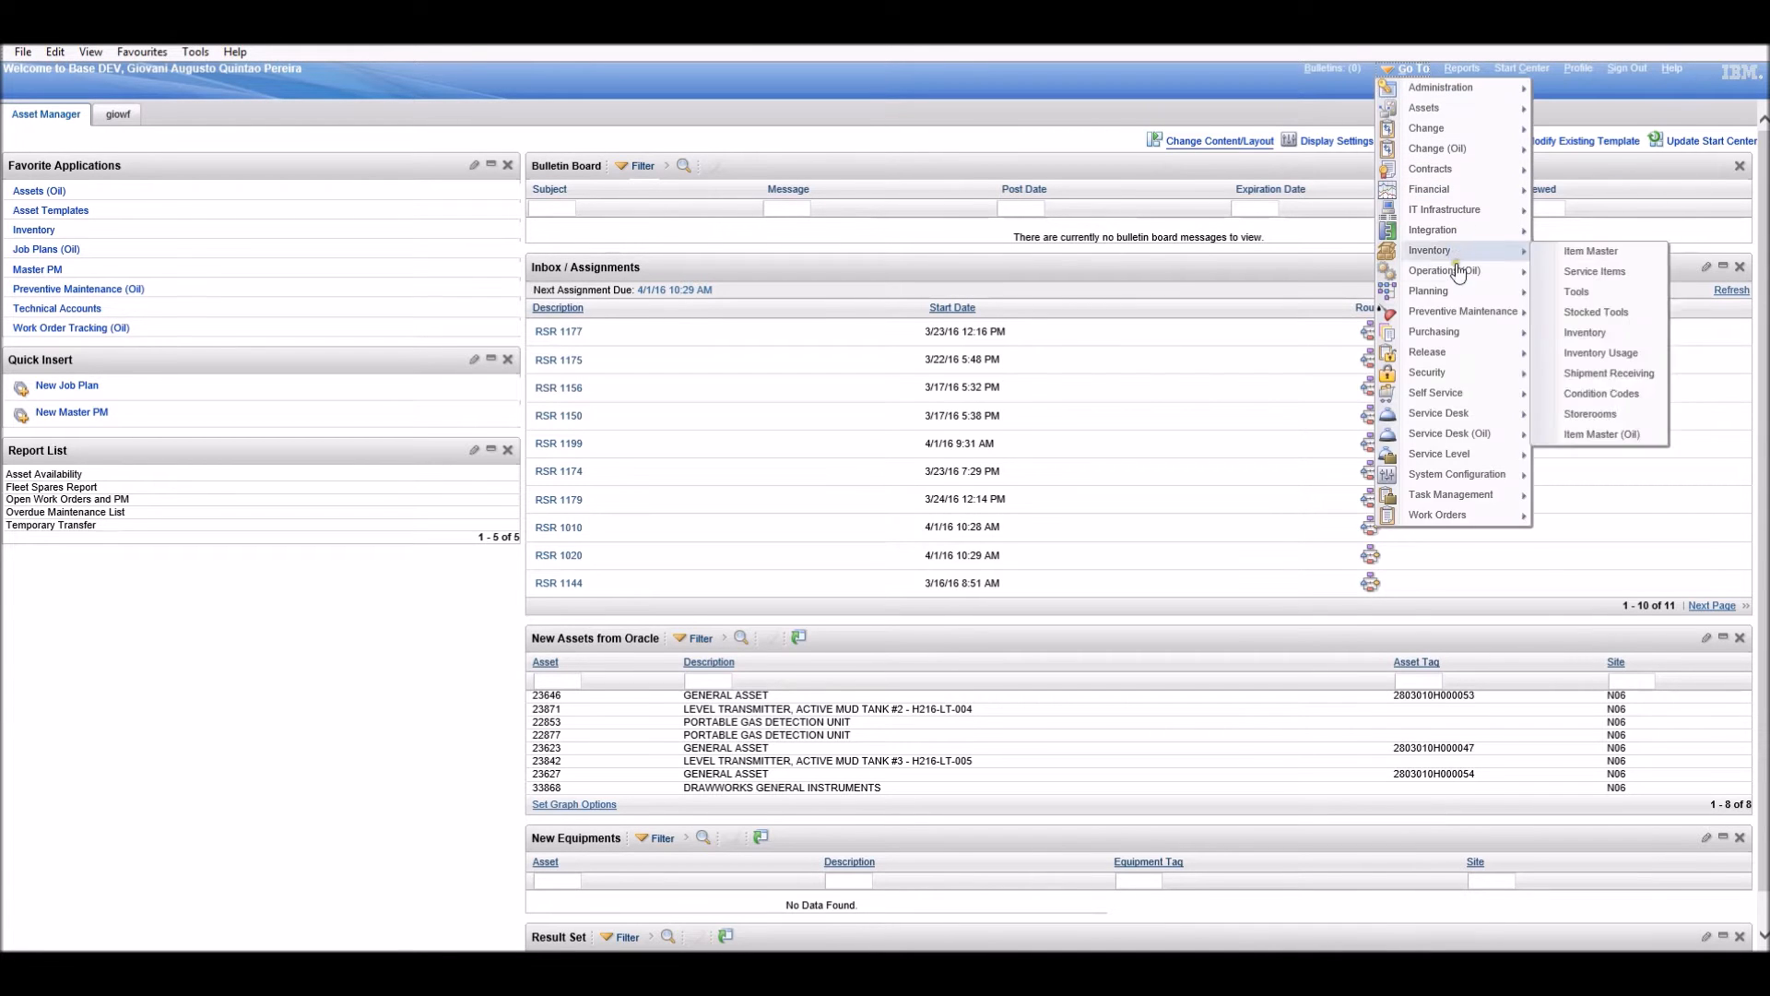
mouse_move(1434, 331)
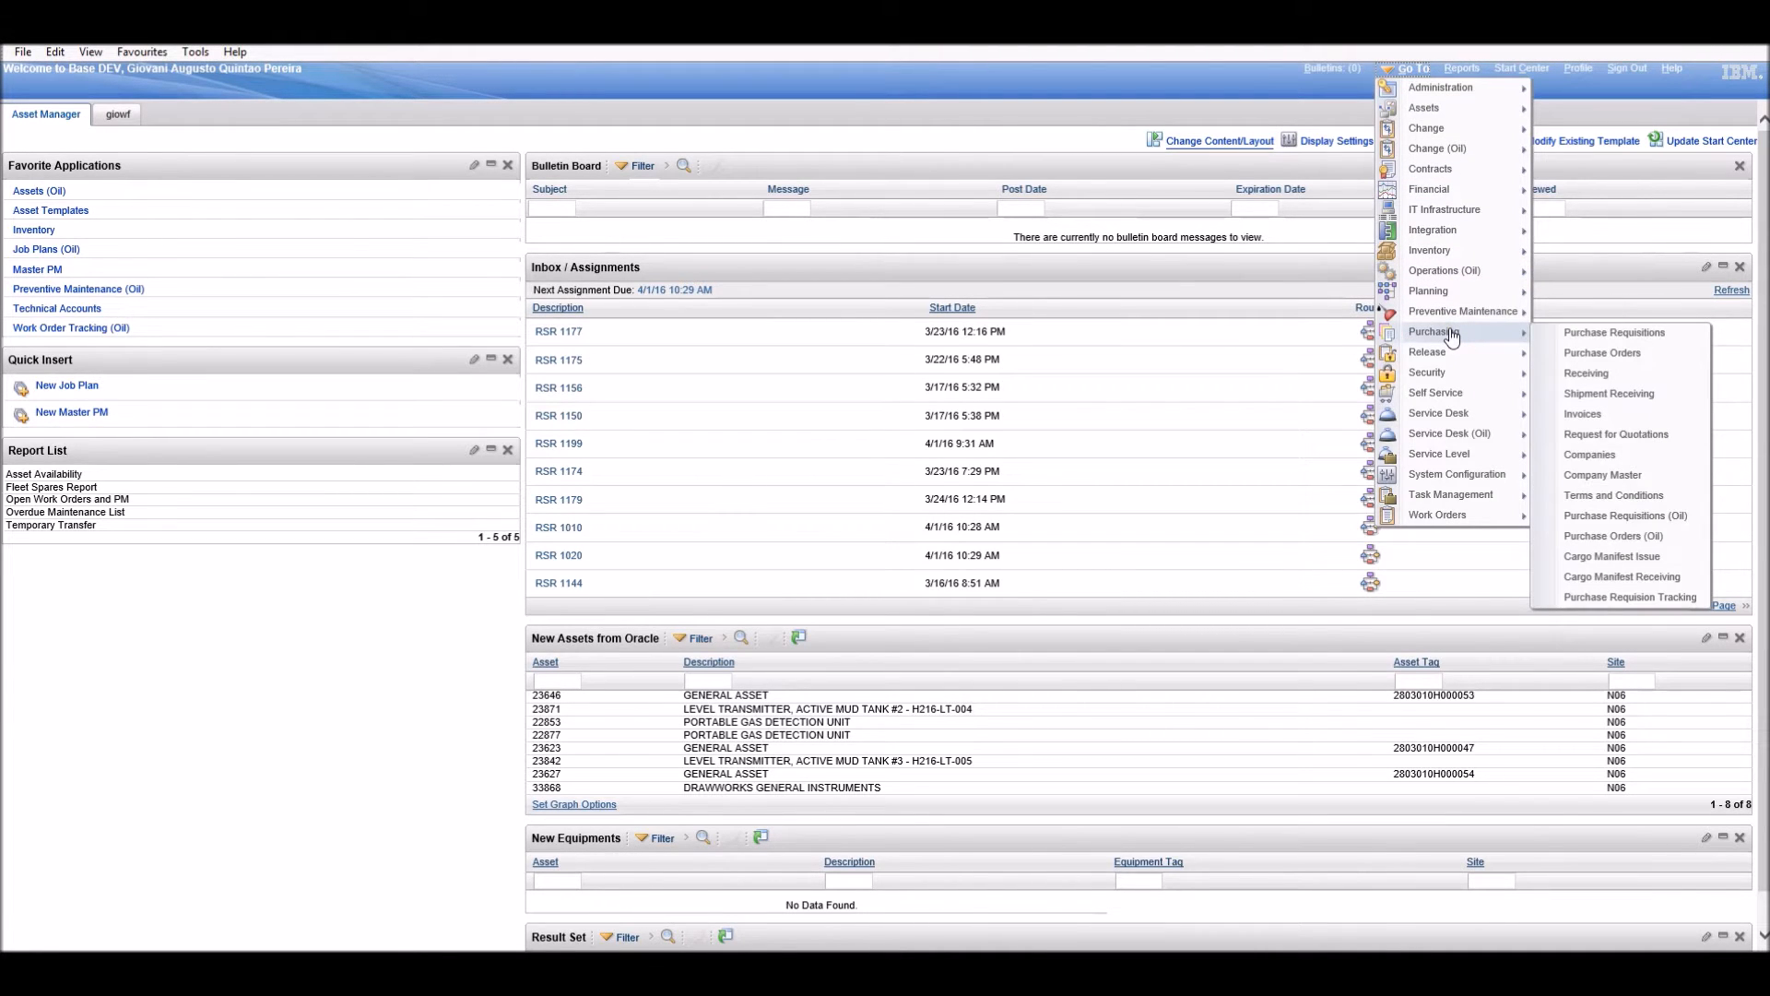
mouse_move(1600, 352)
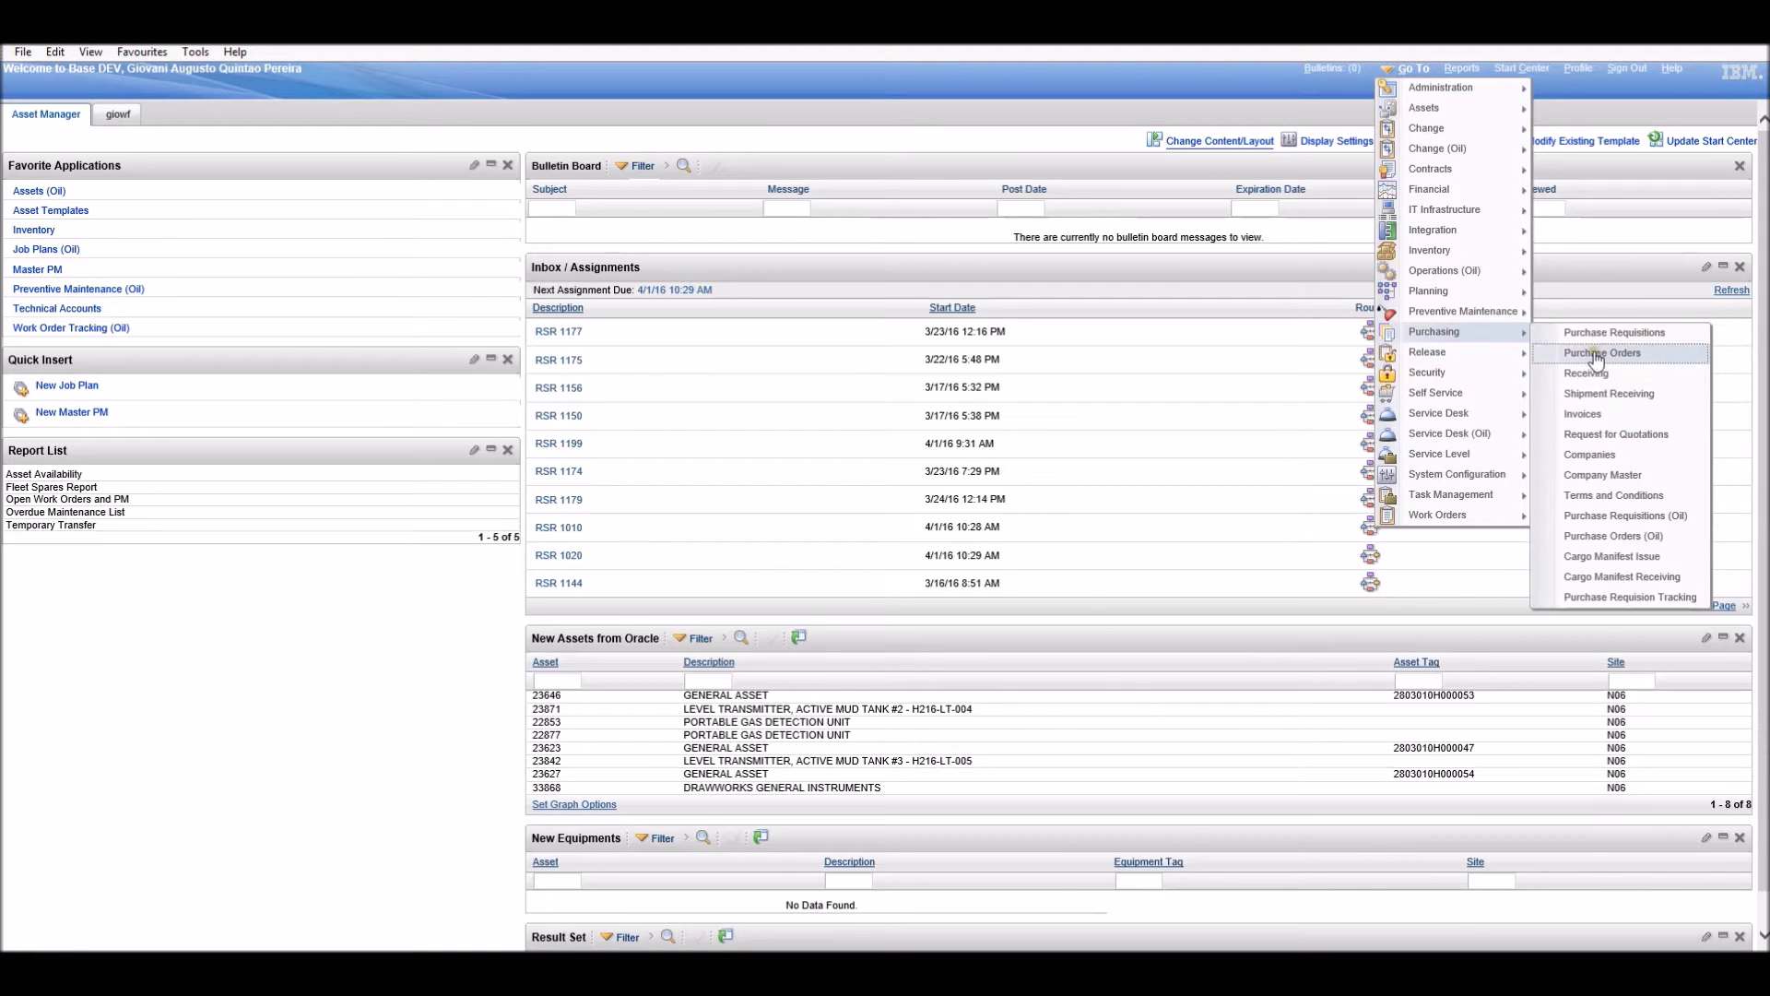
mouse_move(1583, 414)
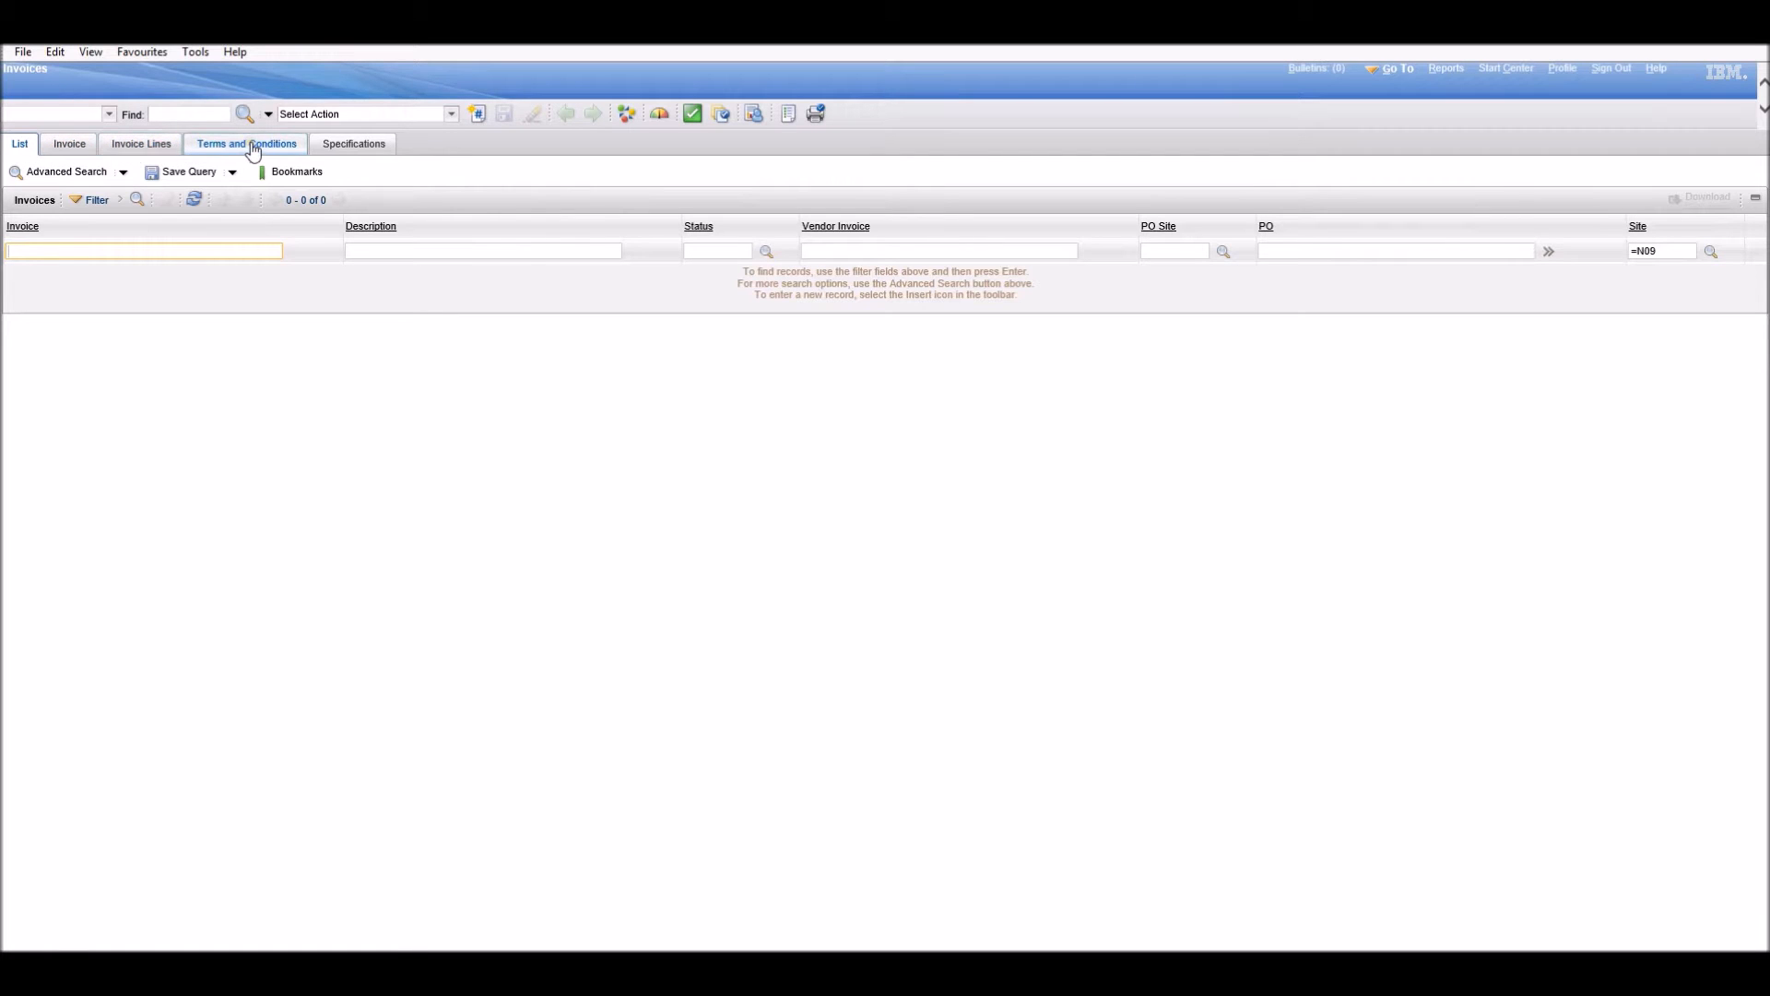
mouse_move(353, 144)
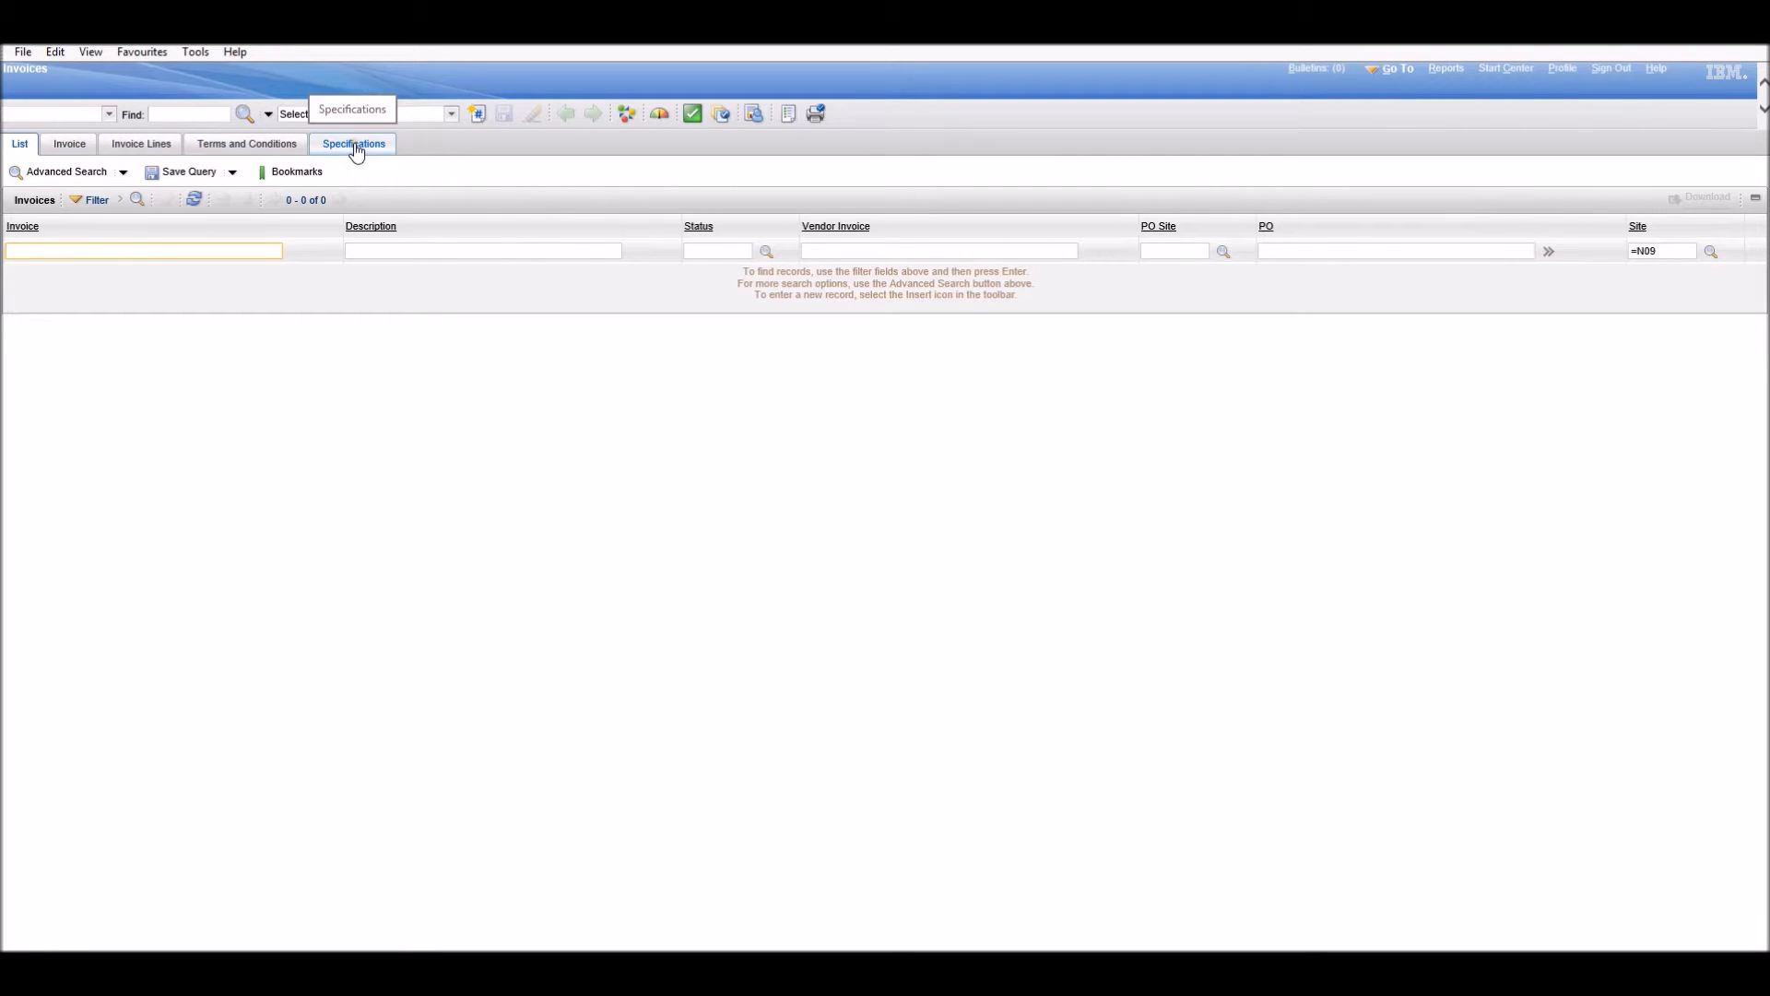
mouse_move(246, 144)
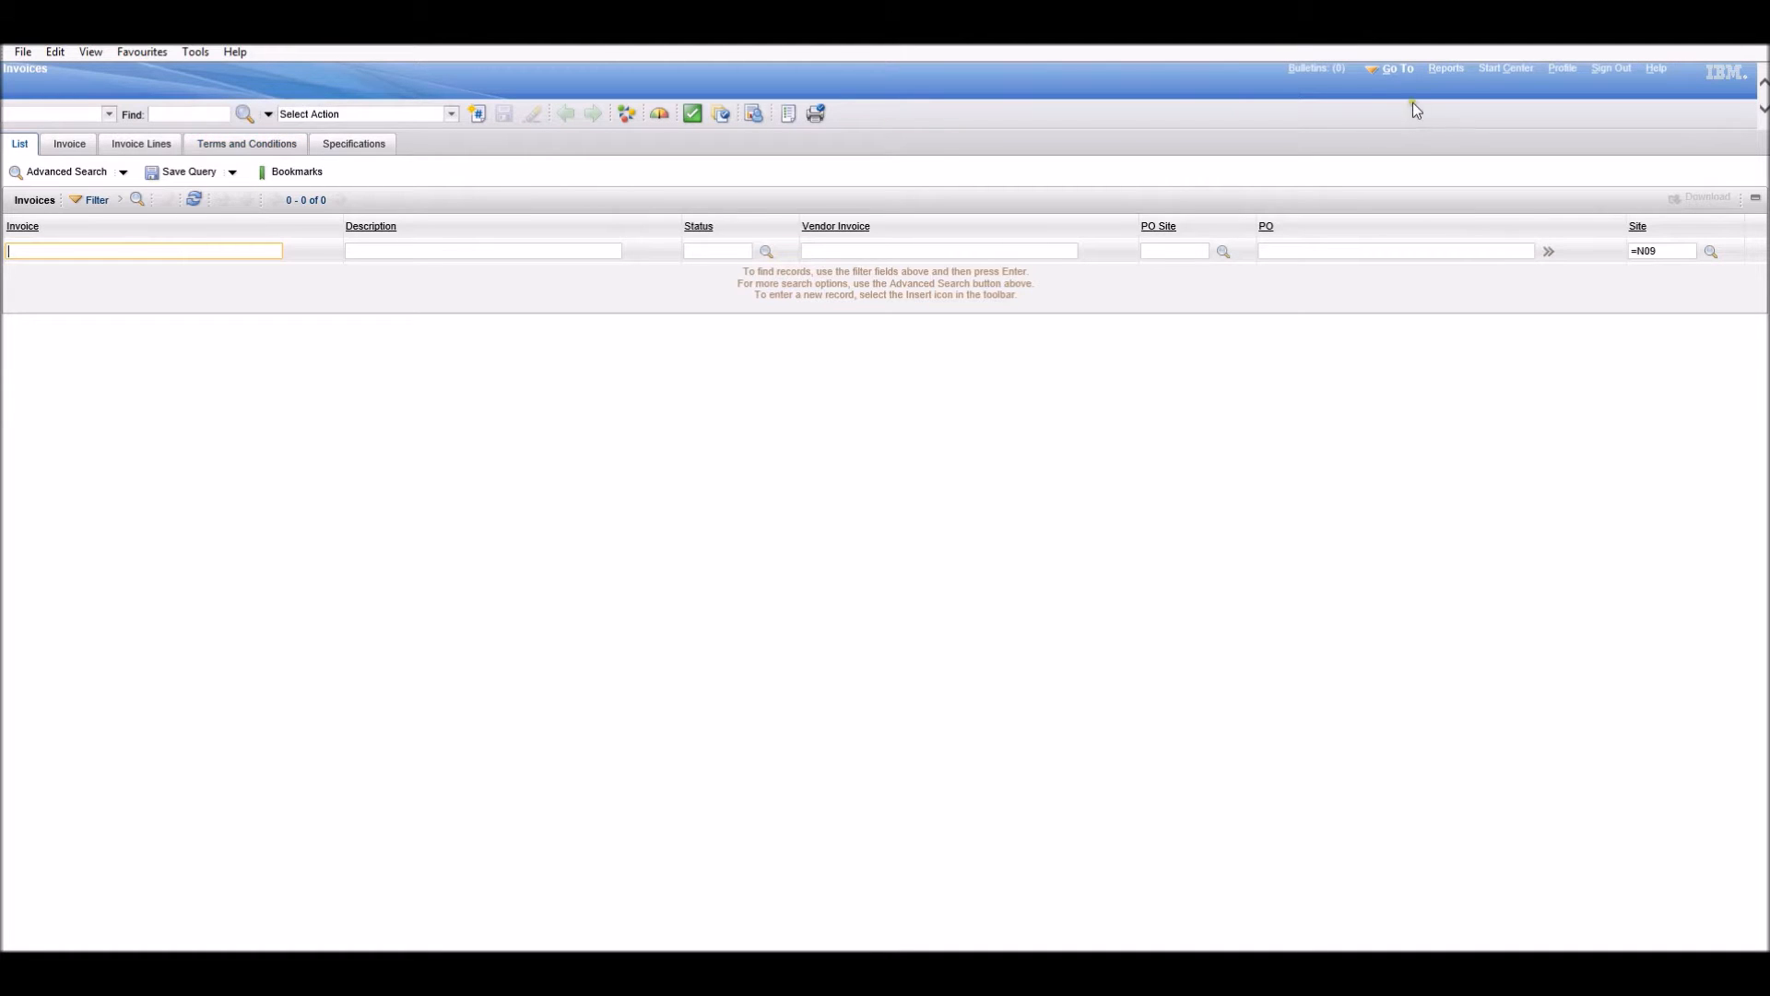
Launch Application Designer from the Go To menu.
click(1397, 68)
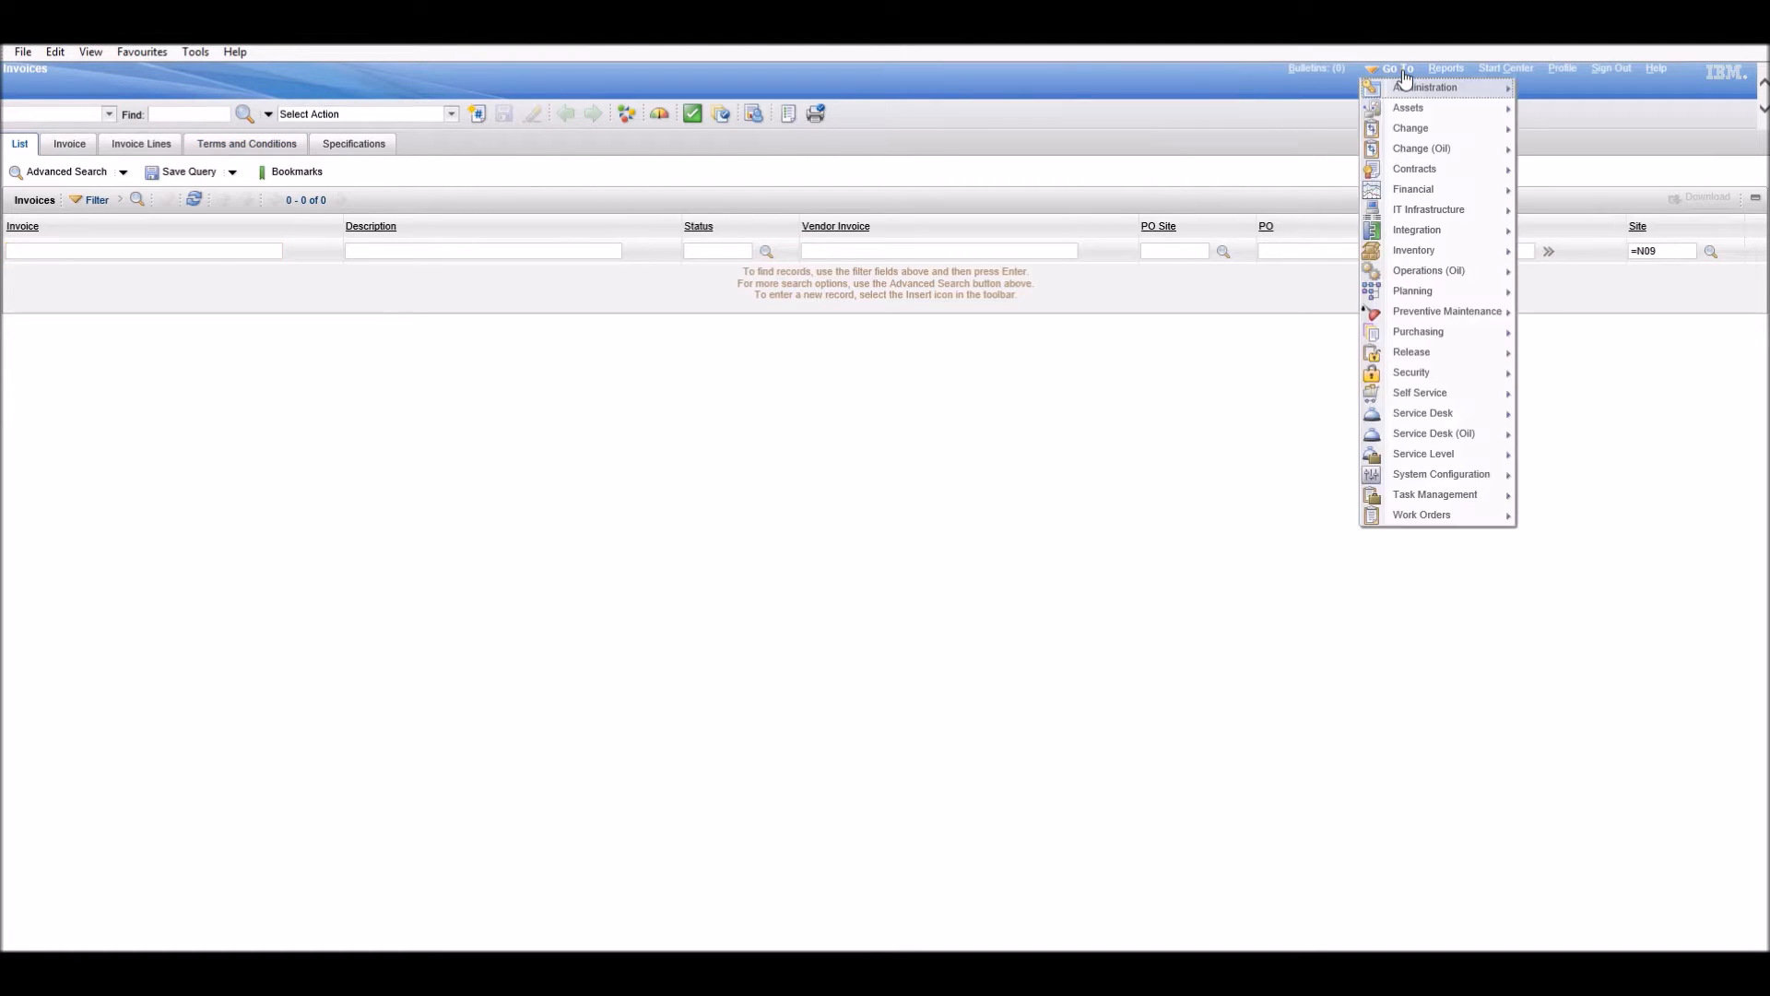
mouse_move(1442, 474)
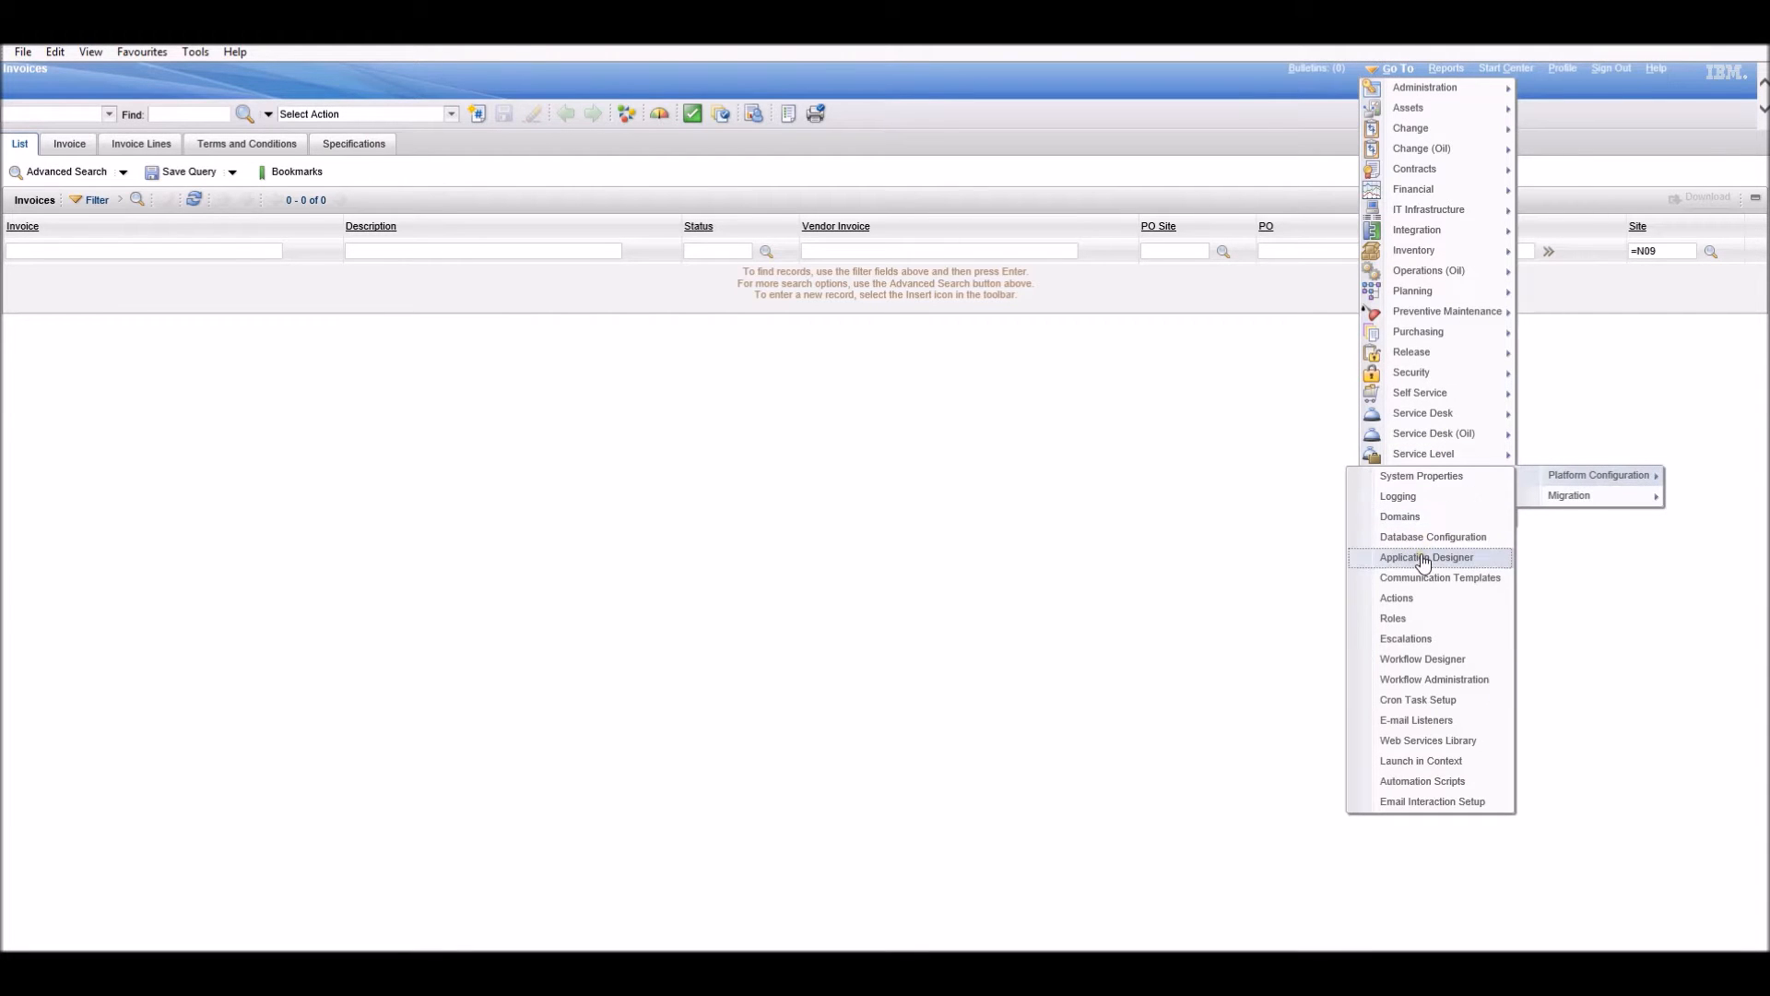
click(1426, 557)
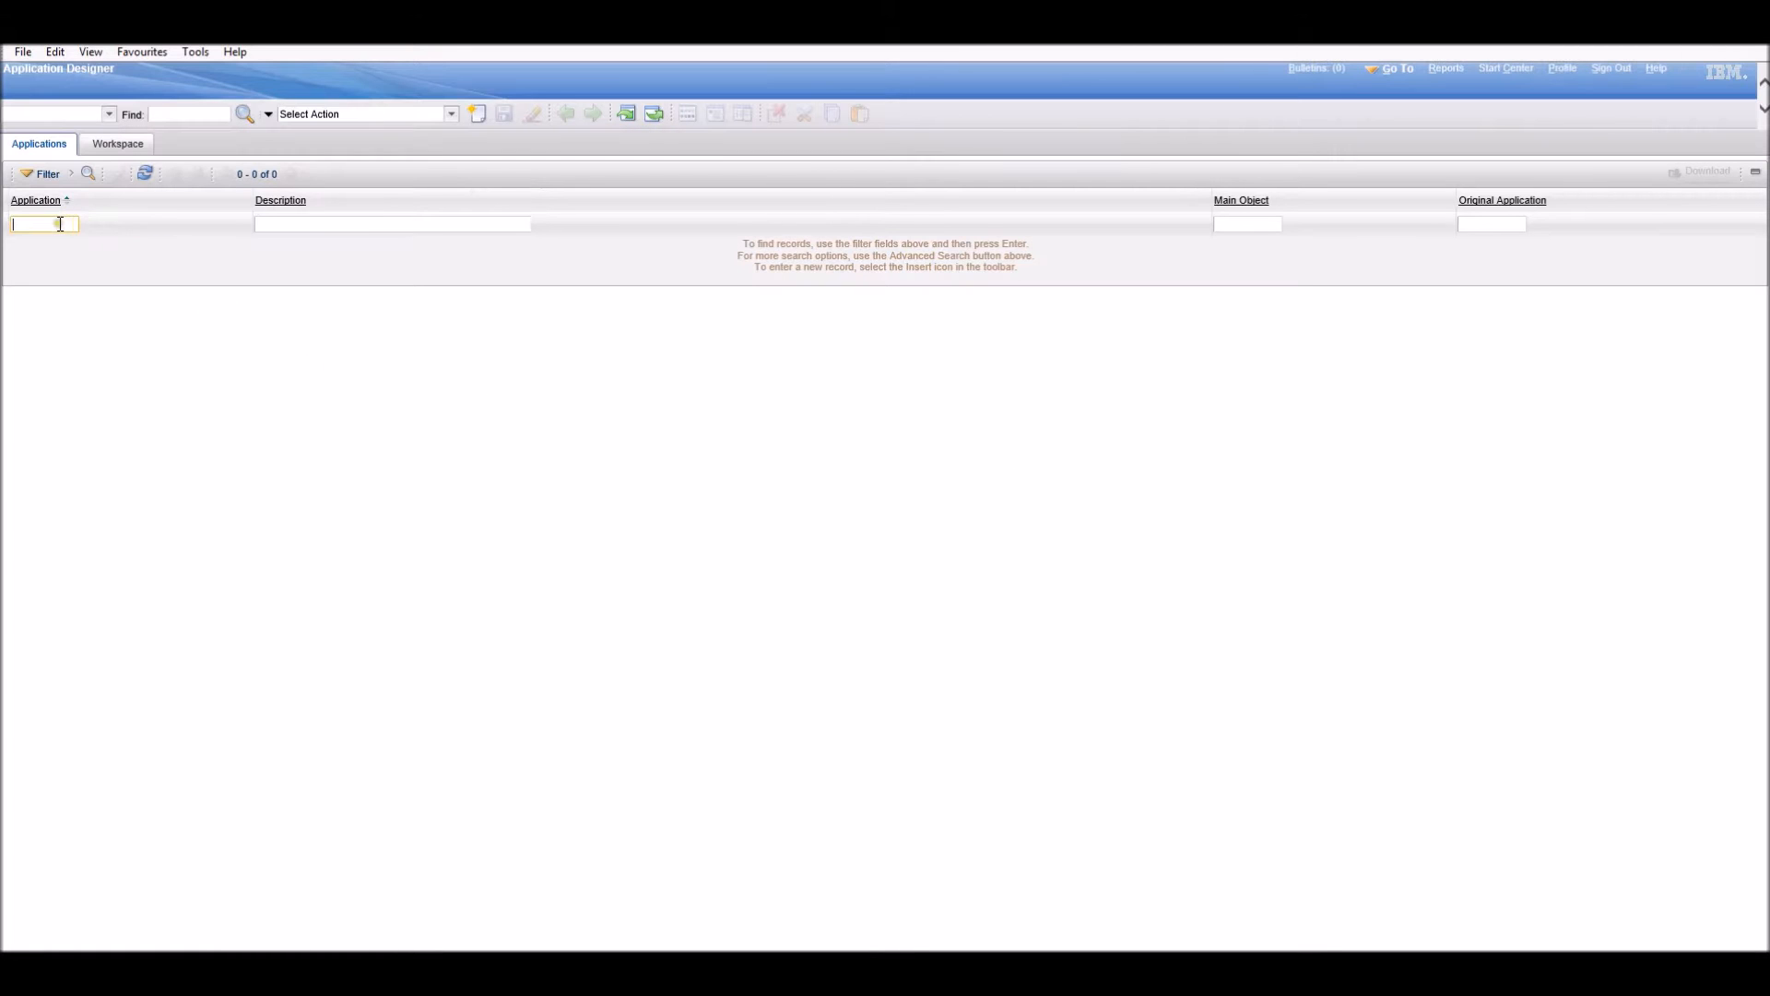
Search Application Designer for 'invoice' to open the INVOICE application.
text(invoice)
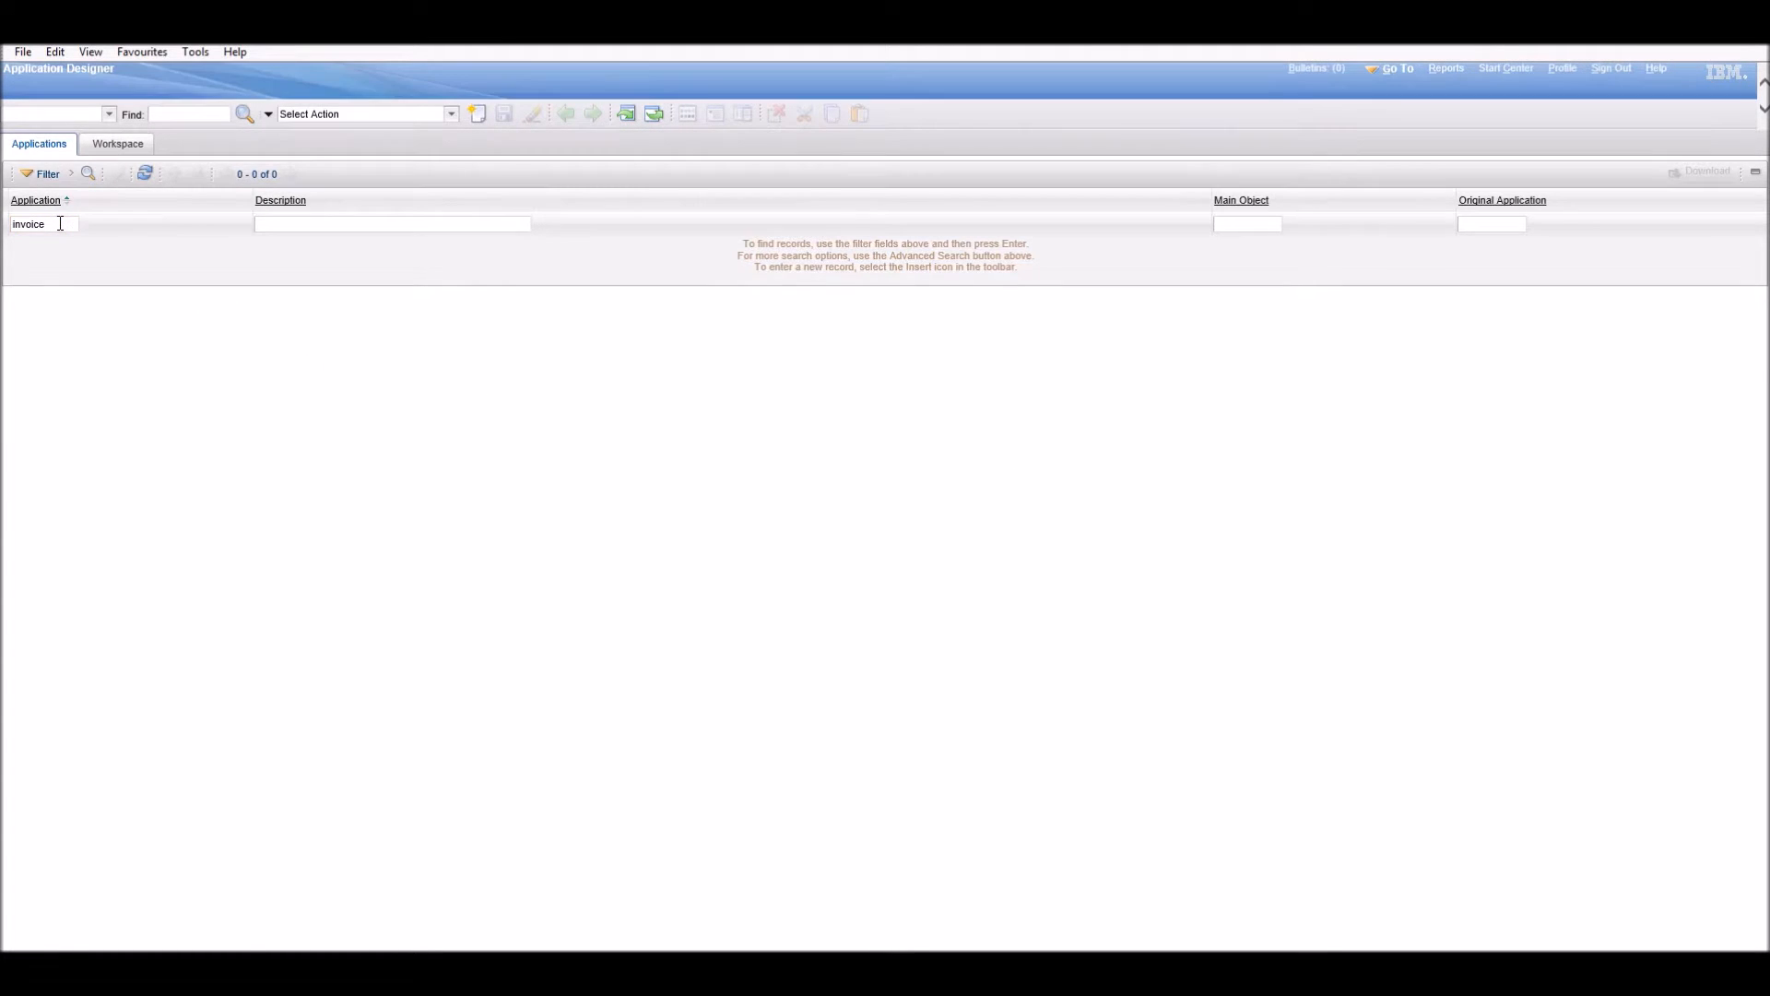
key(Return)
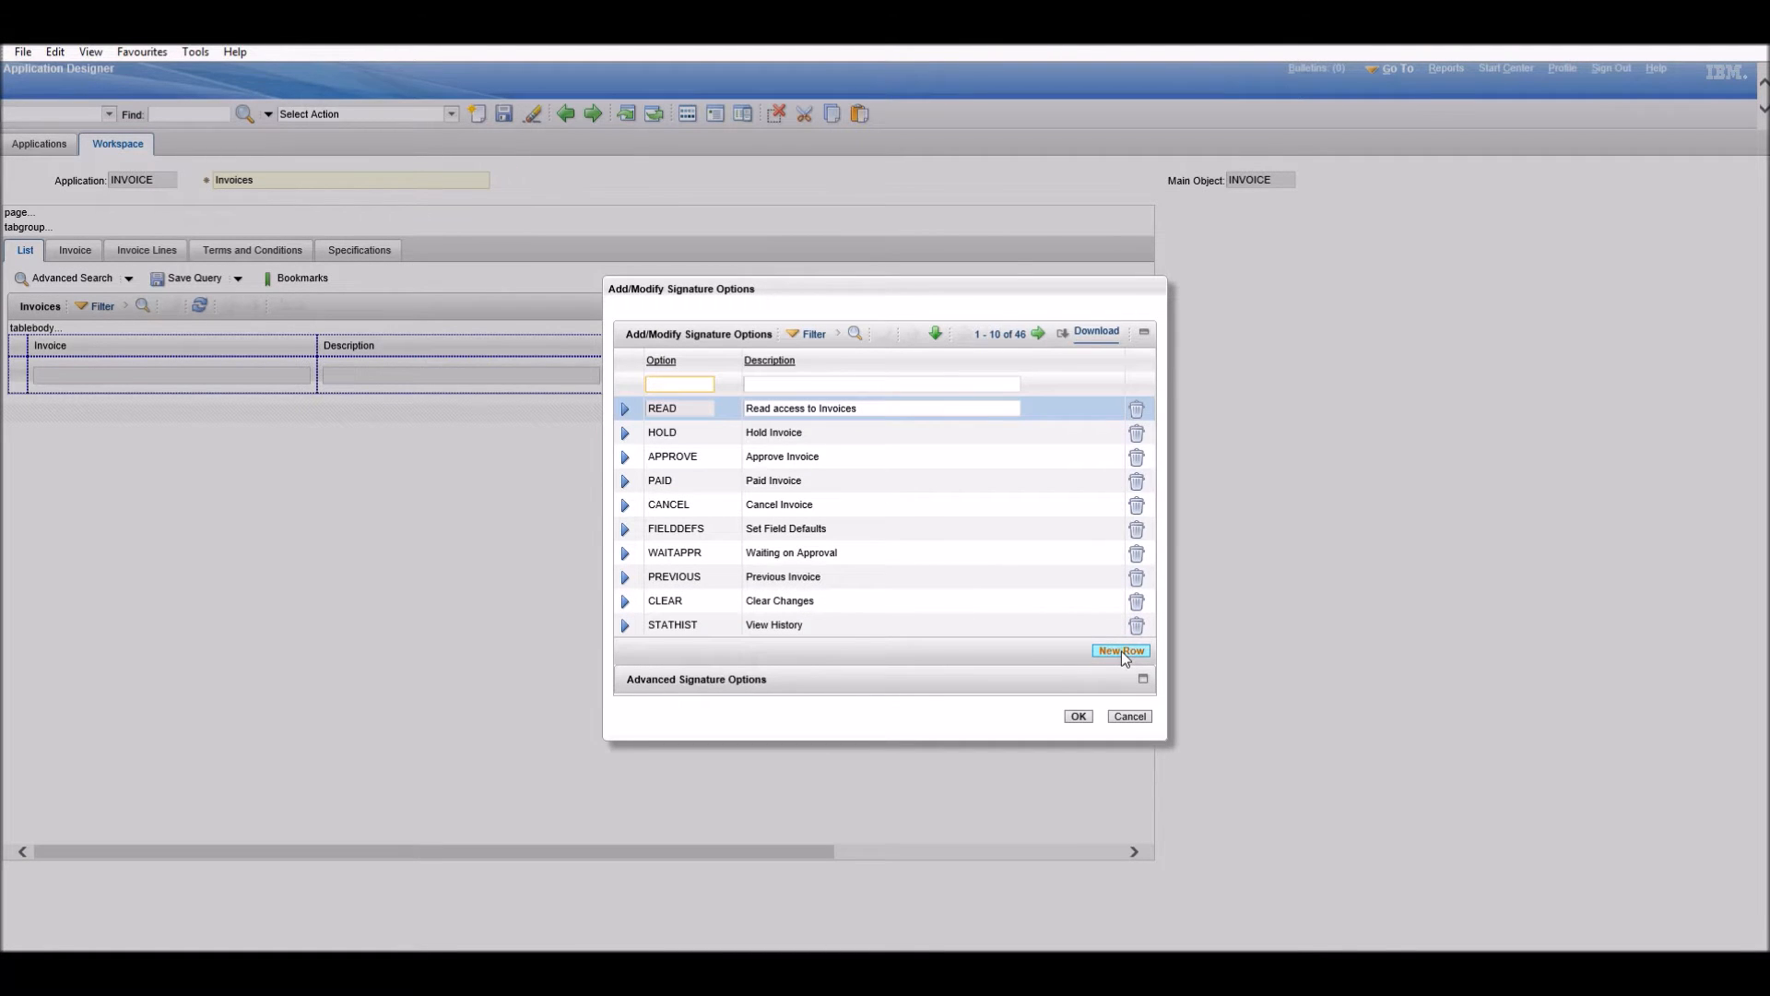
Add signature option HIDE described as a signature to hide a tab in Invoices.
click(1118, 650)
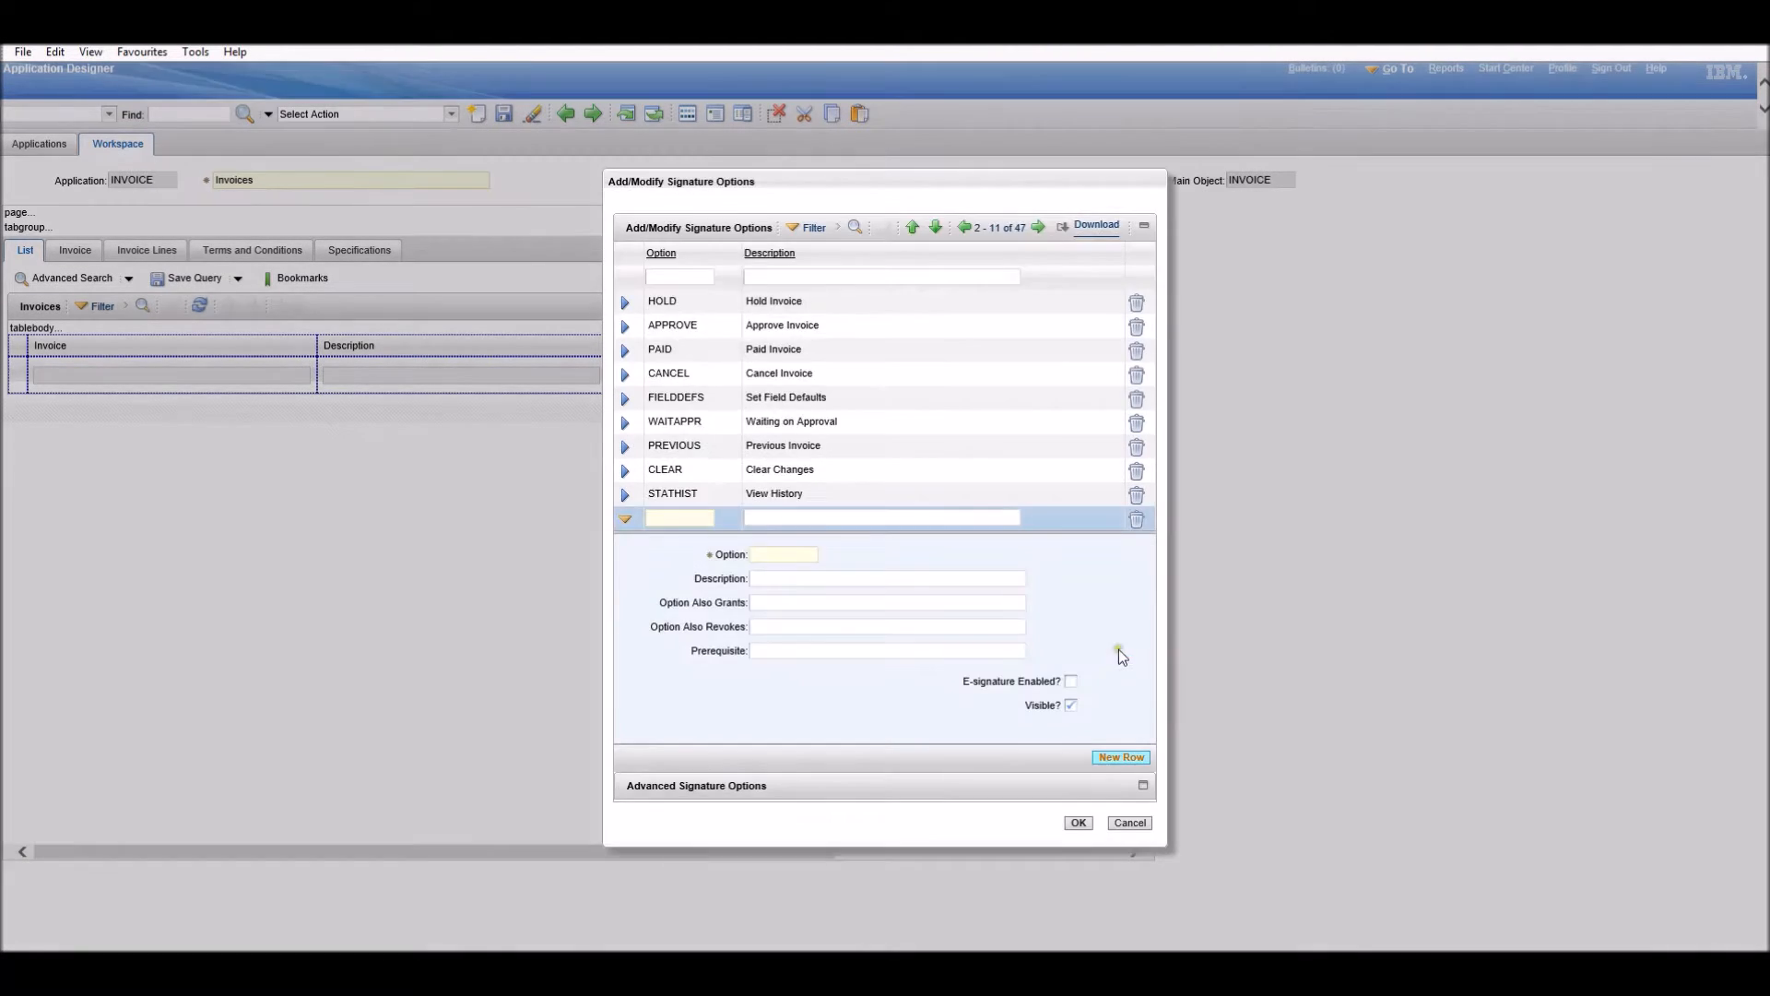
click(783, 554)
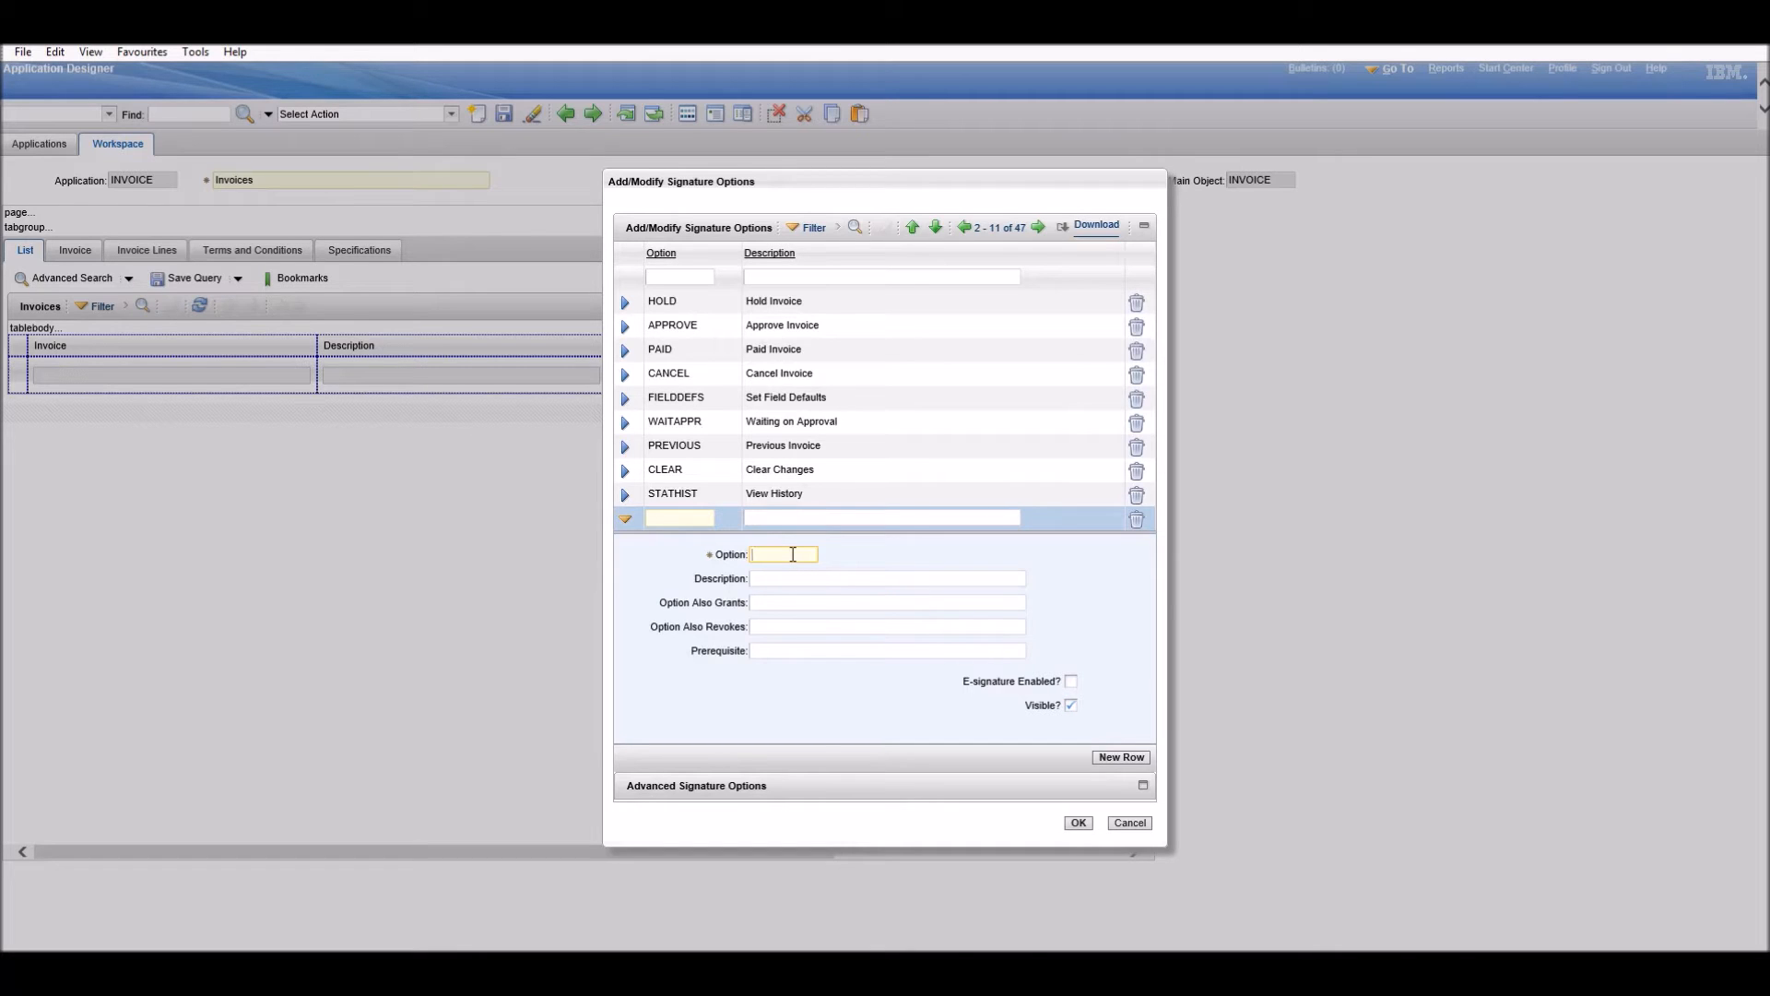
text(hide)
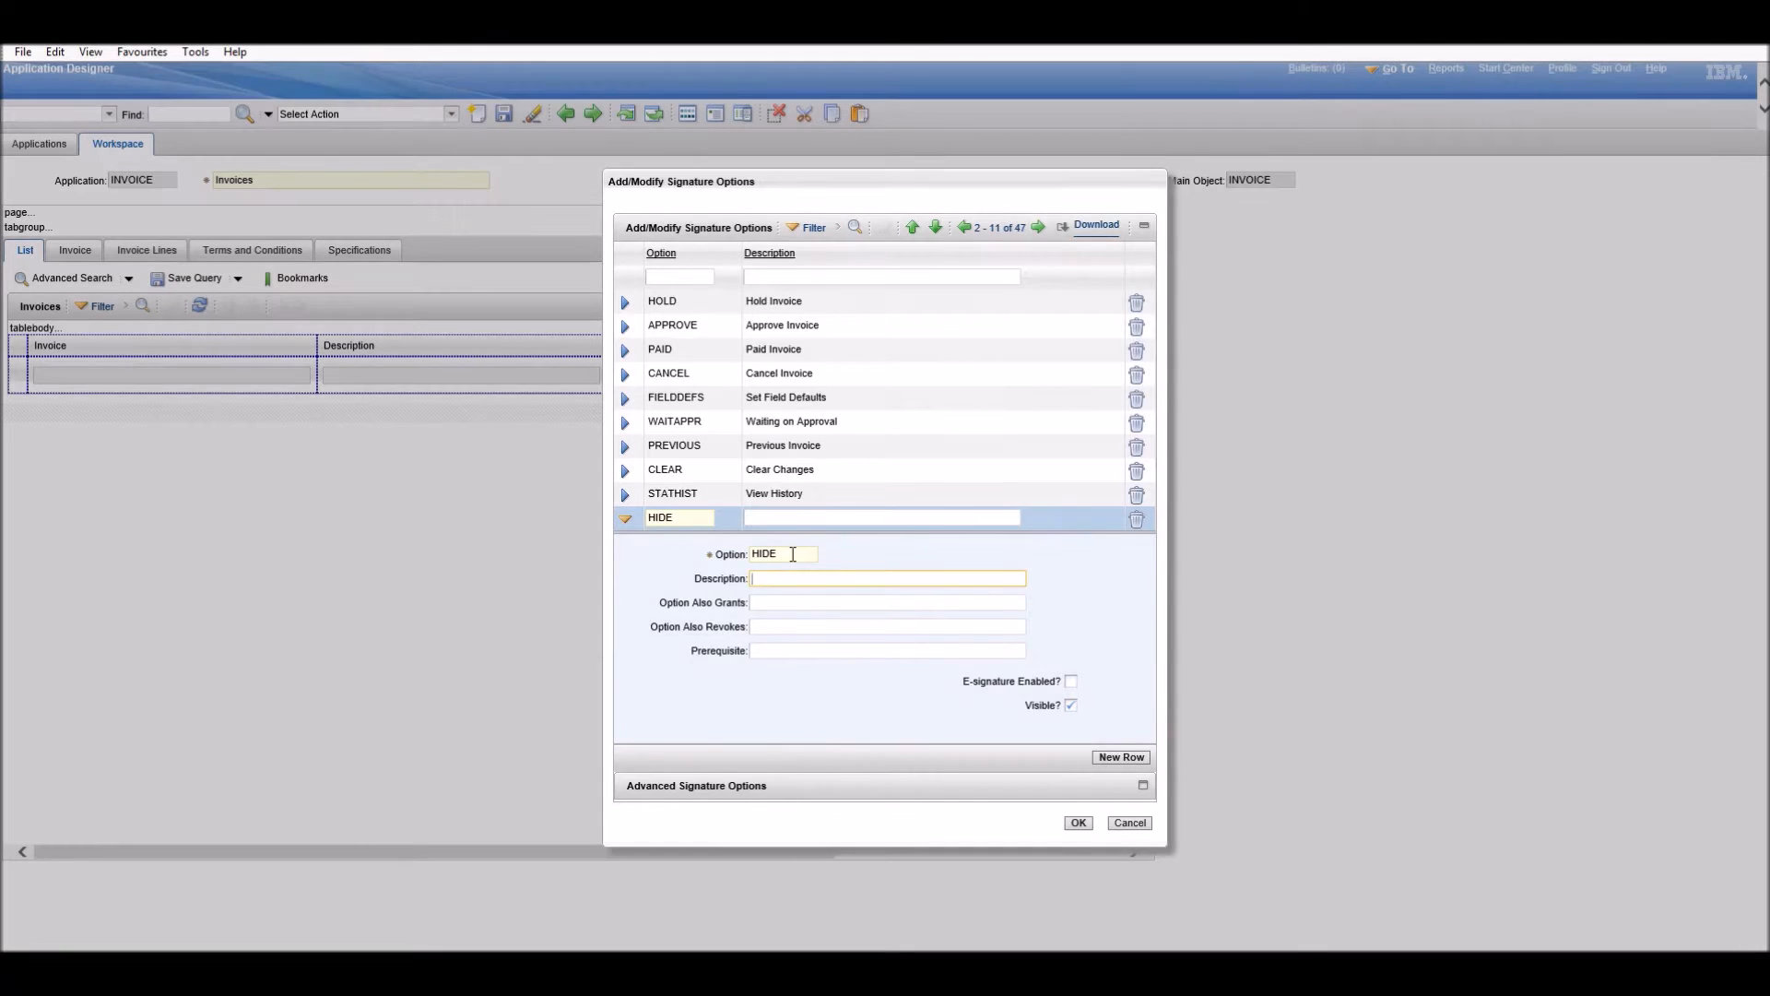
text(This is a signature)
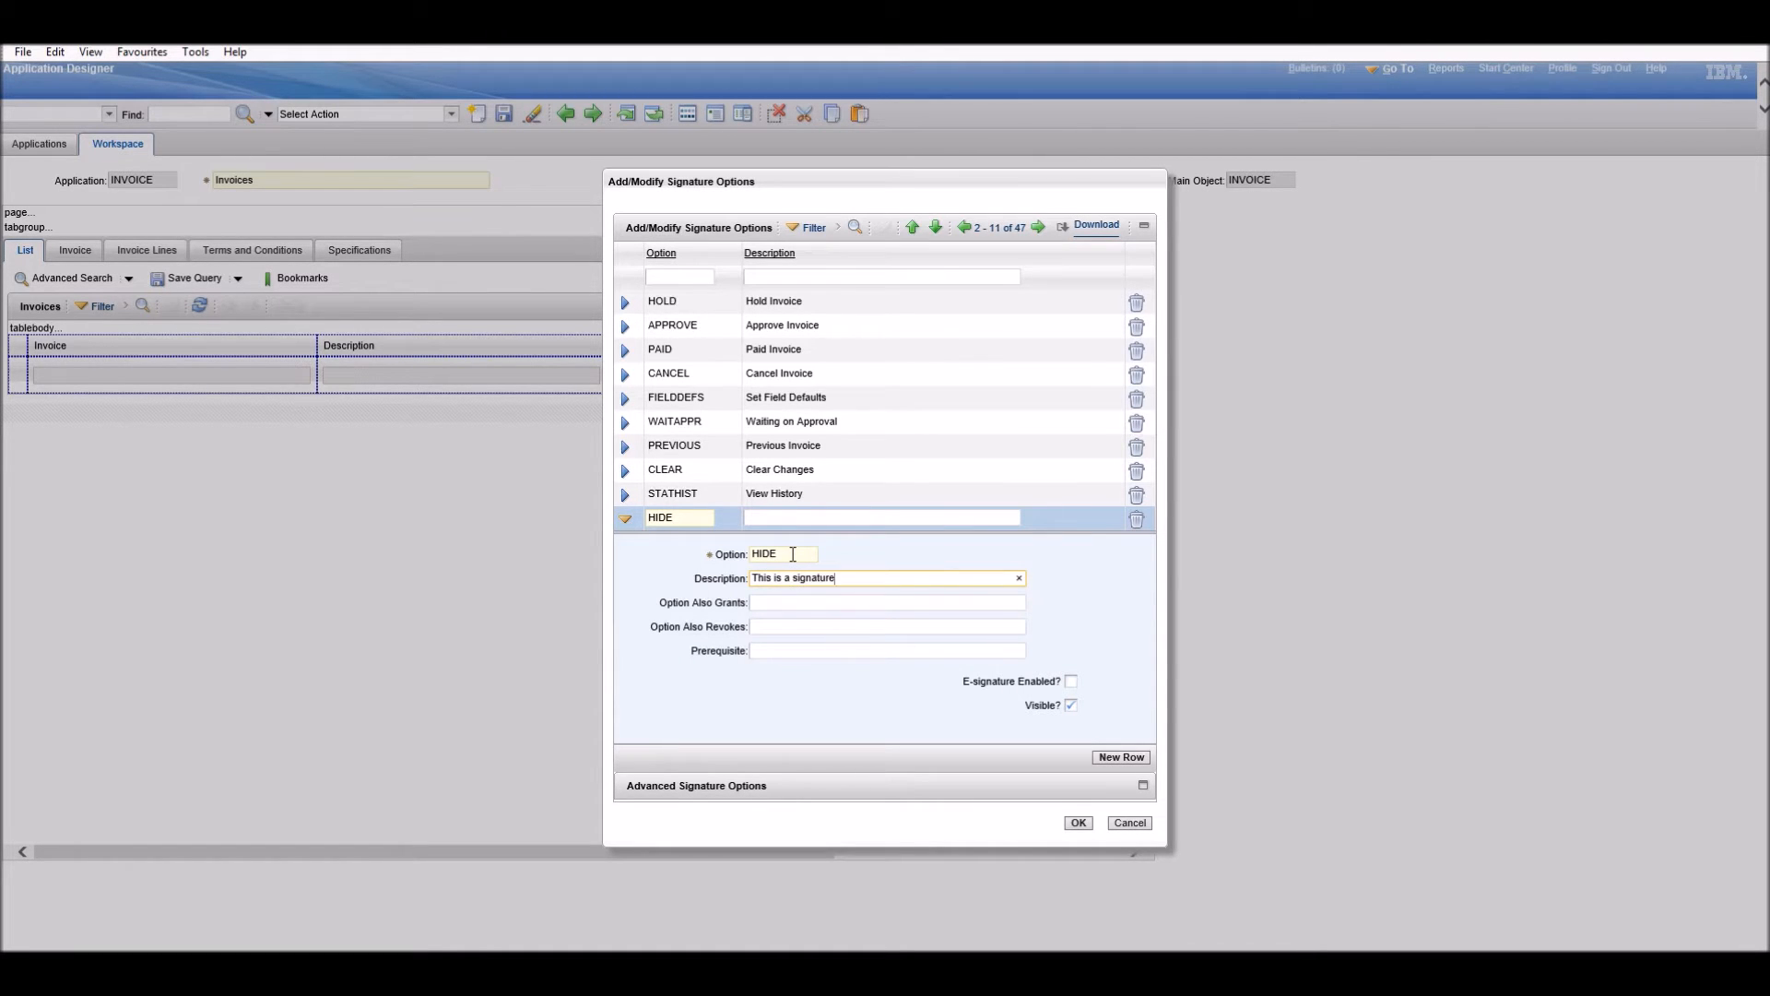
text(to hide a)
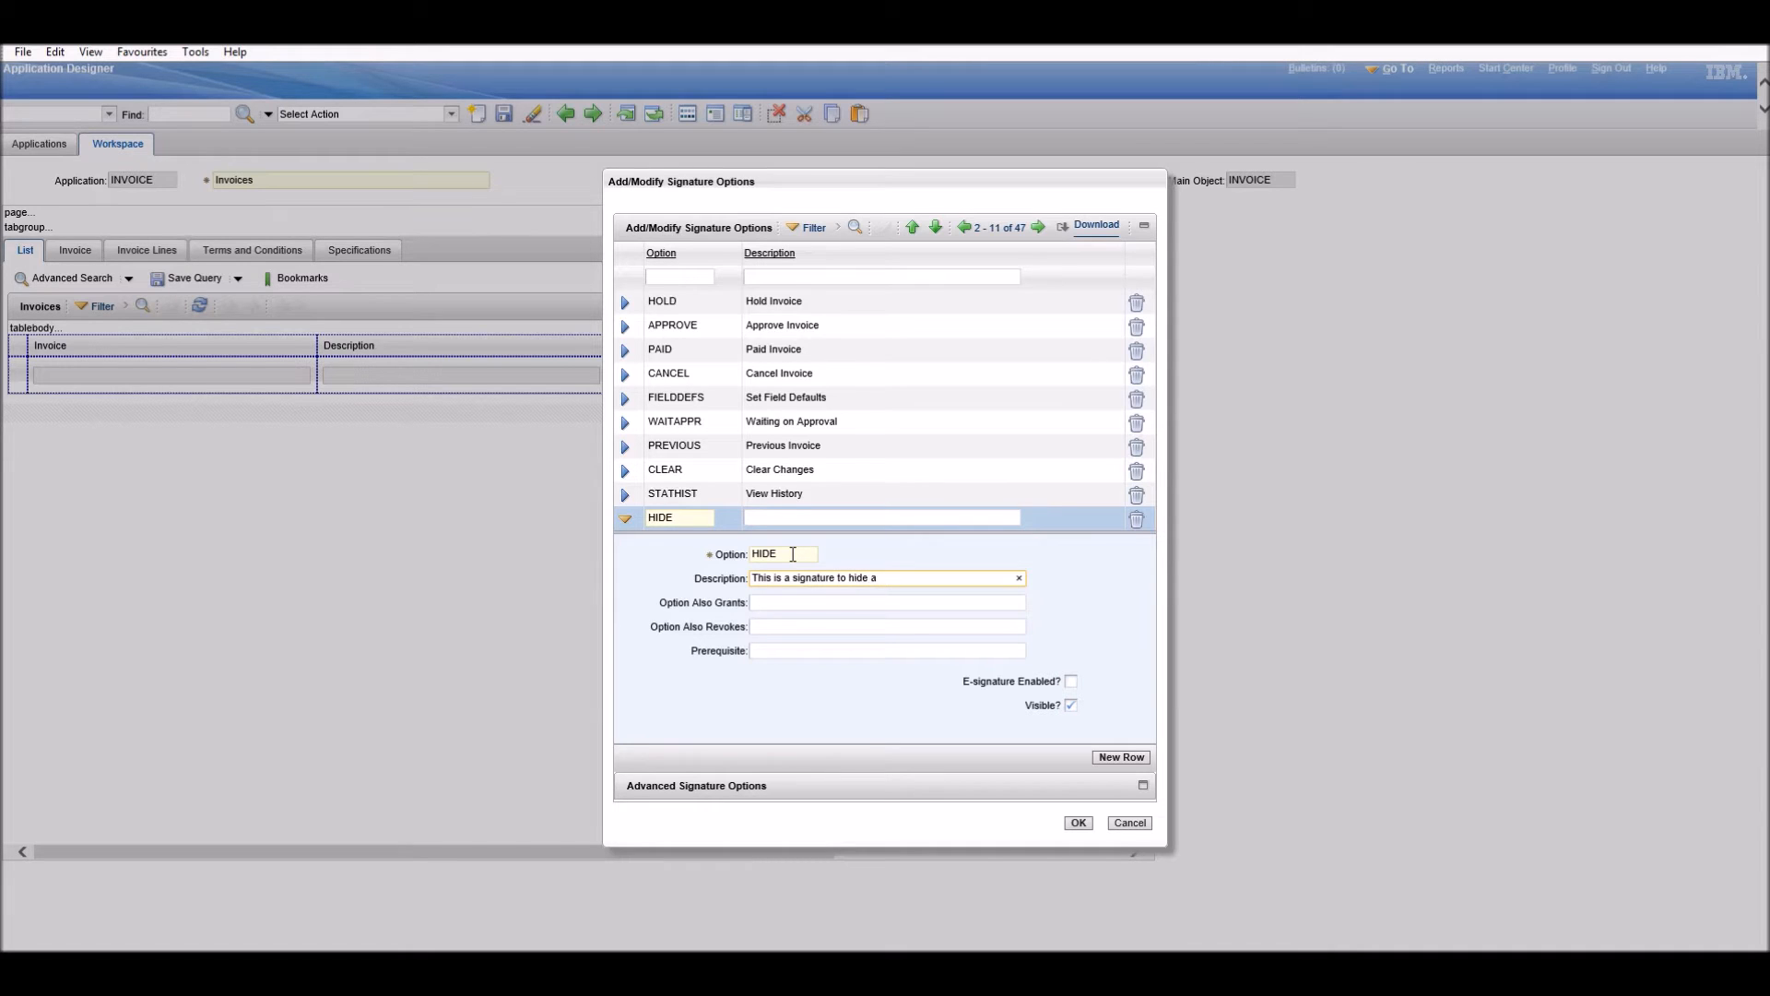
text(tab)
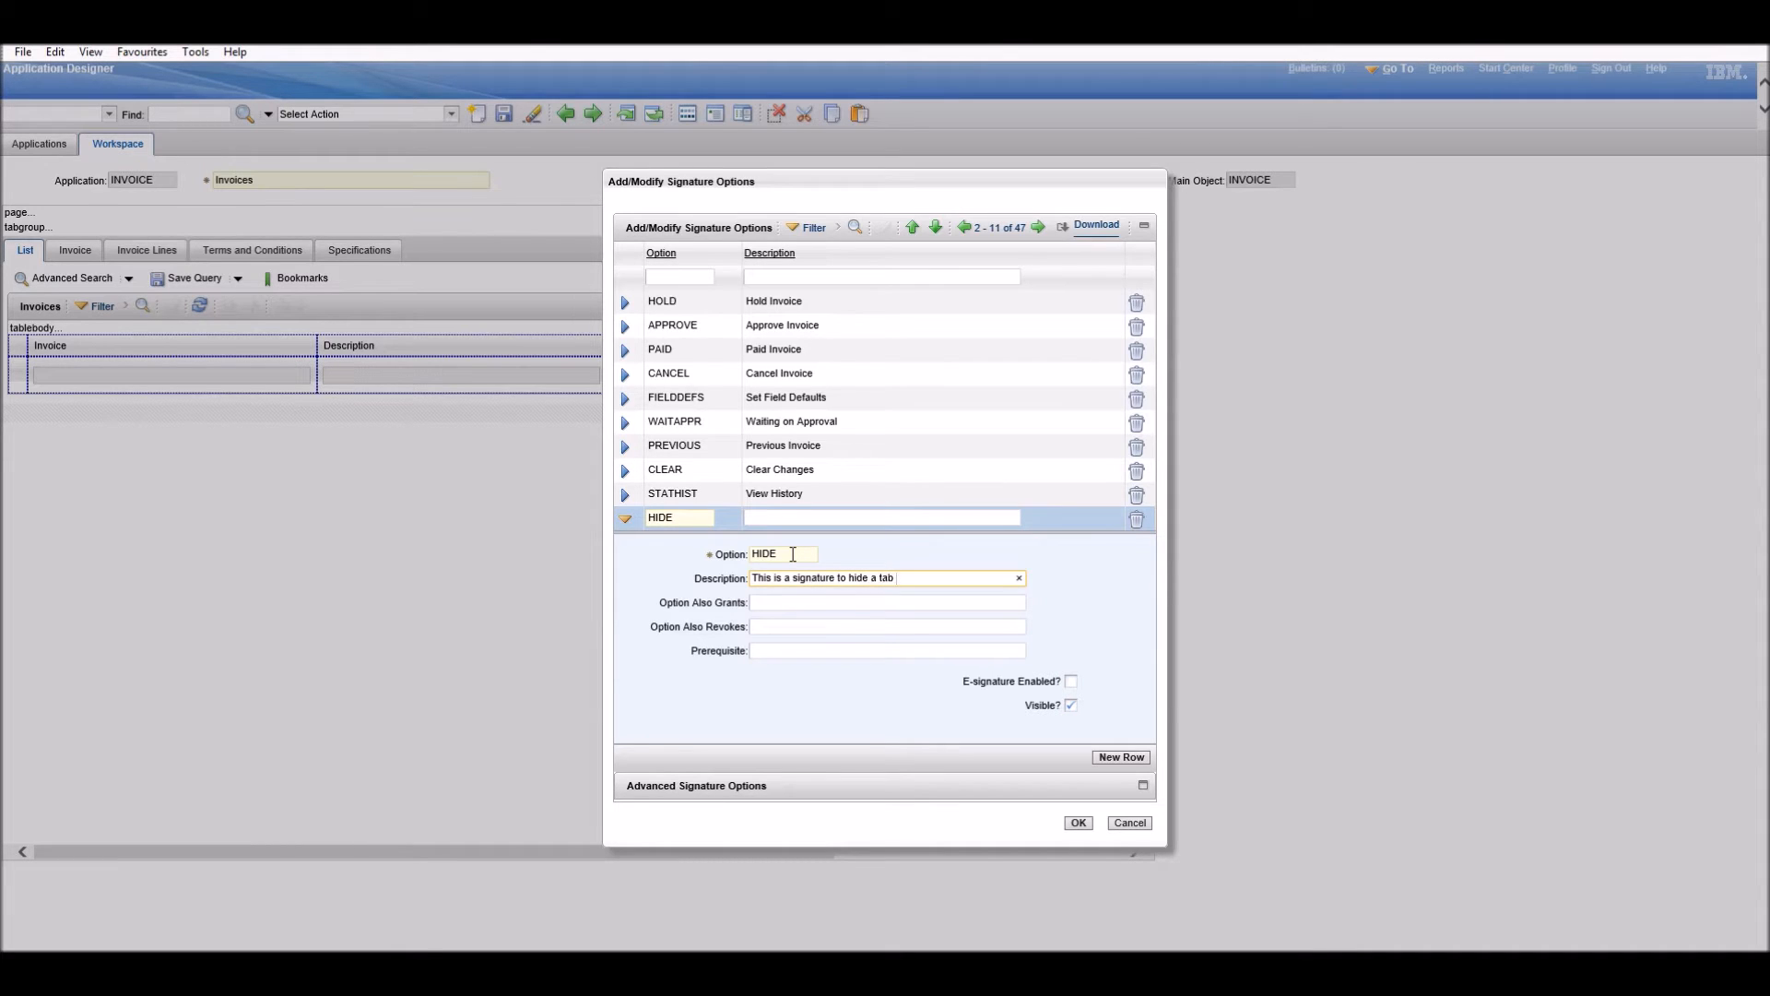
text(in the Invoice application)
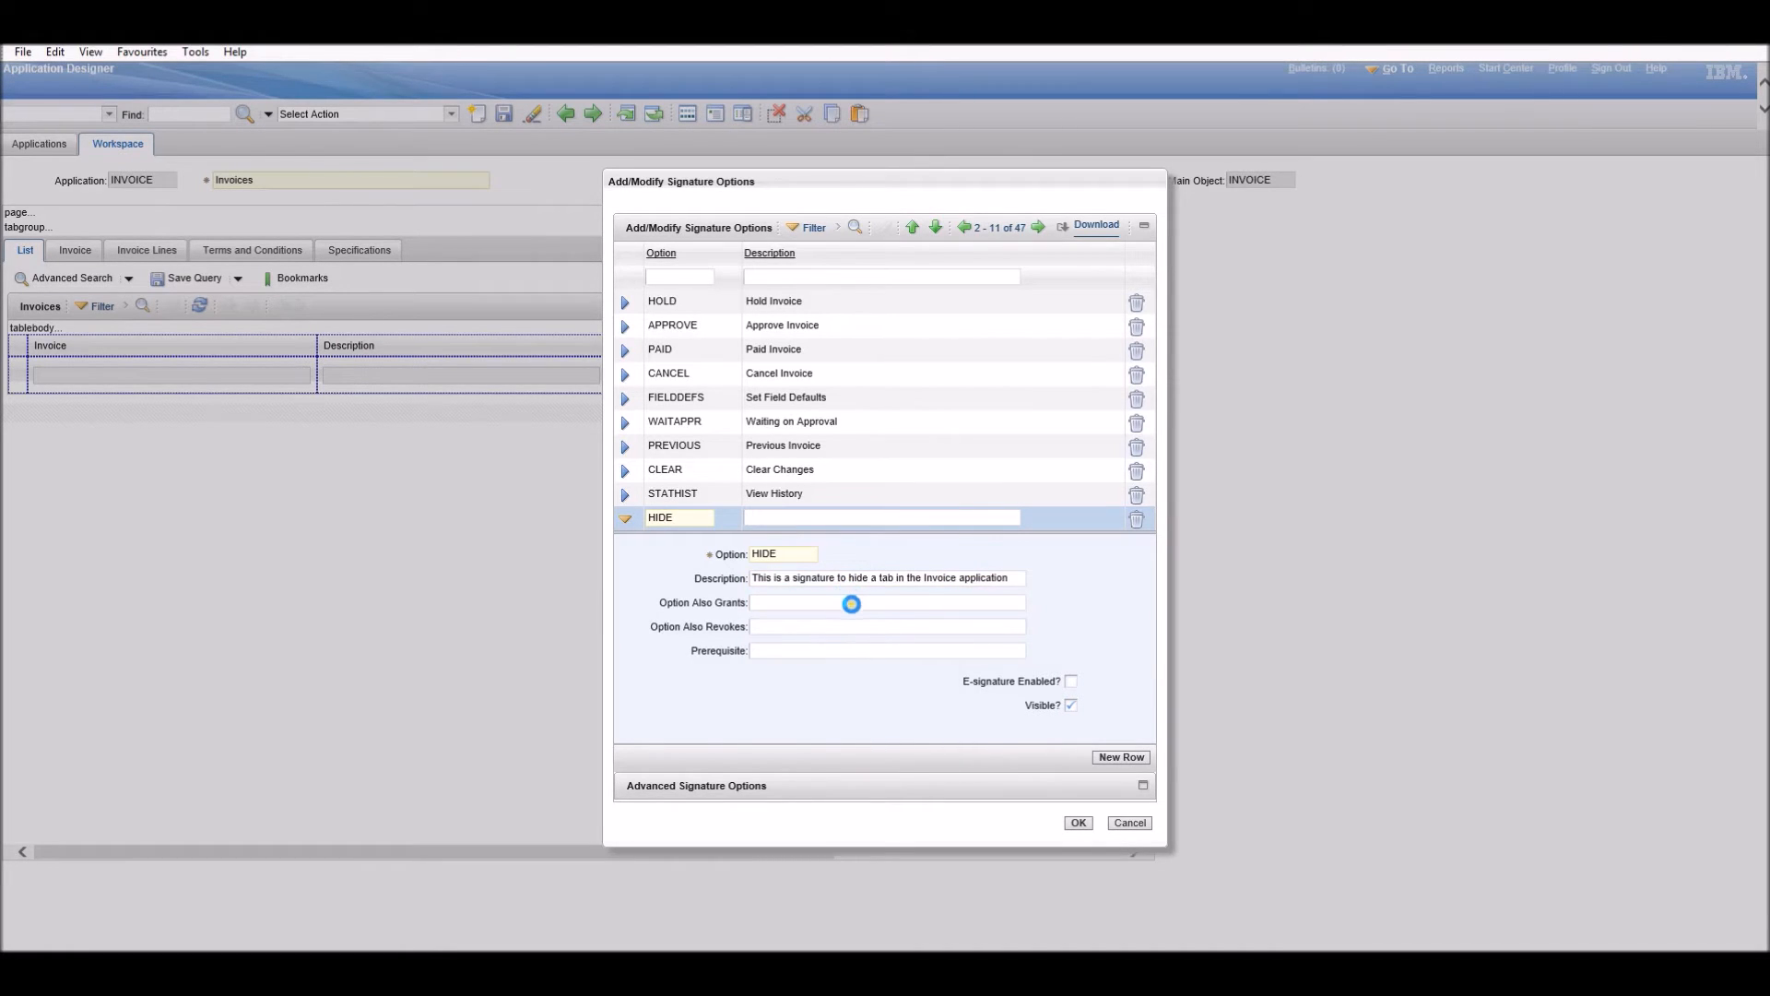
click(886, 602)
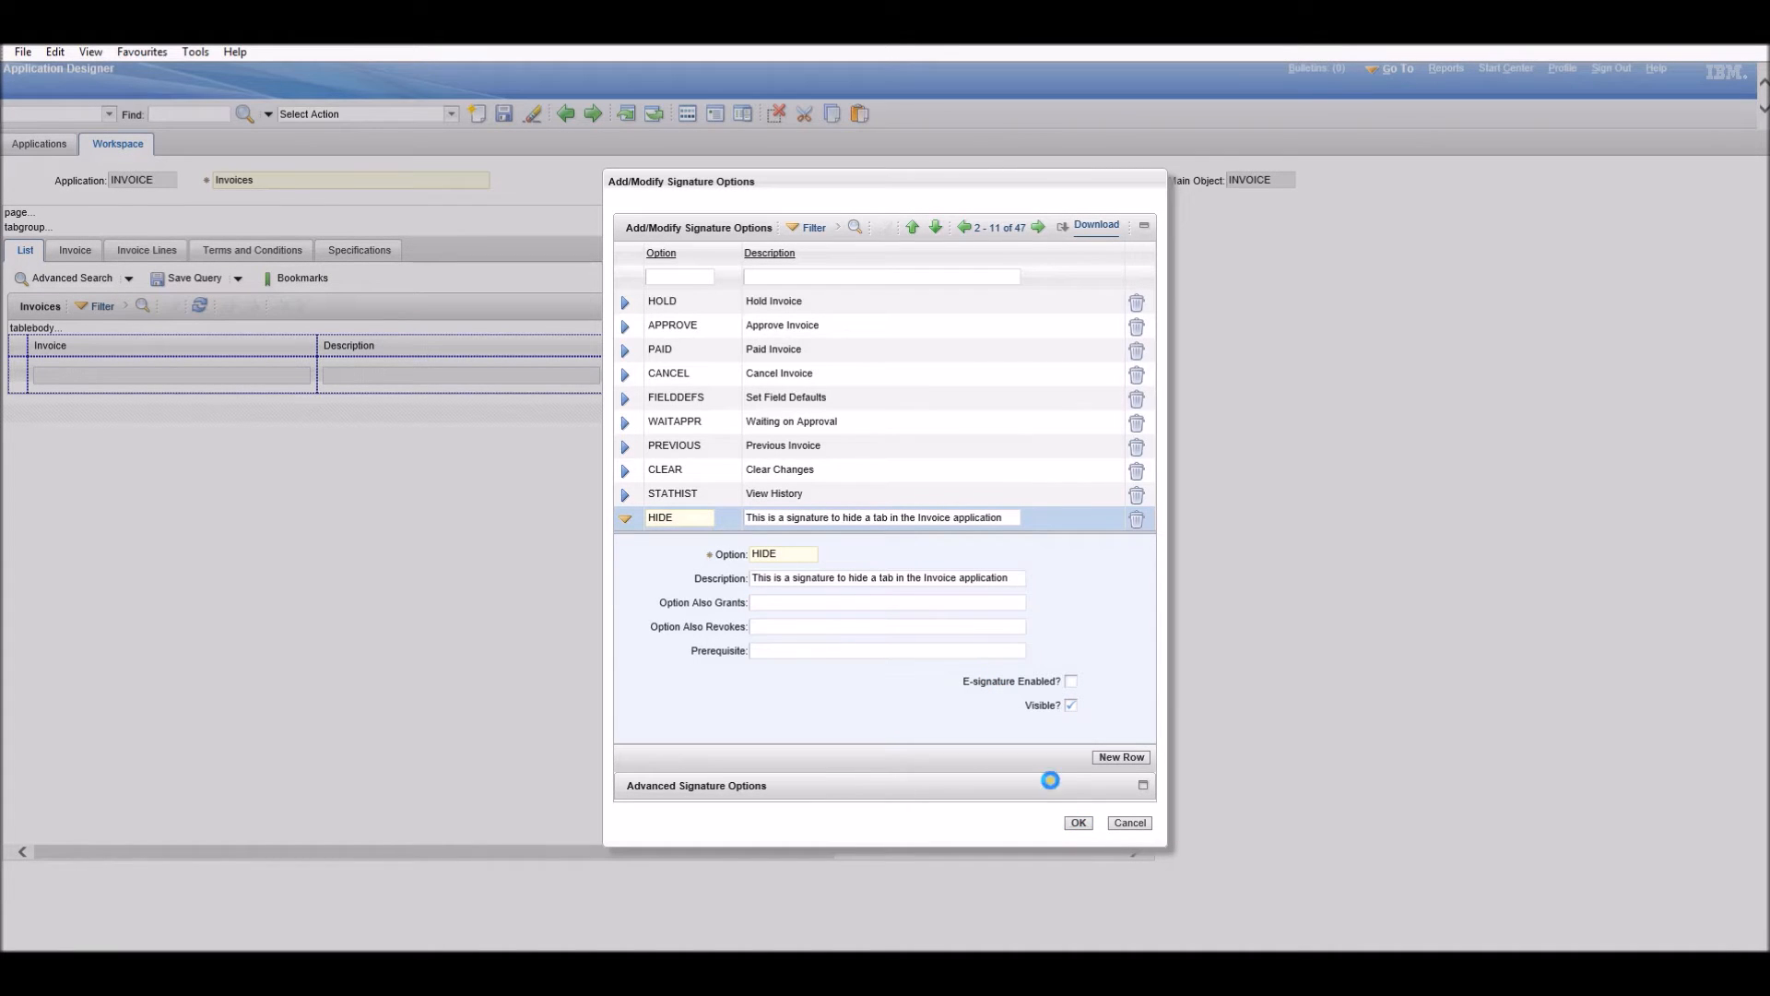
click(1076, 821)
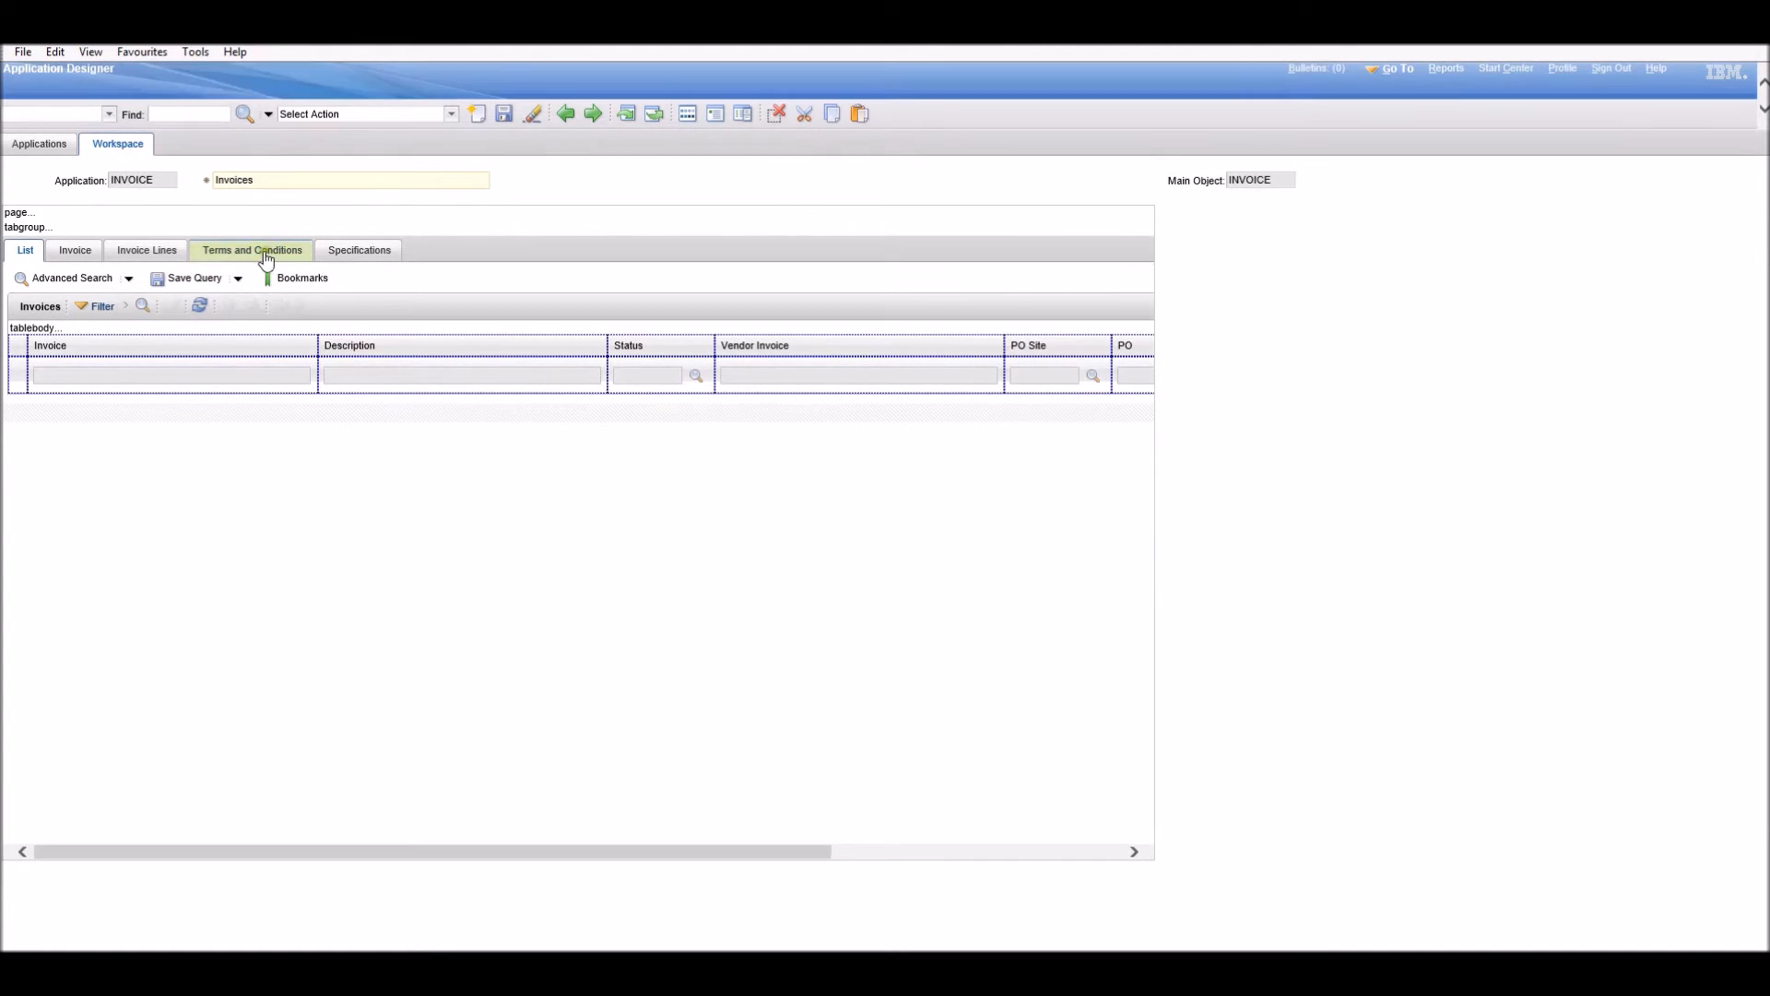
Show the INVOICE Terms and Conditions tab layout in the designer workspace.
click(251, 250)
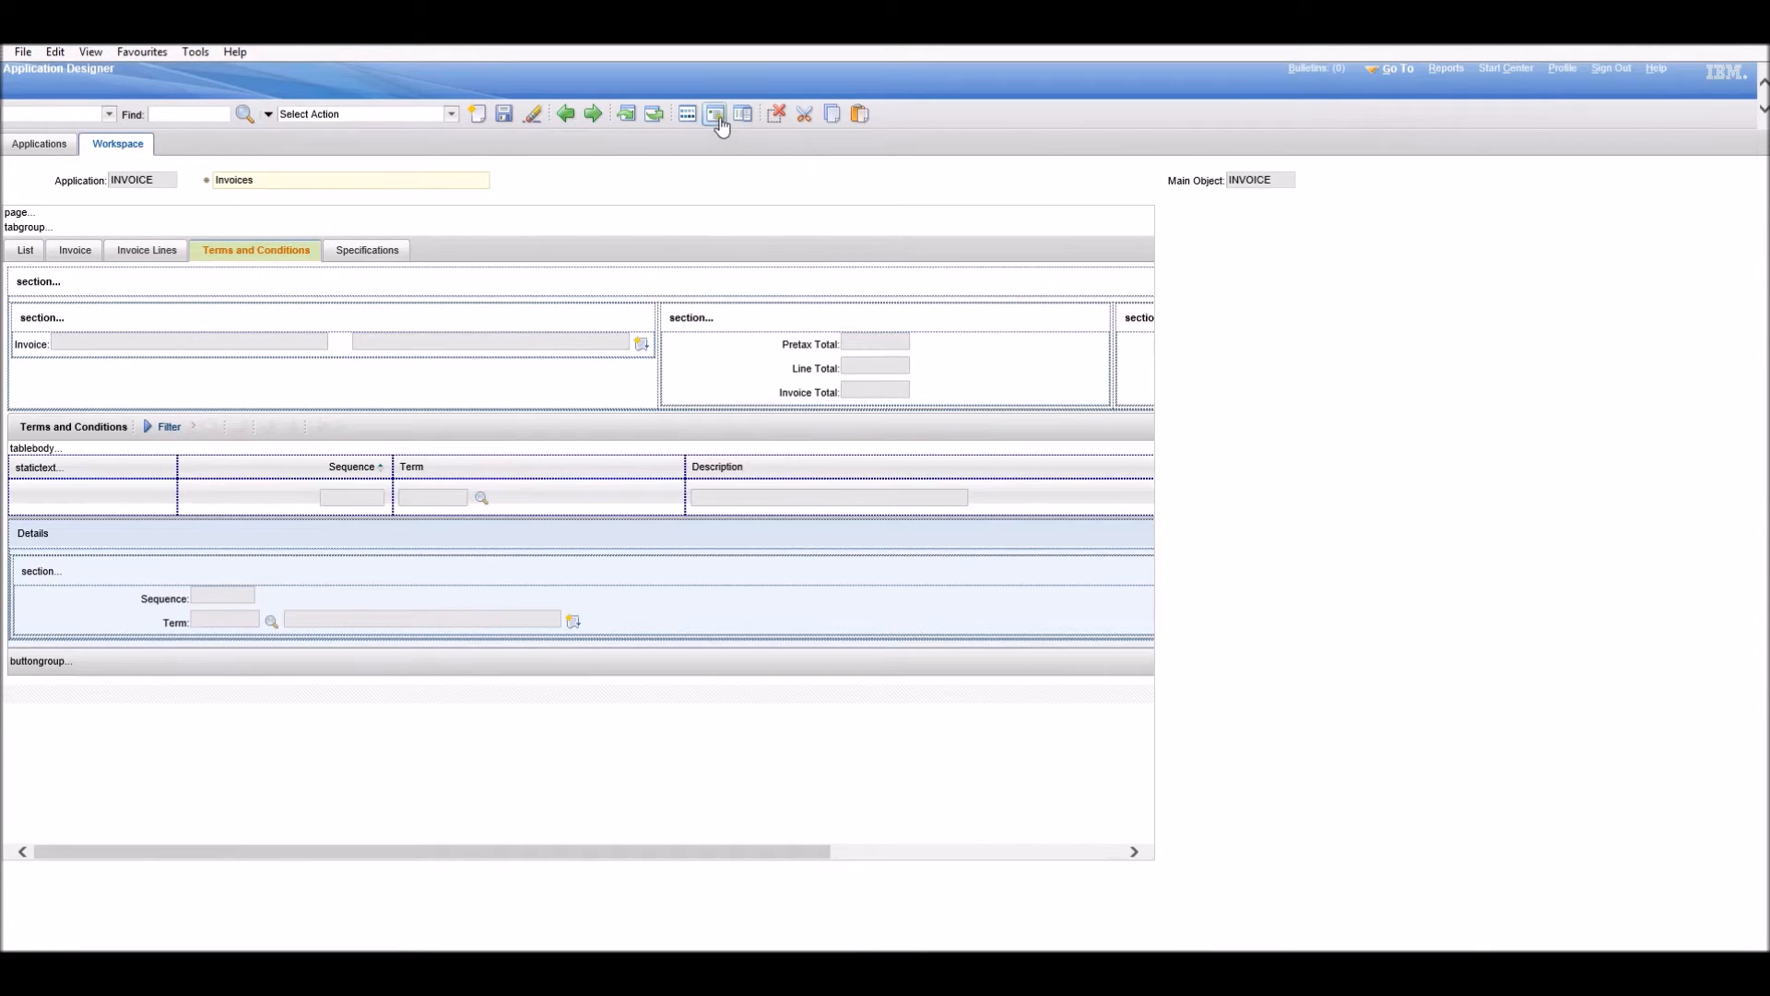
mouse_move(717, 114)
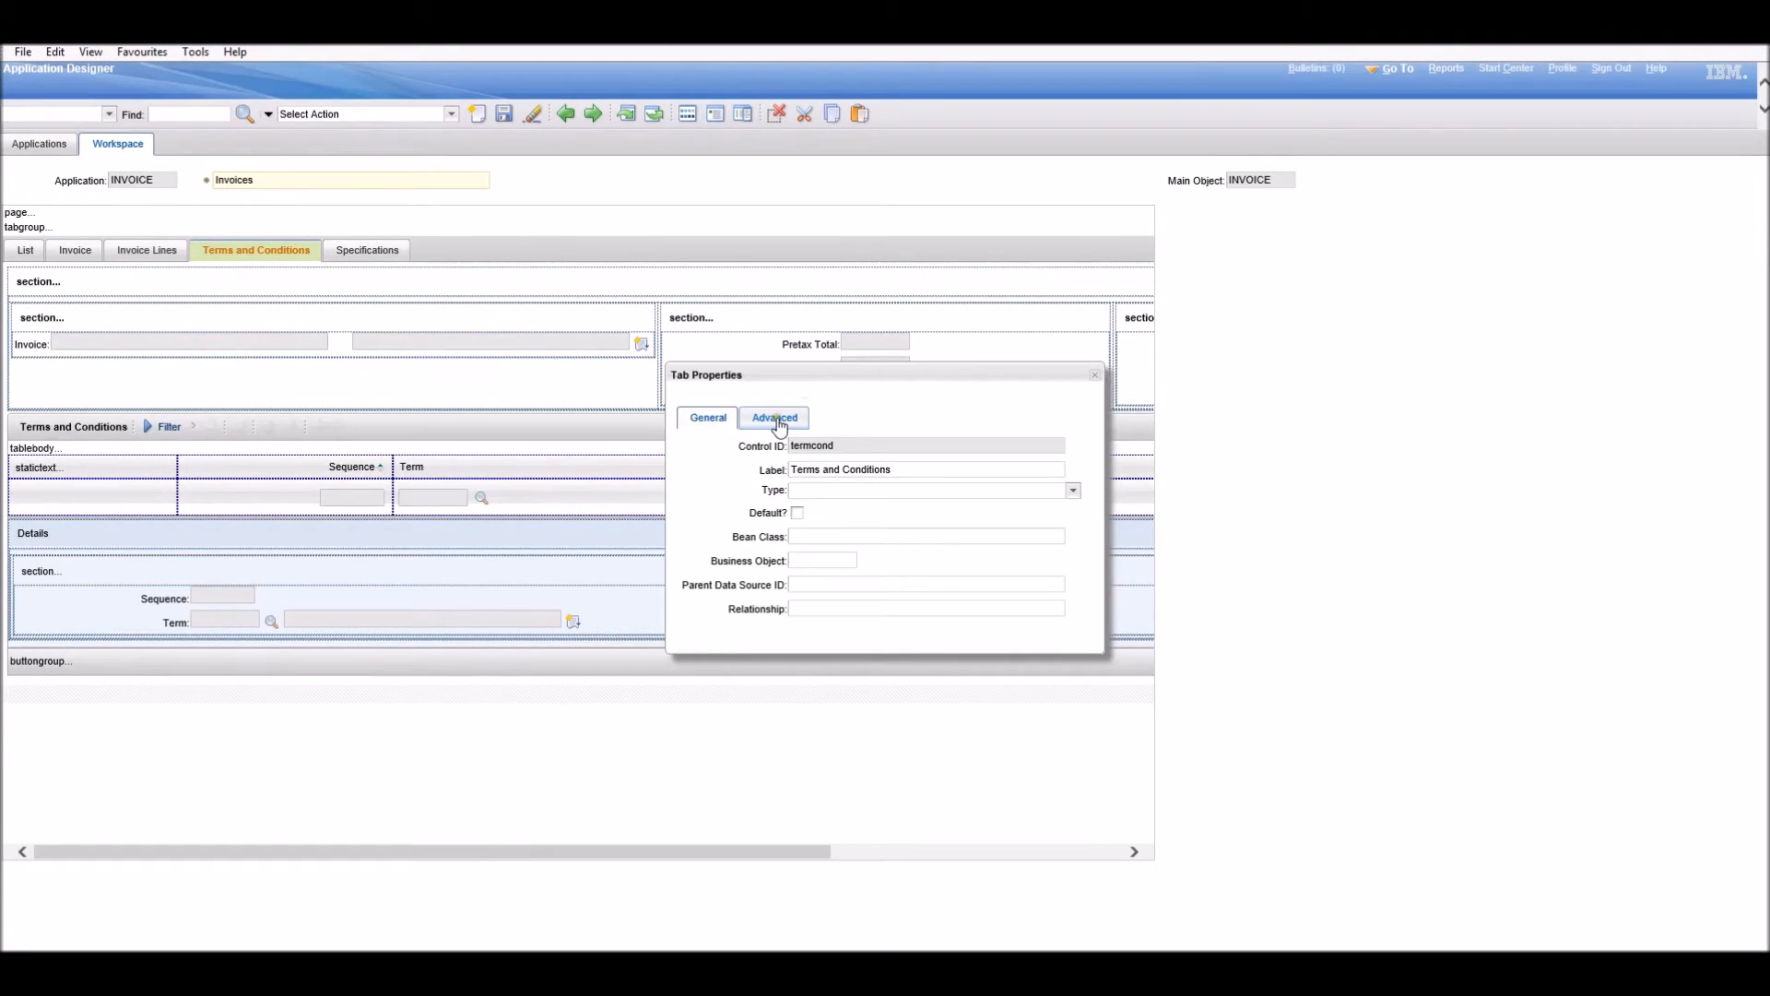
Assign the HIDE signature option to the Terms and Conditions tab and save.
click(774, 418)
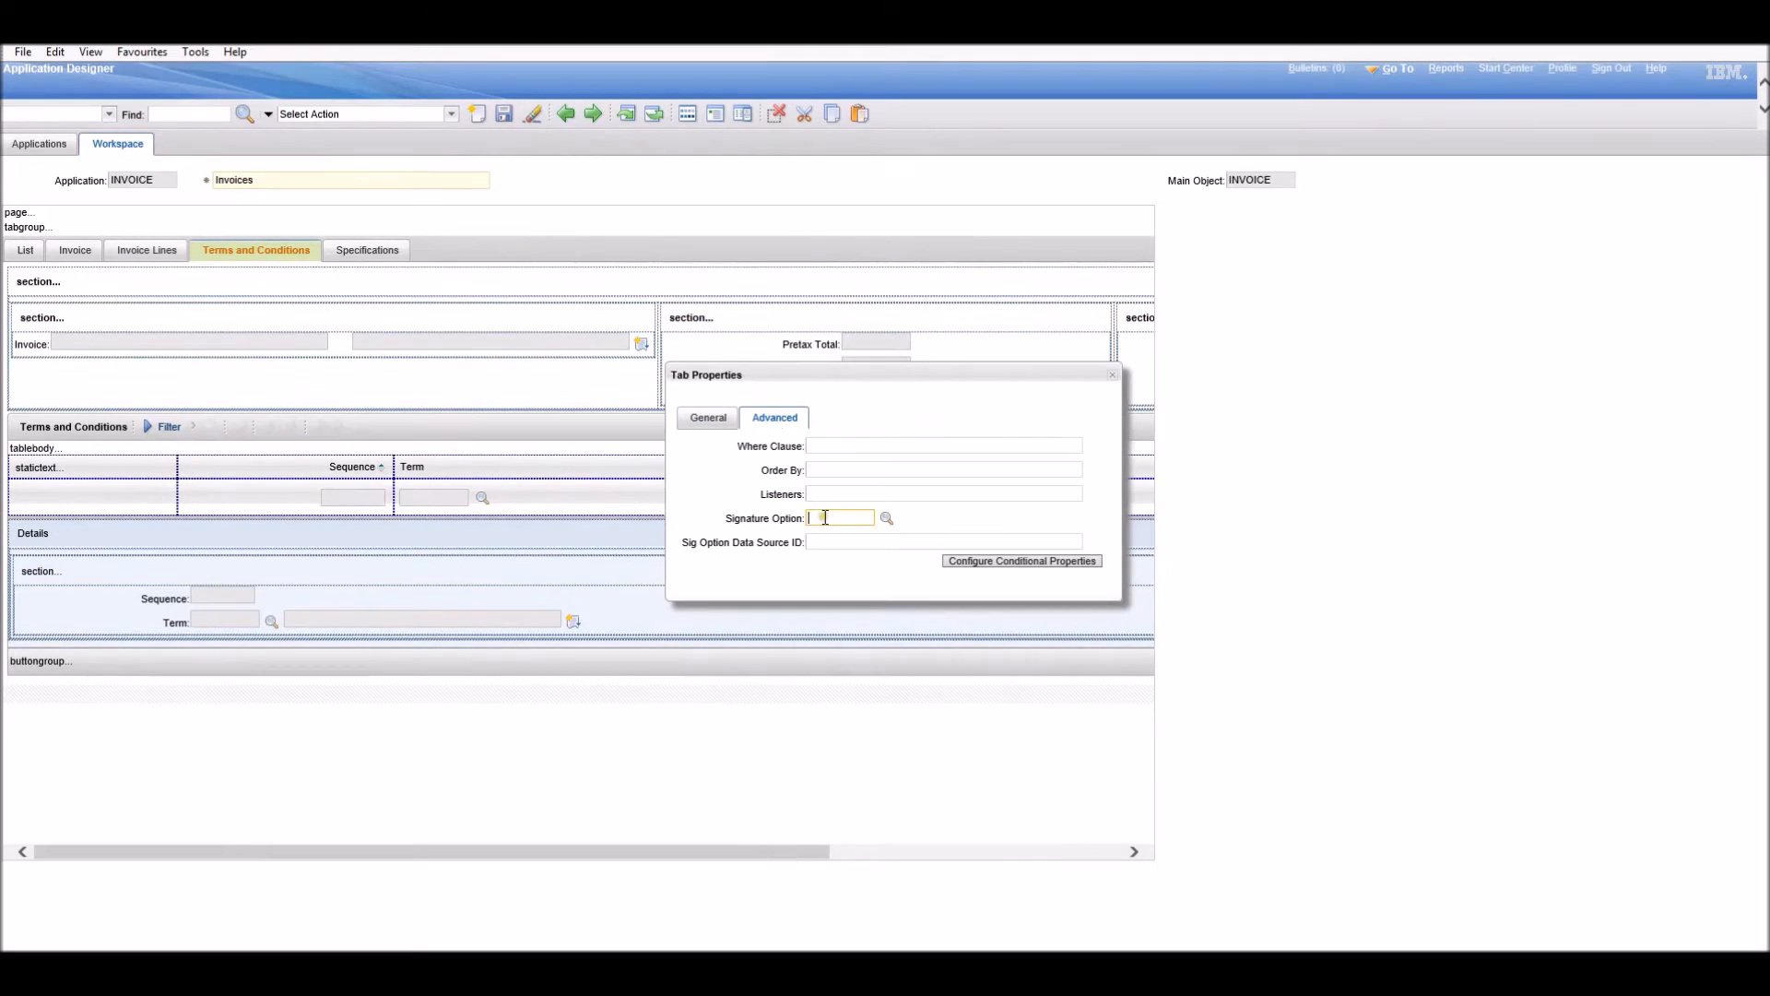
text(hide)
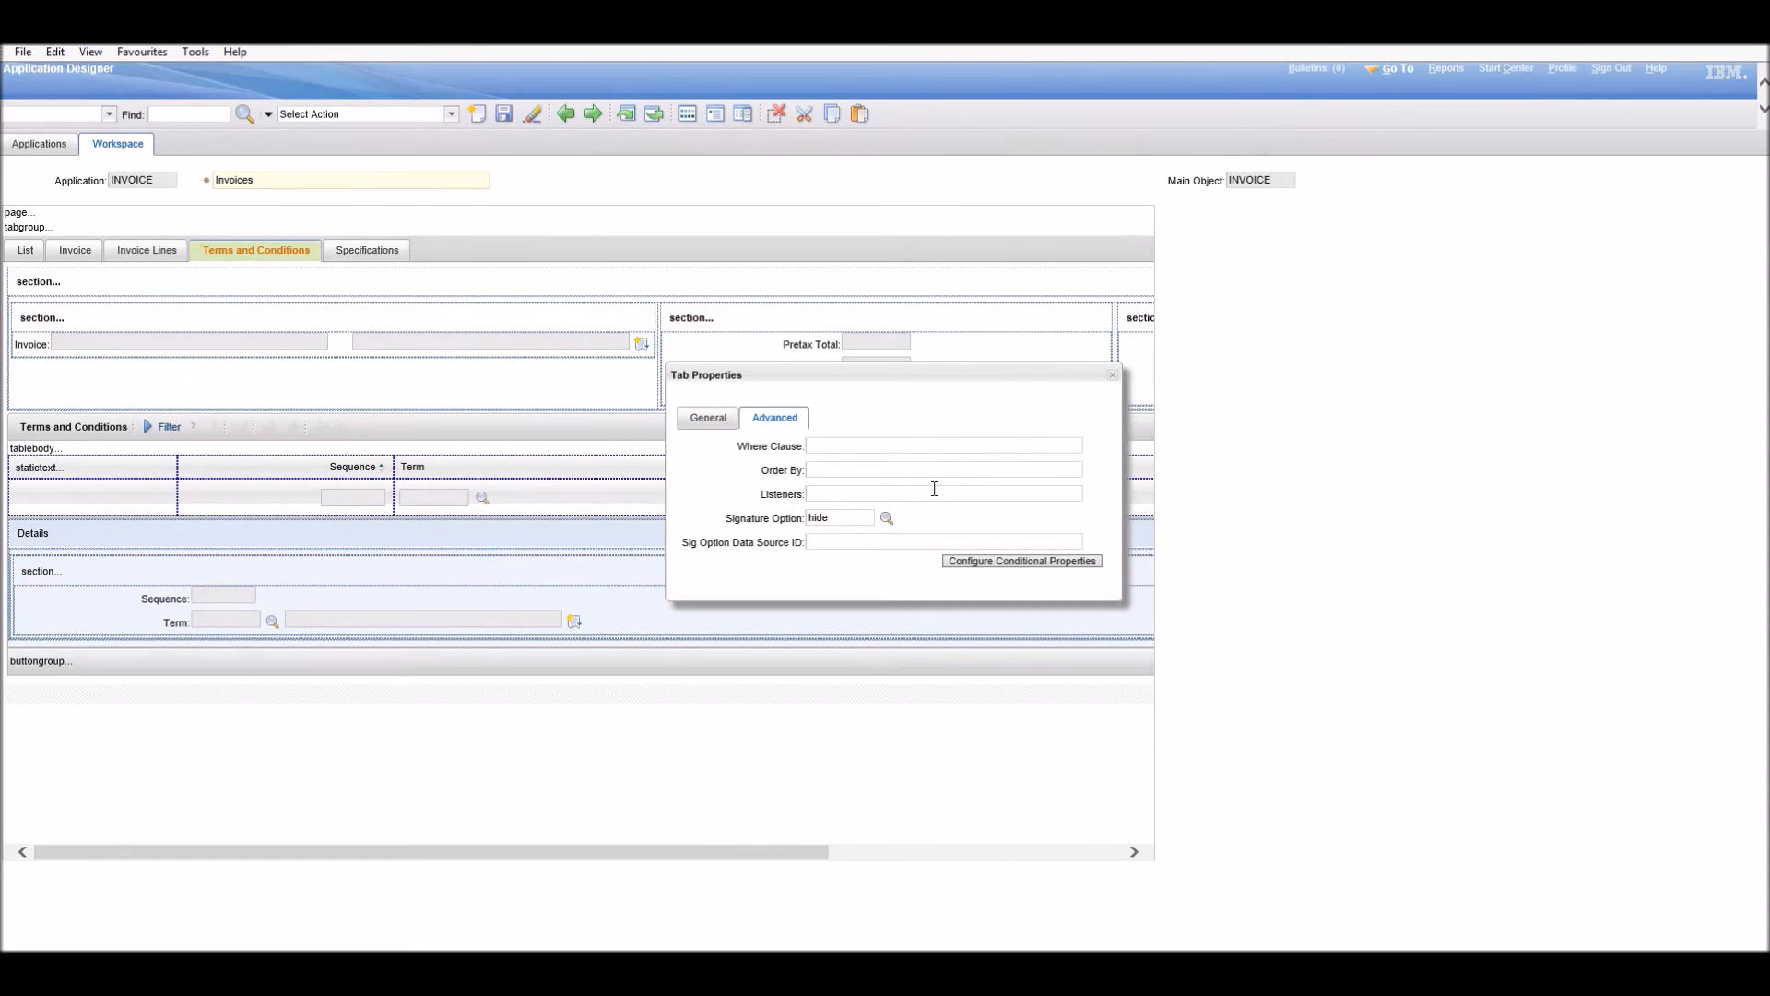
click(885, 518)
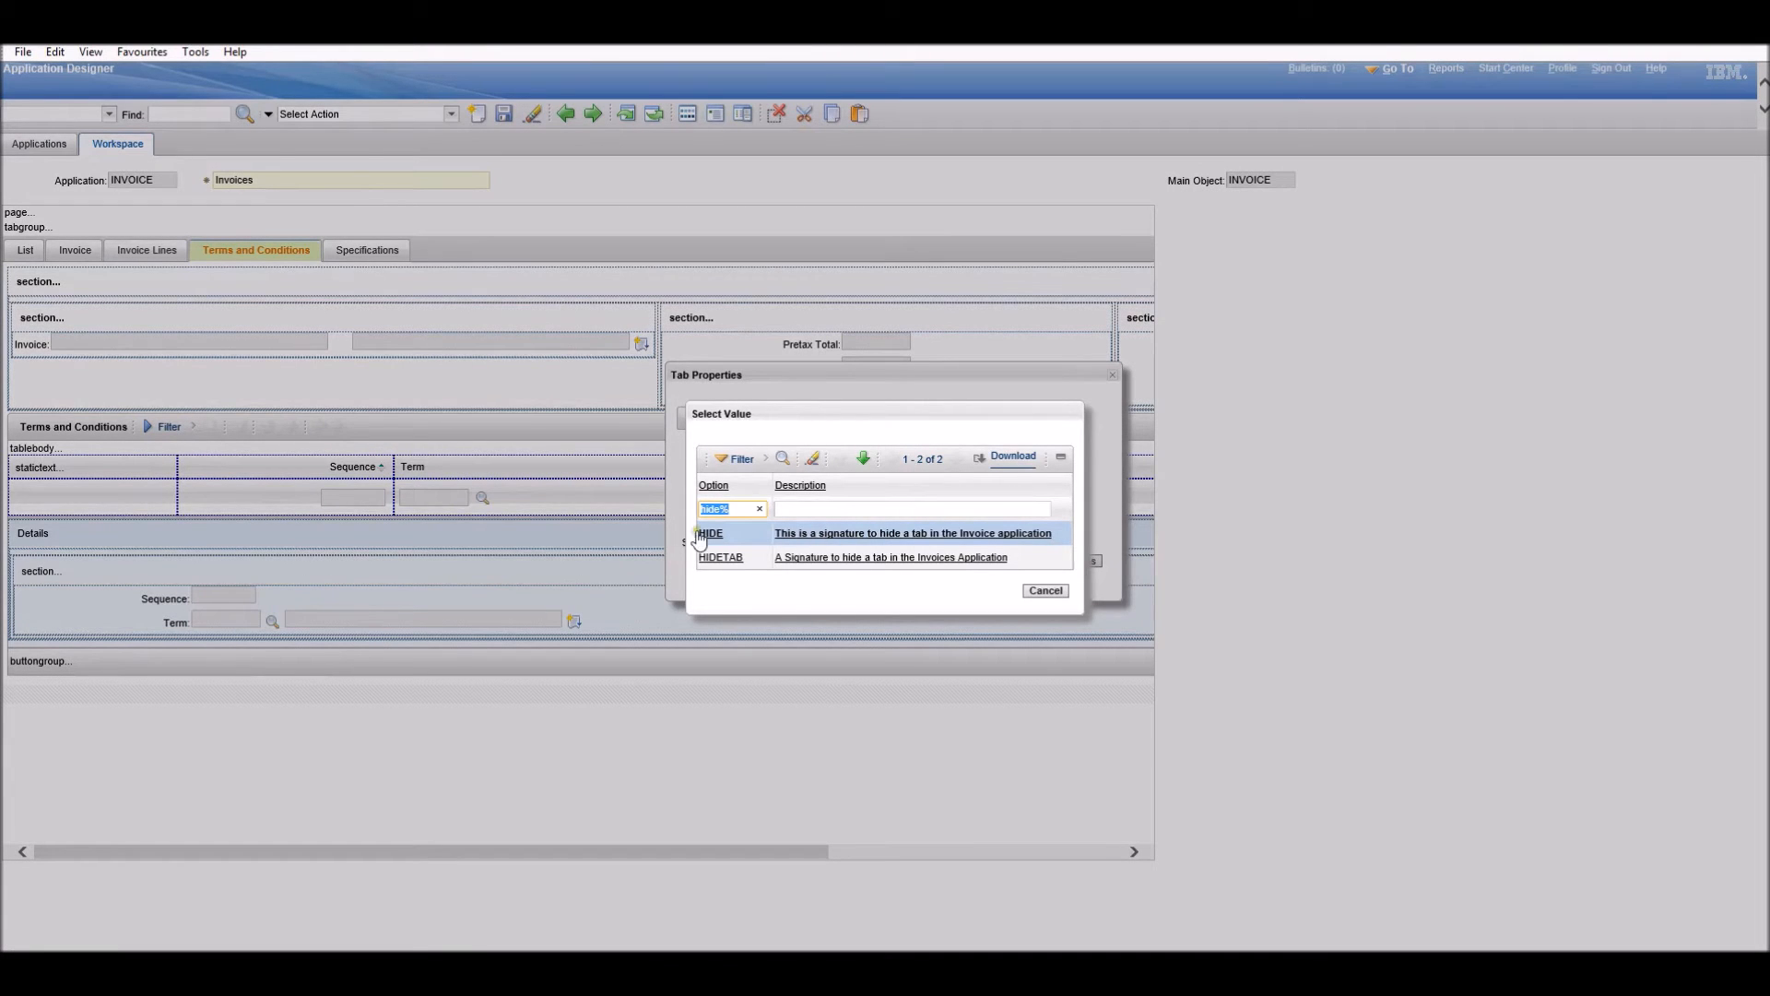
click(710, 532)
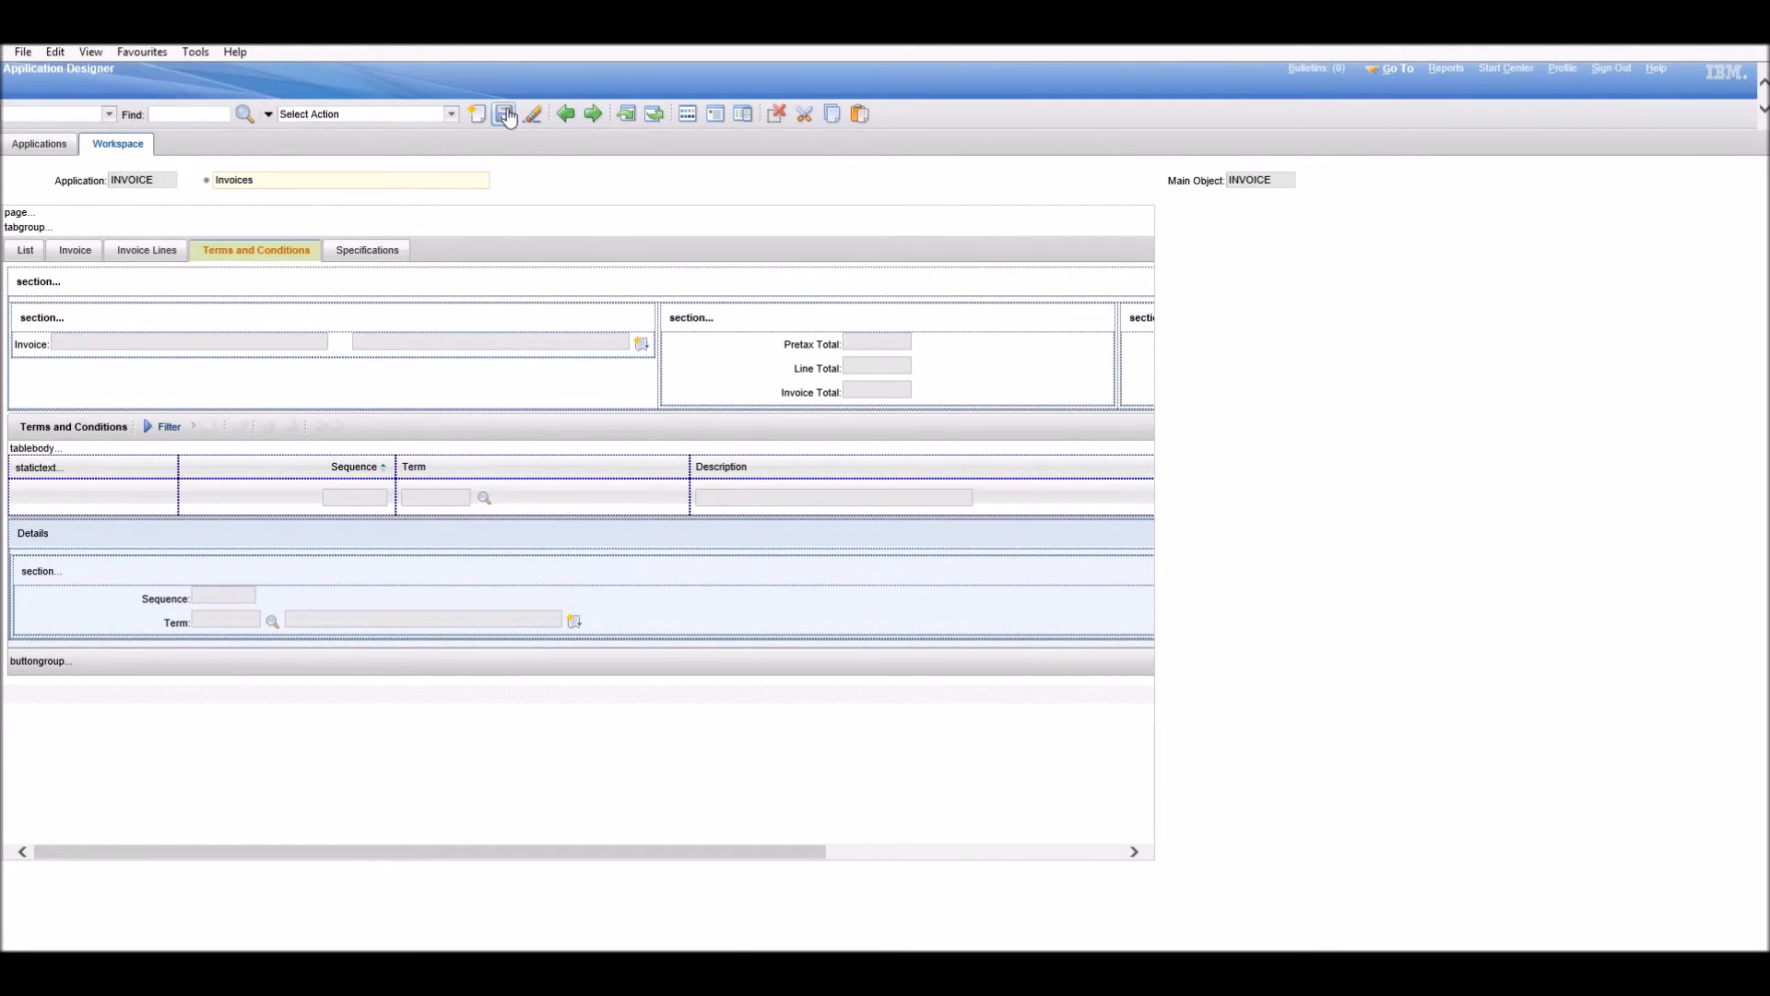
click(504, 114)
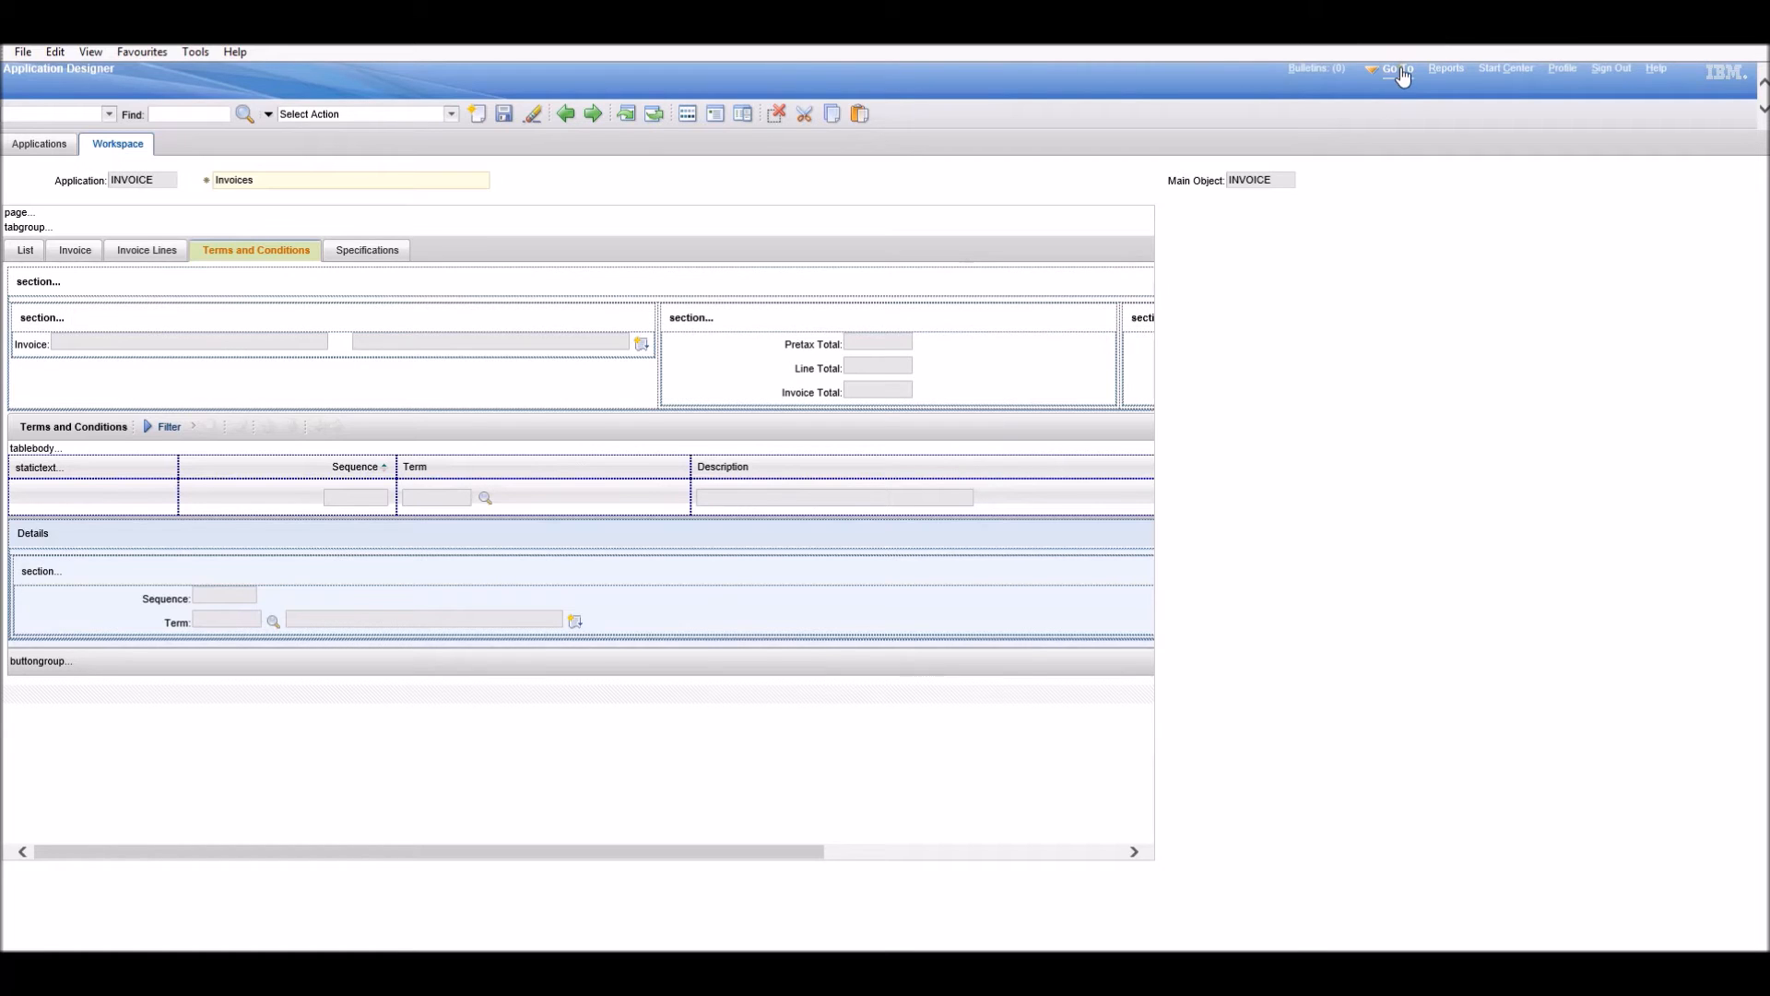
Launch Security Groups from the Go To menu under Security.
click(1396, 67)
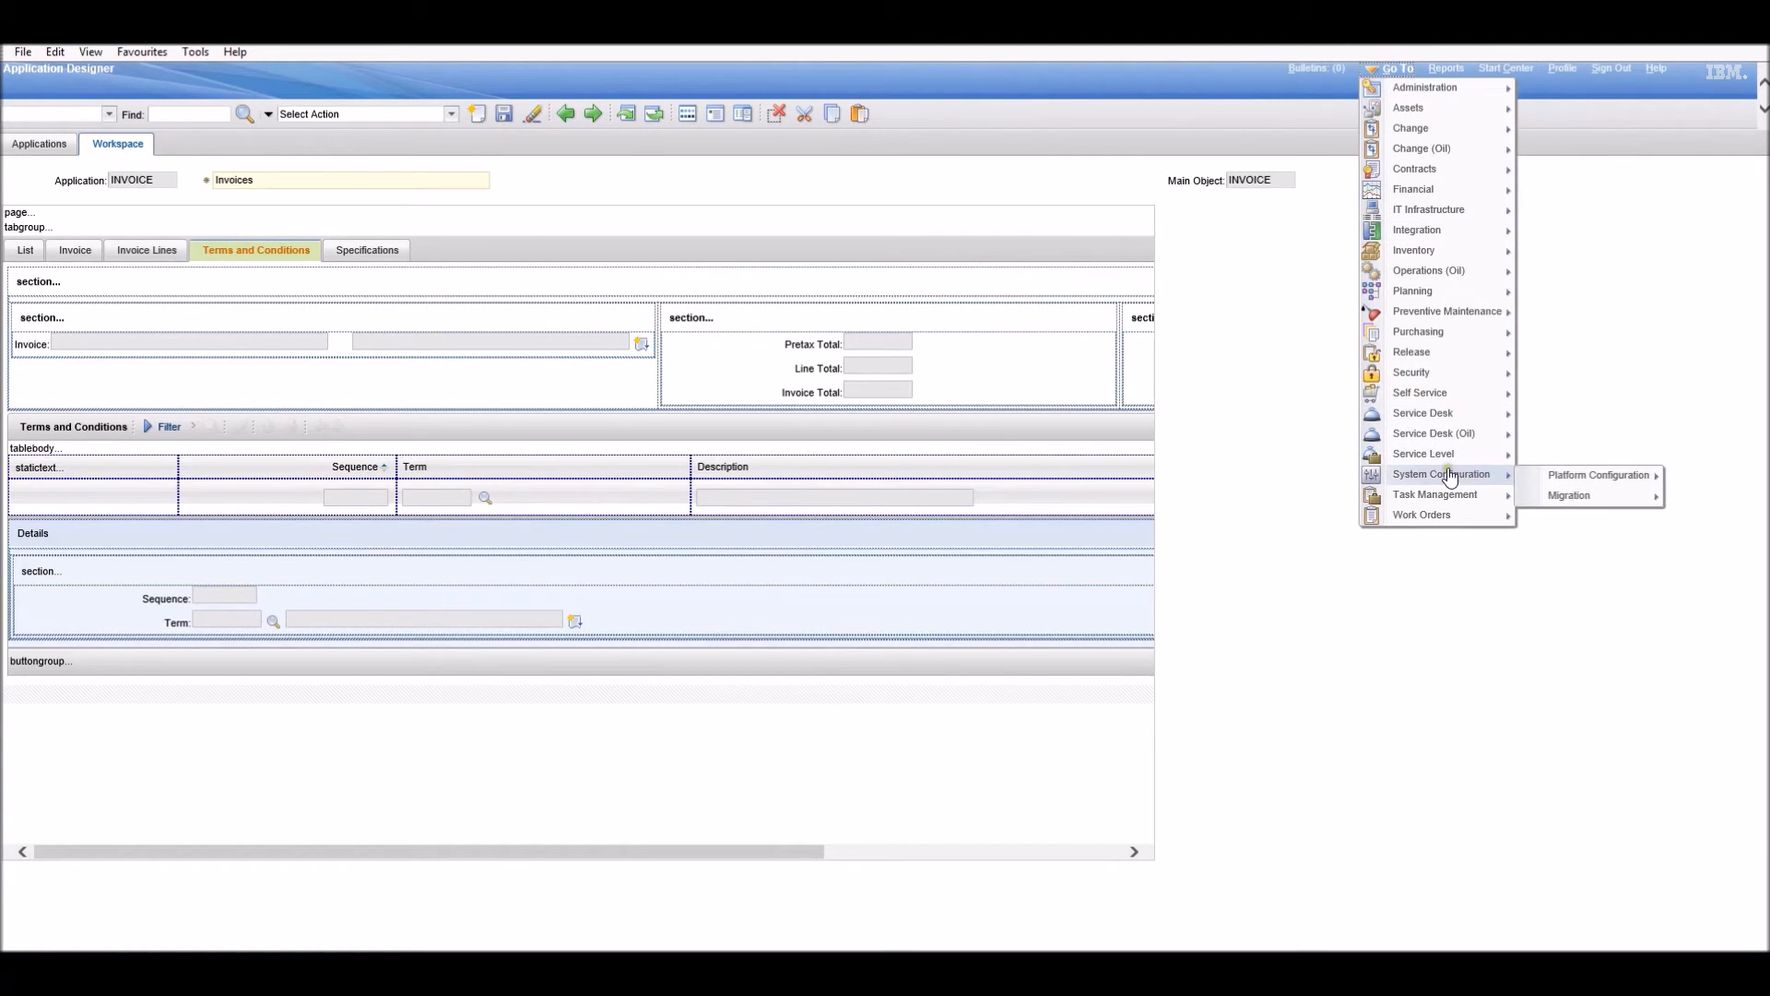
click(1442, 474)
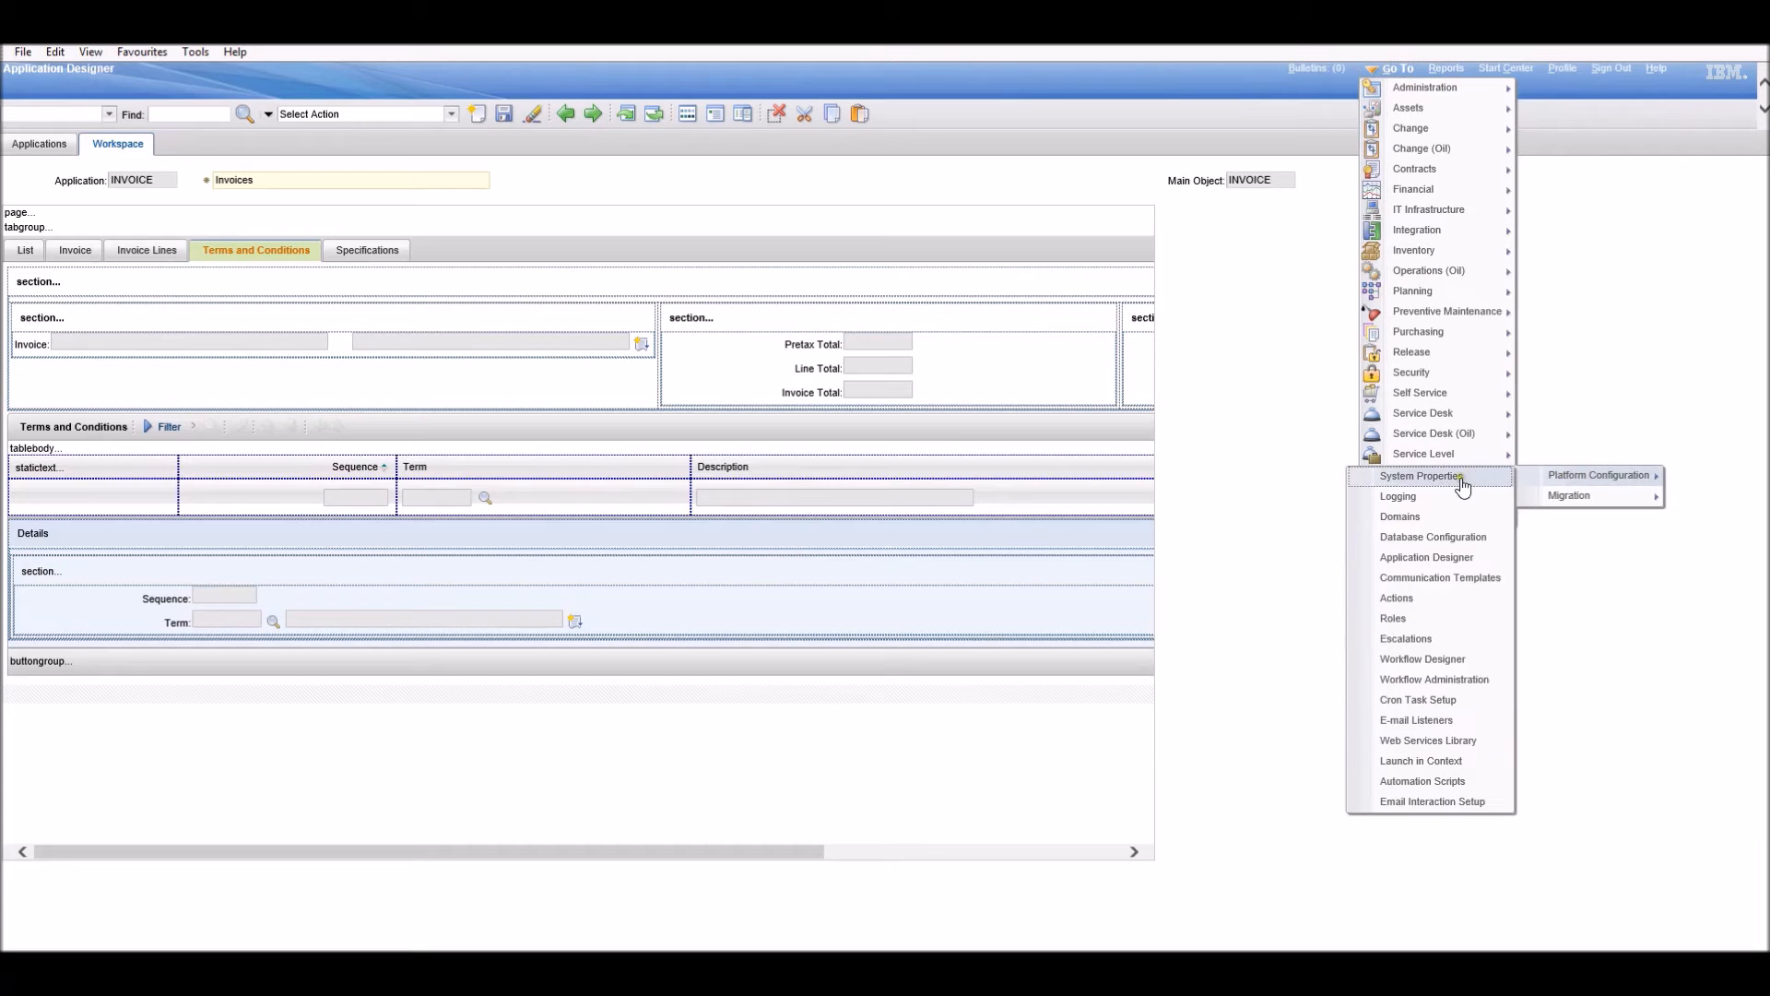
mouse_move(1453, 441)
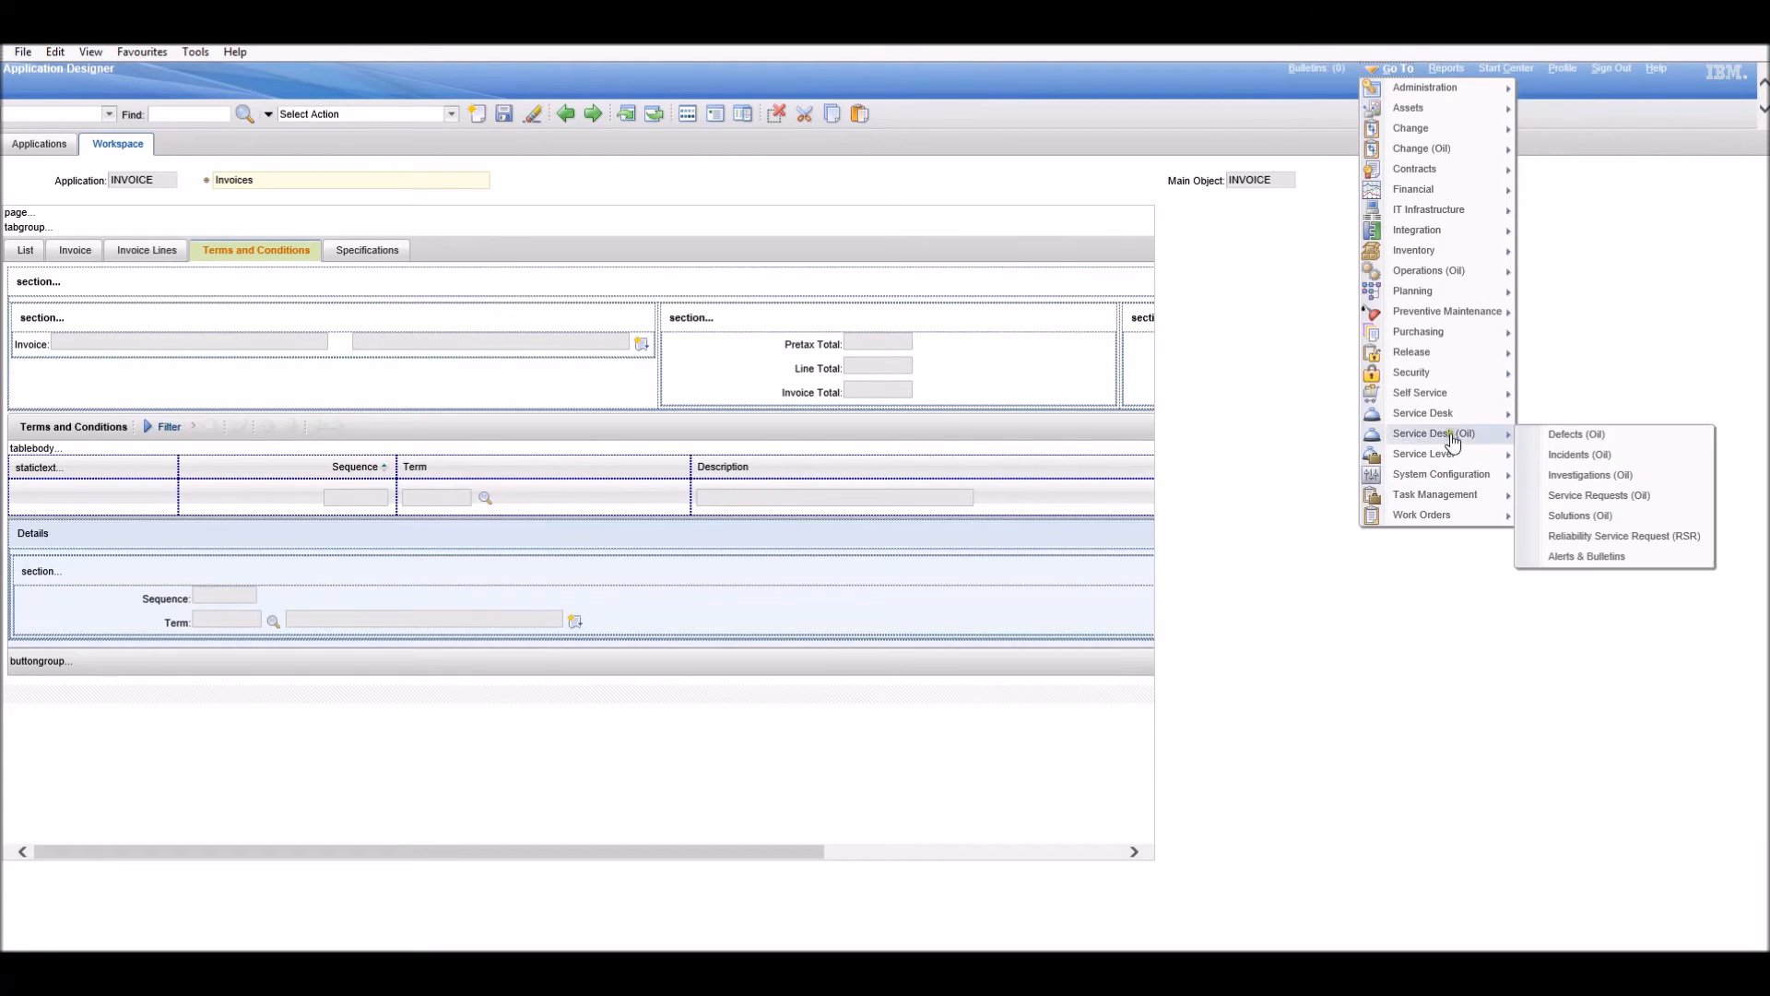
mouse_move(1410, 371)
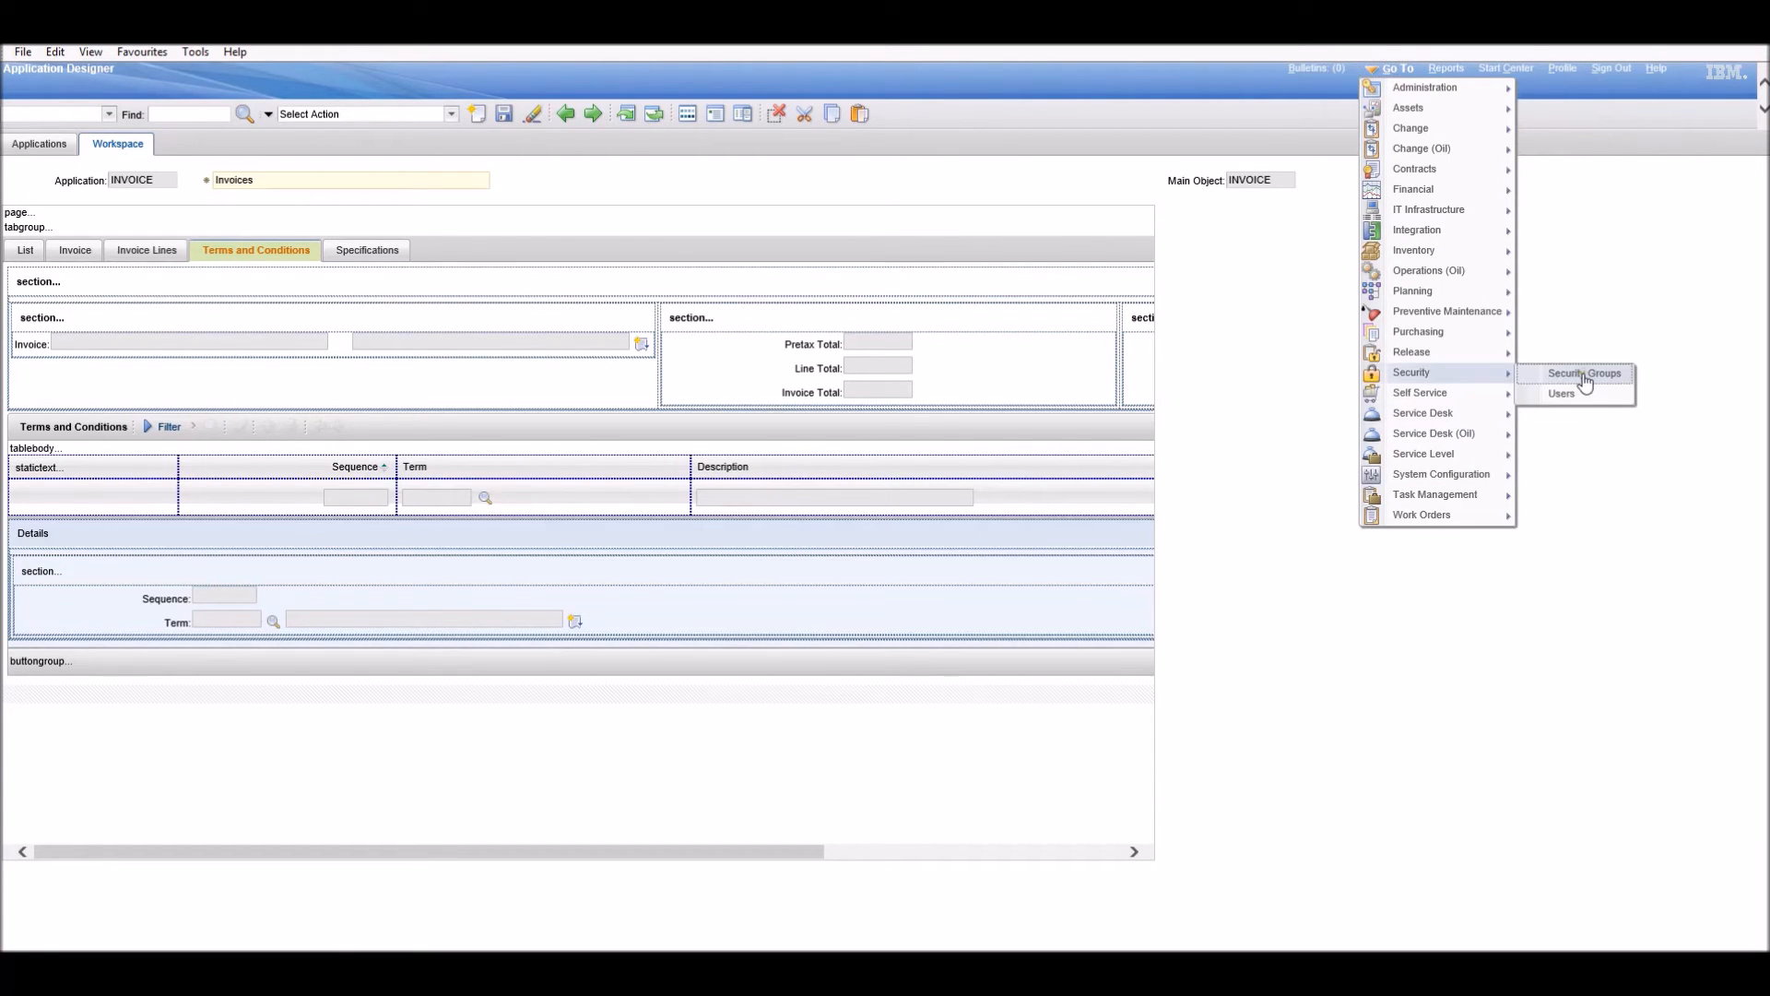
click(1583, 373)
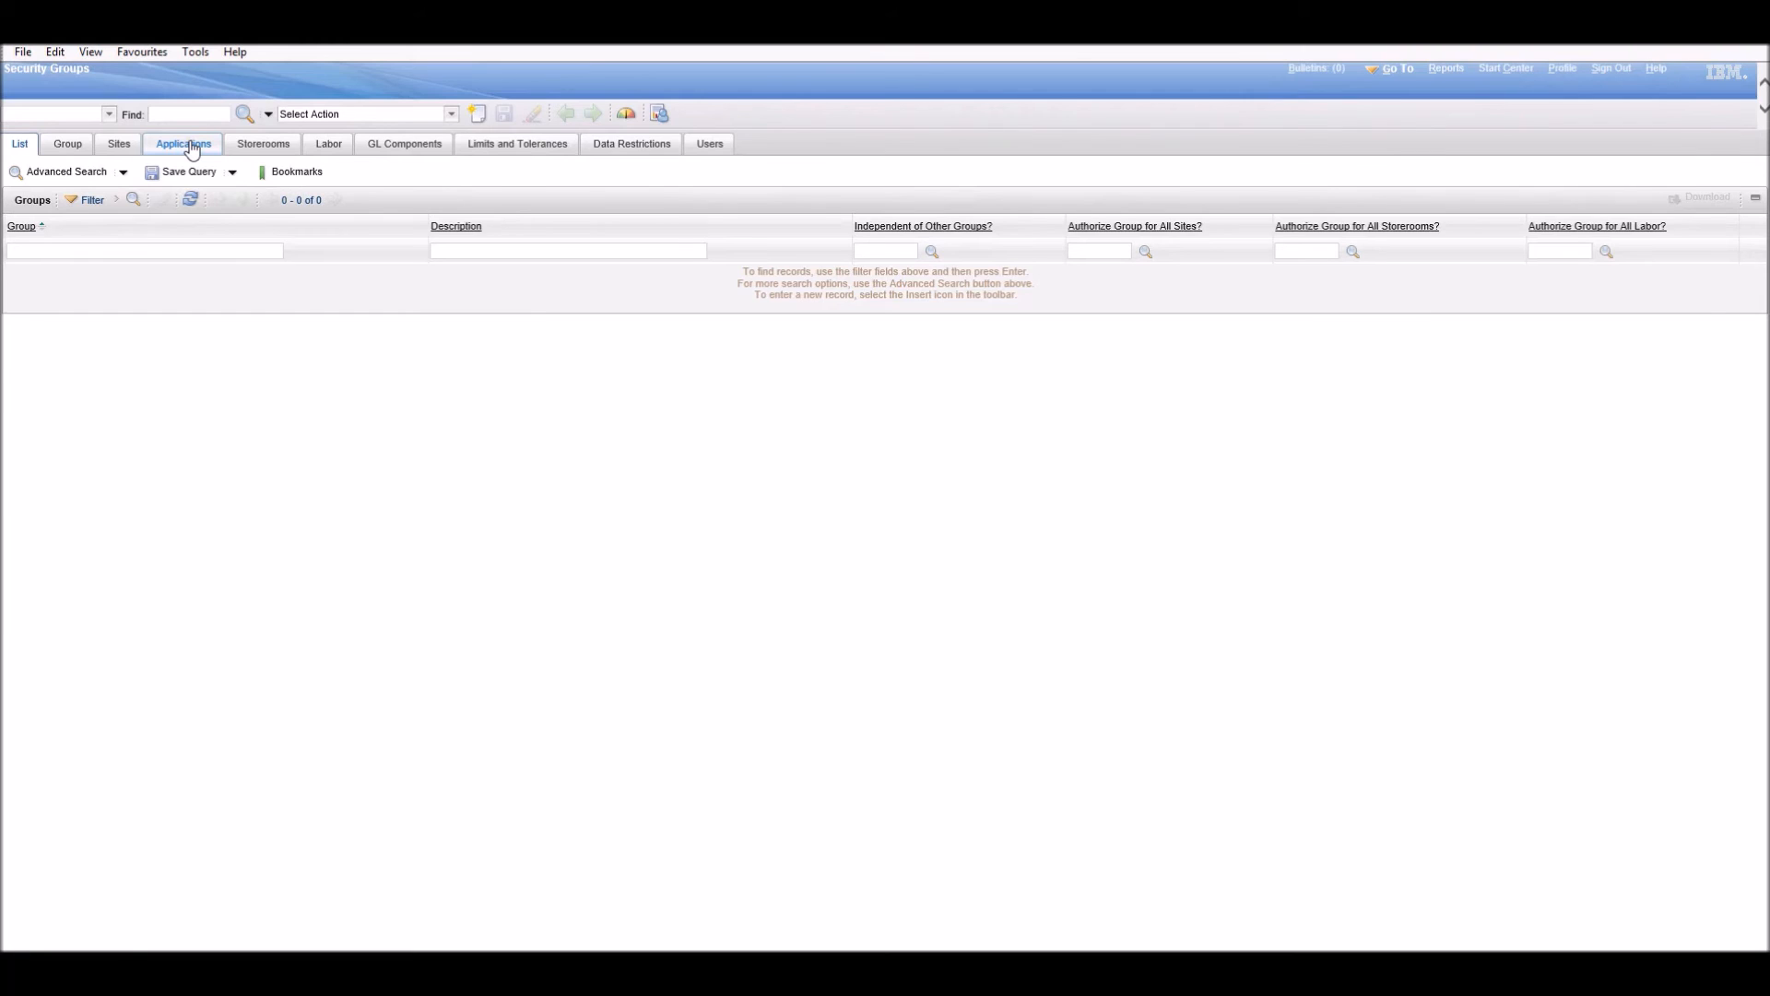
Filter MAXADMIN's Applications tab by description 'invoic' to show Invoices options.
click(182, 144)
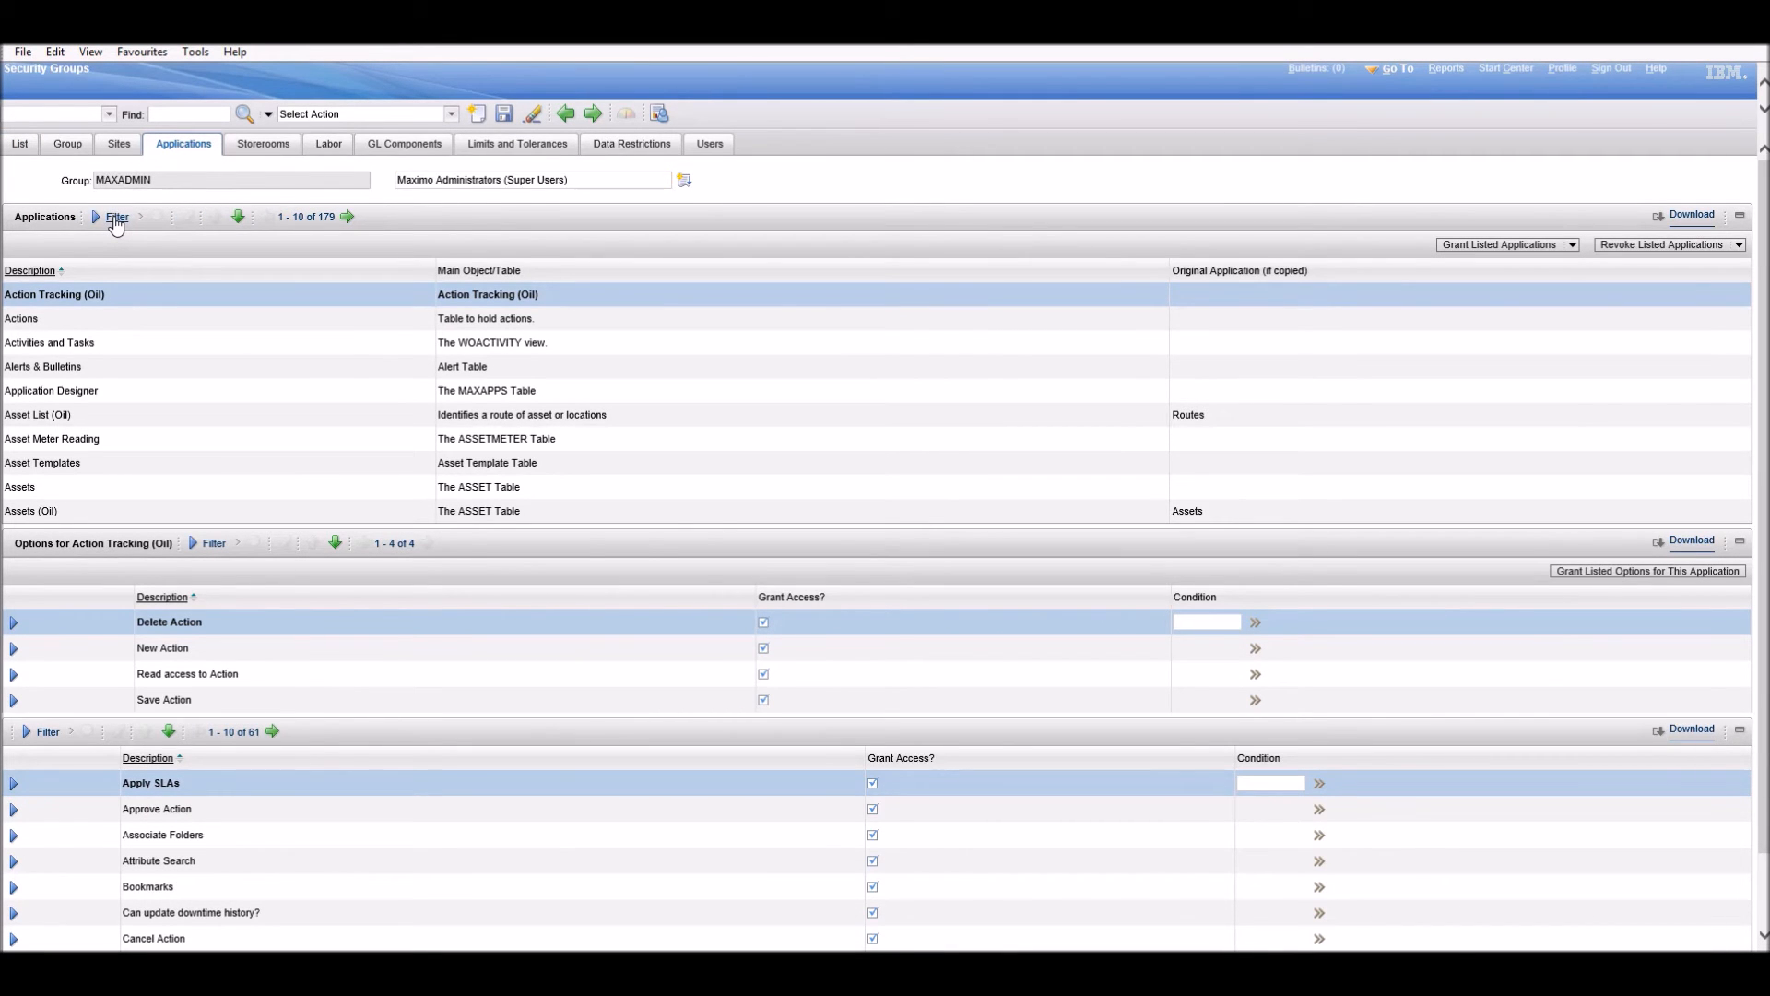
click(117, 215)
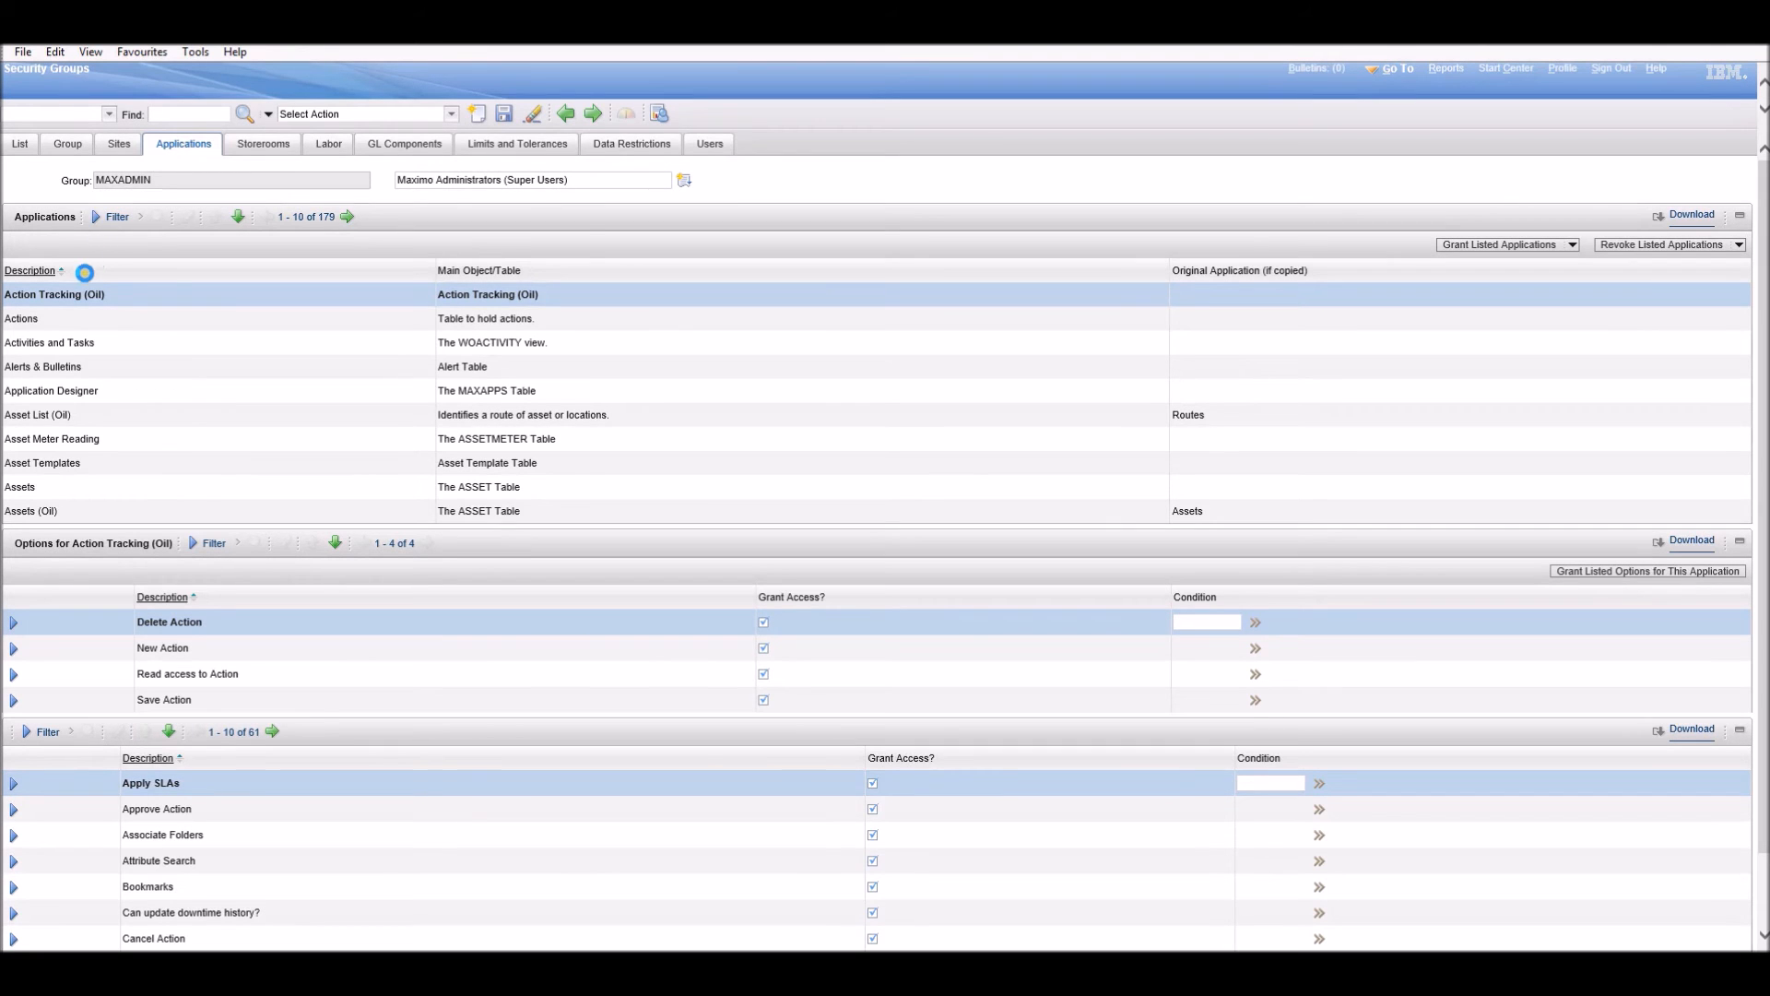
click(115, 215)
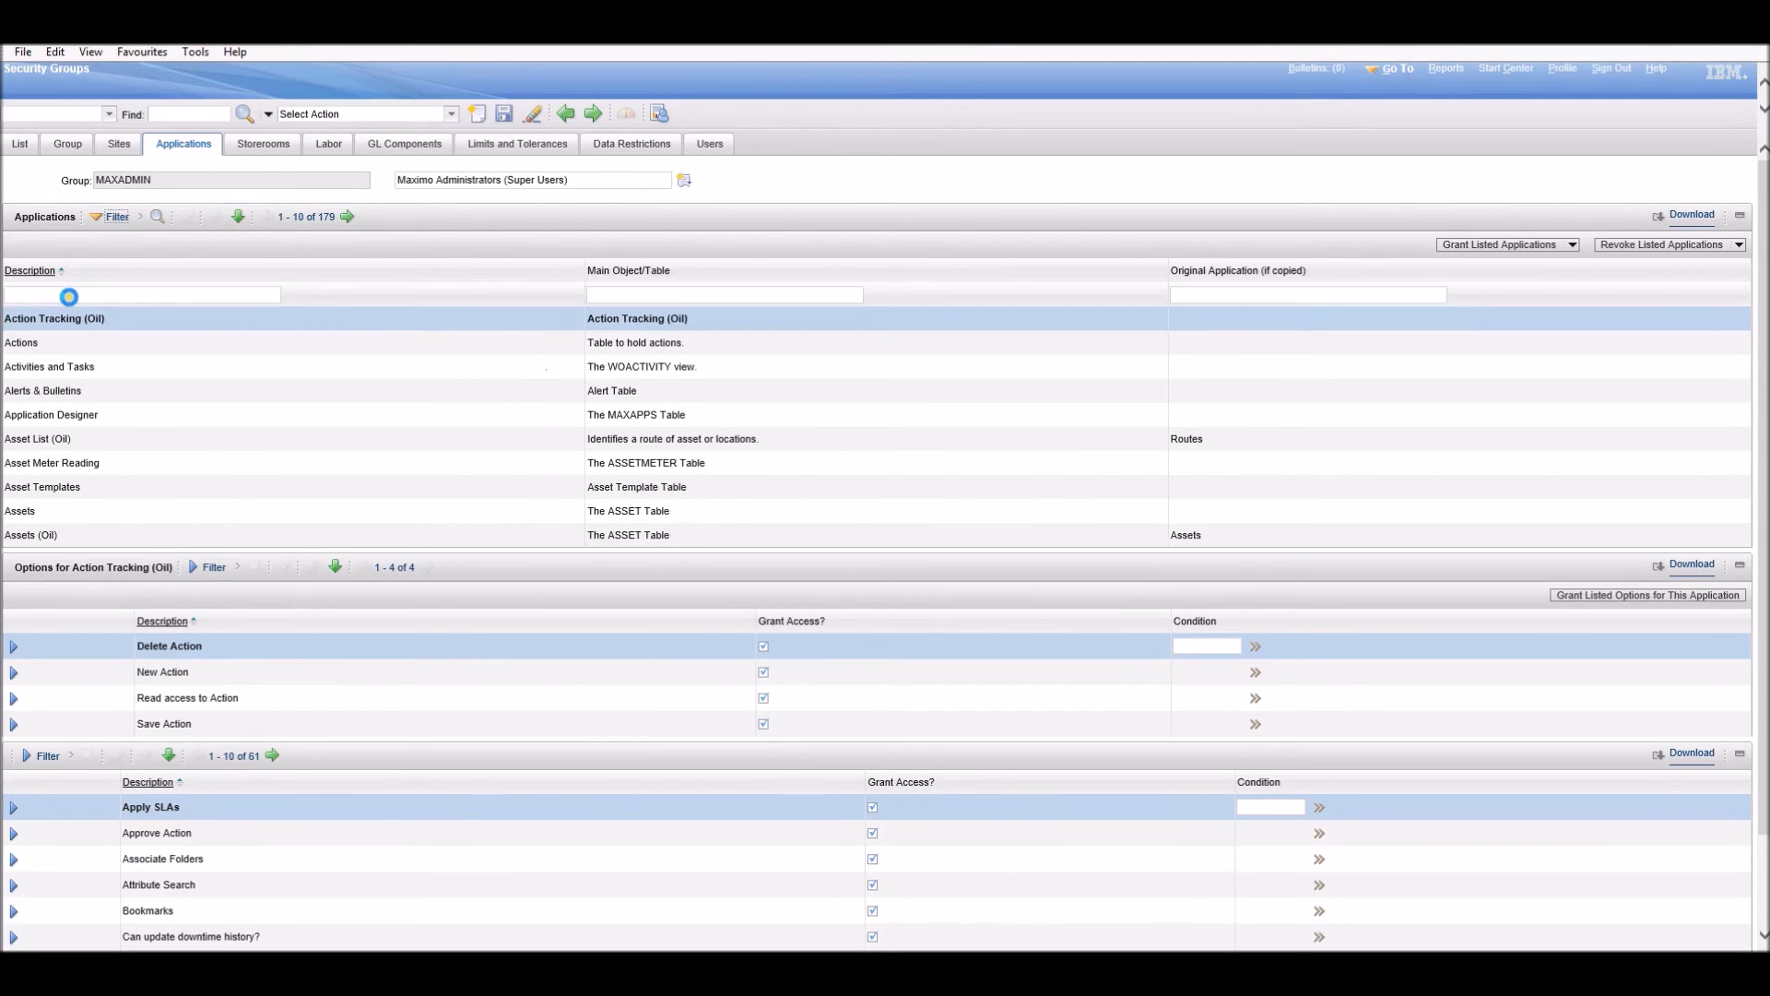
click(141, 295)
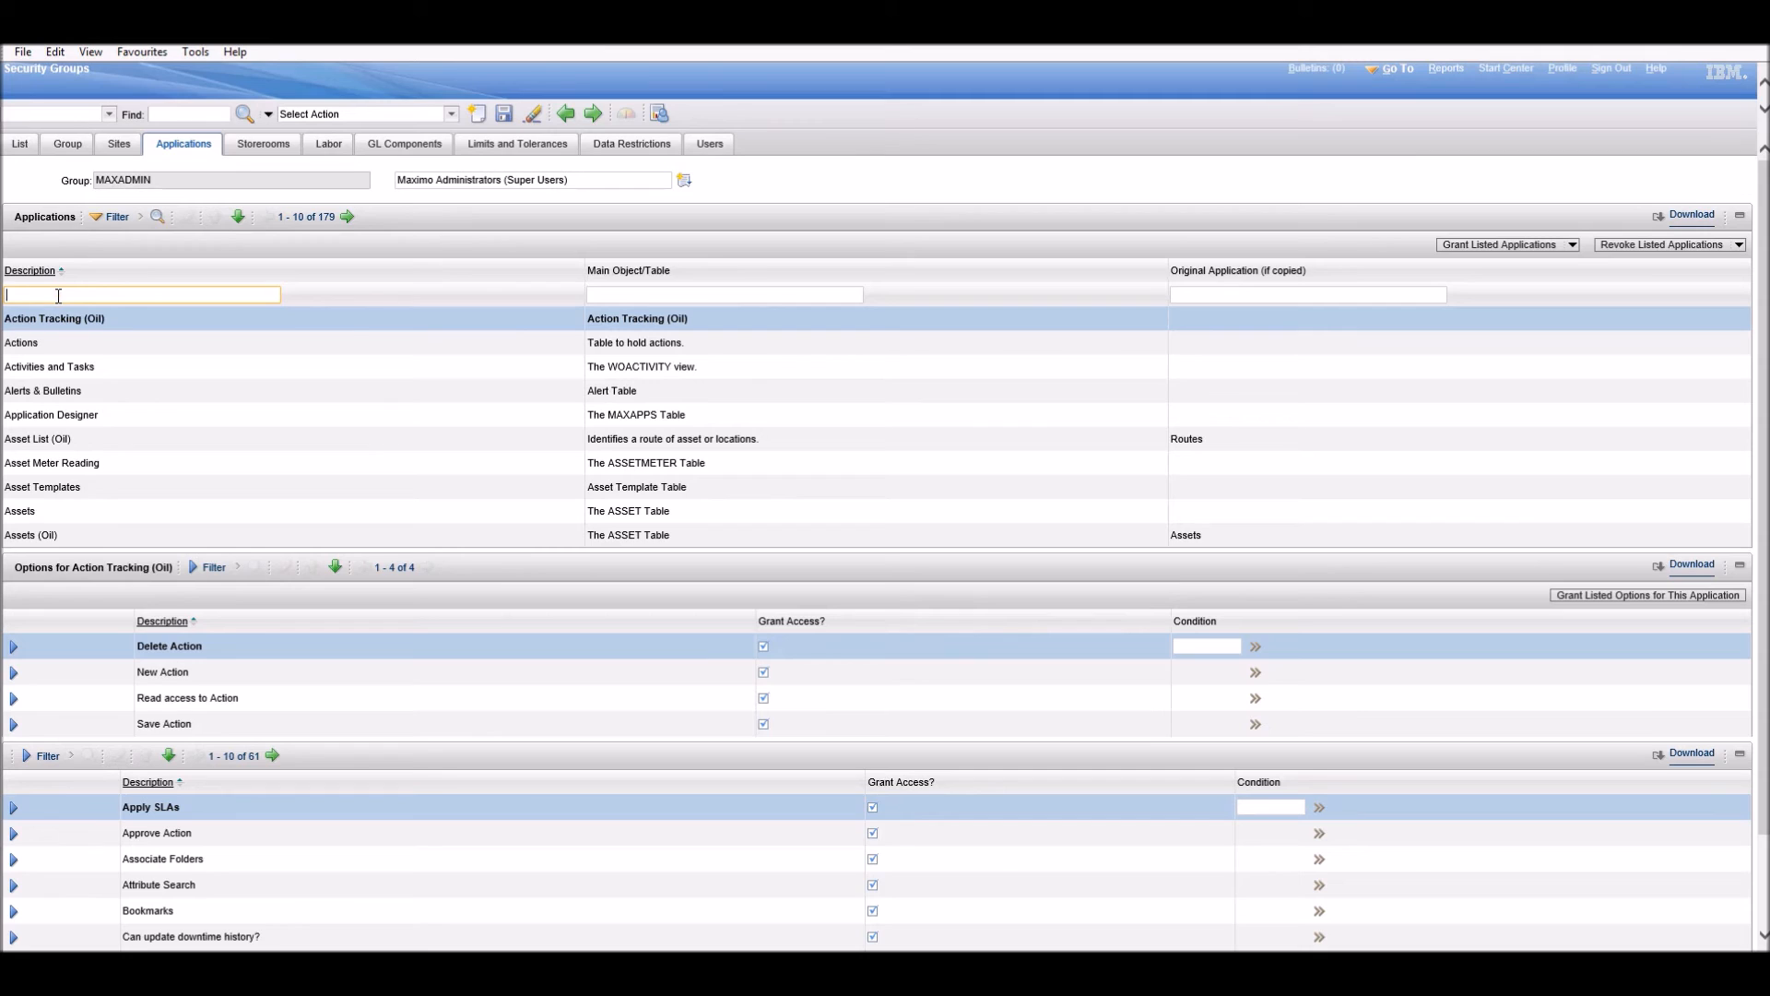
text(in)
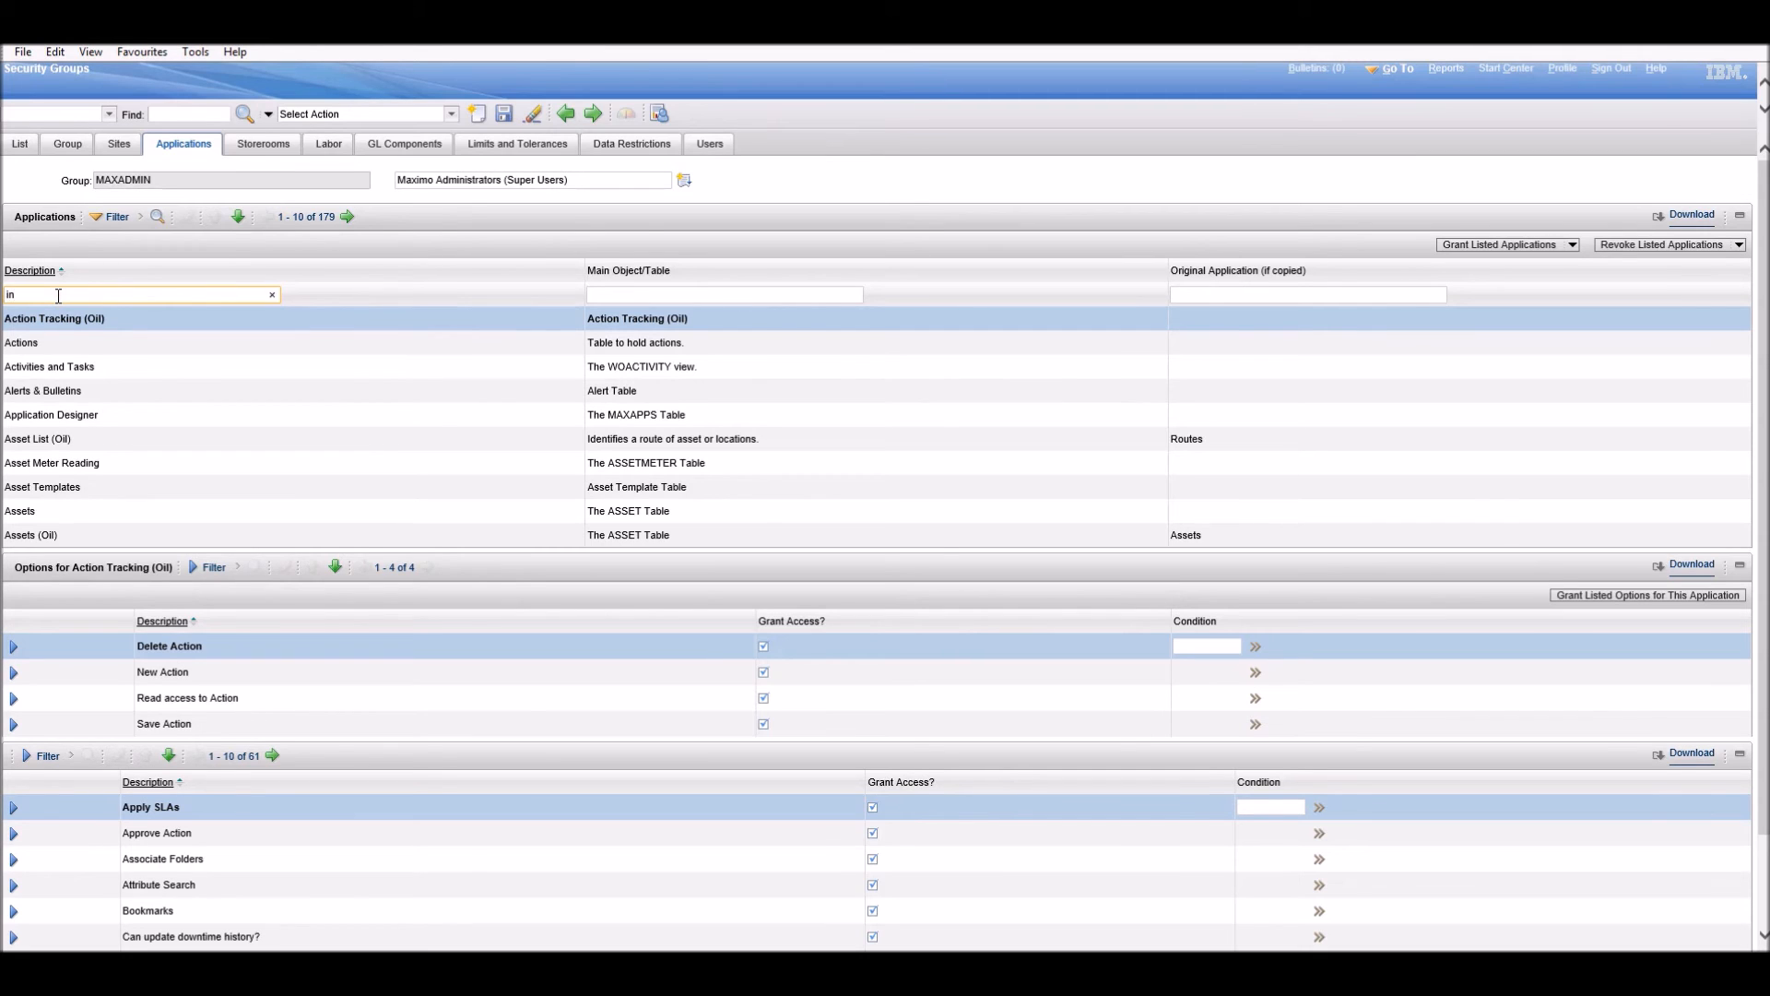
text(invoic)
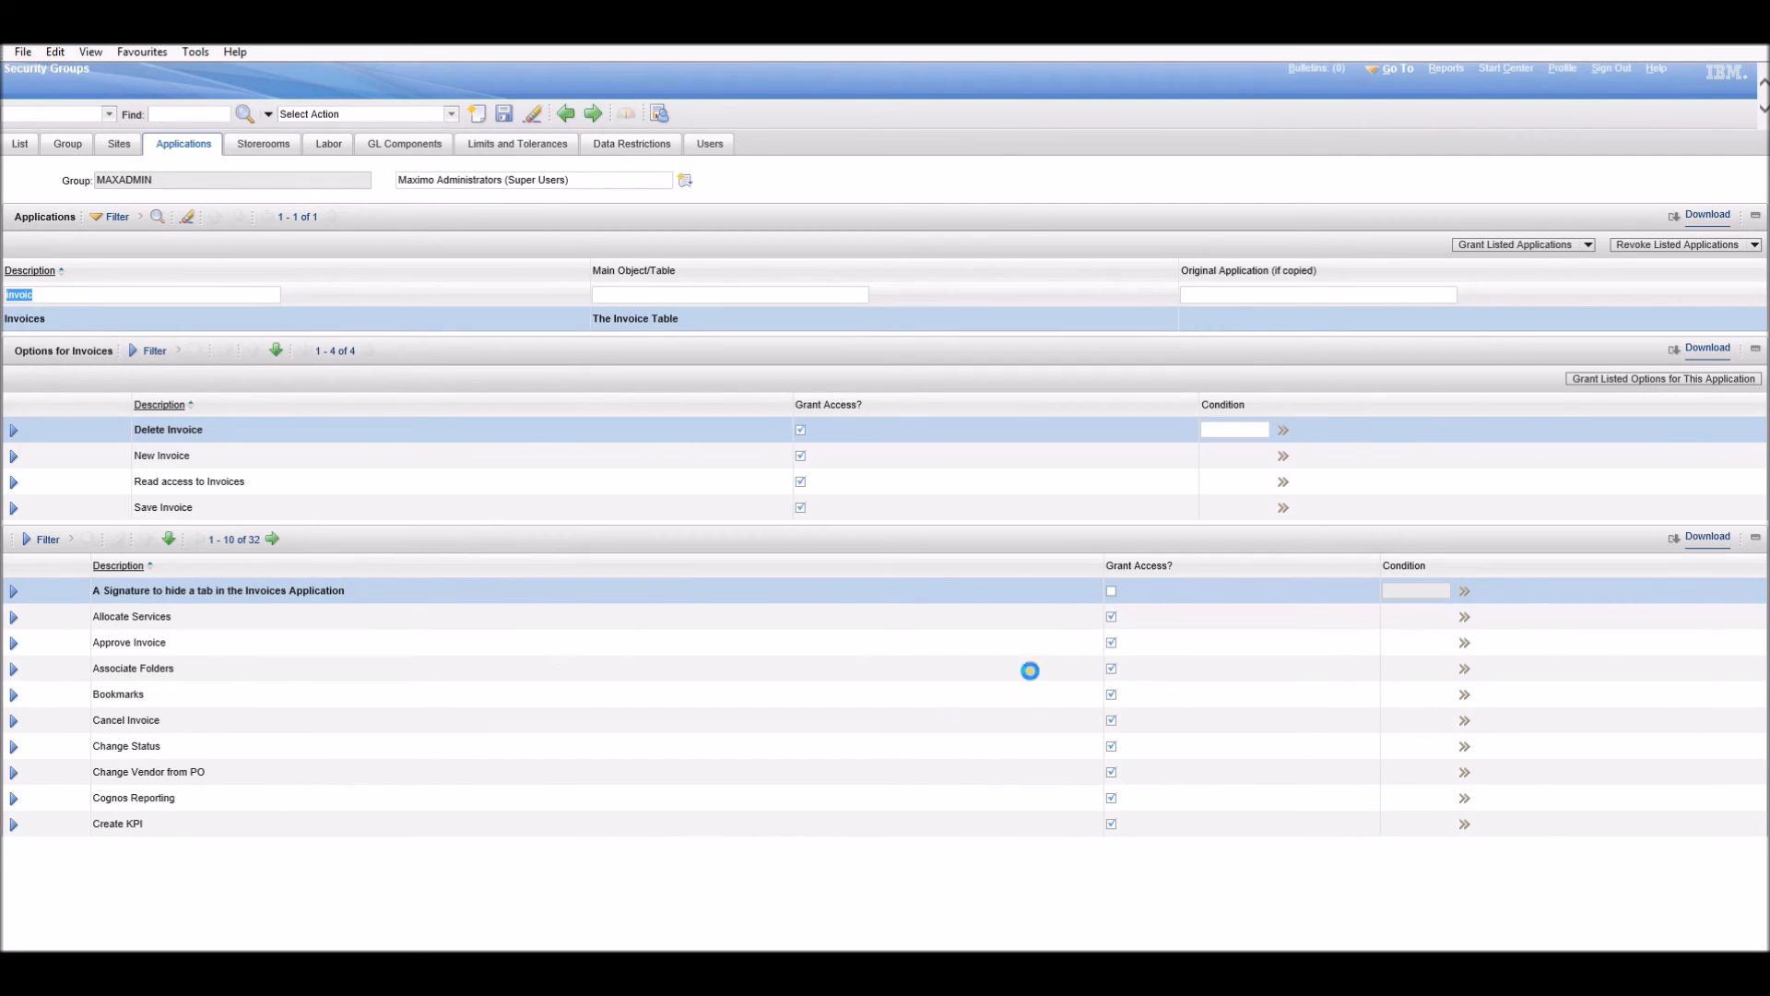
Page to the last Invoices signature options, confirm hide-tab is unchecked, return to Start Center.
click(272, 539)
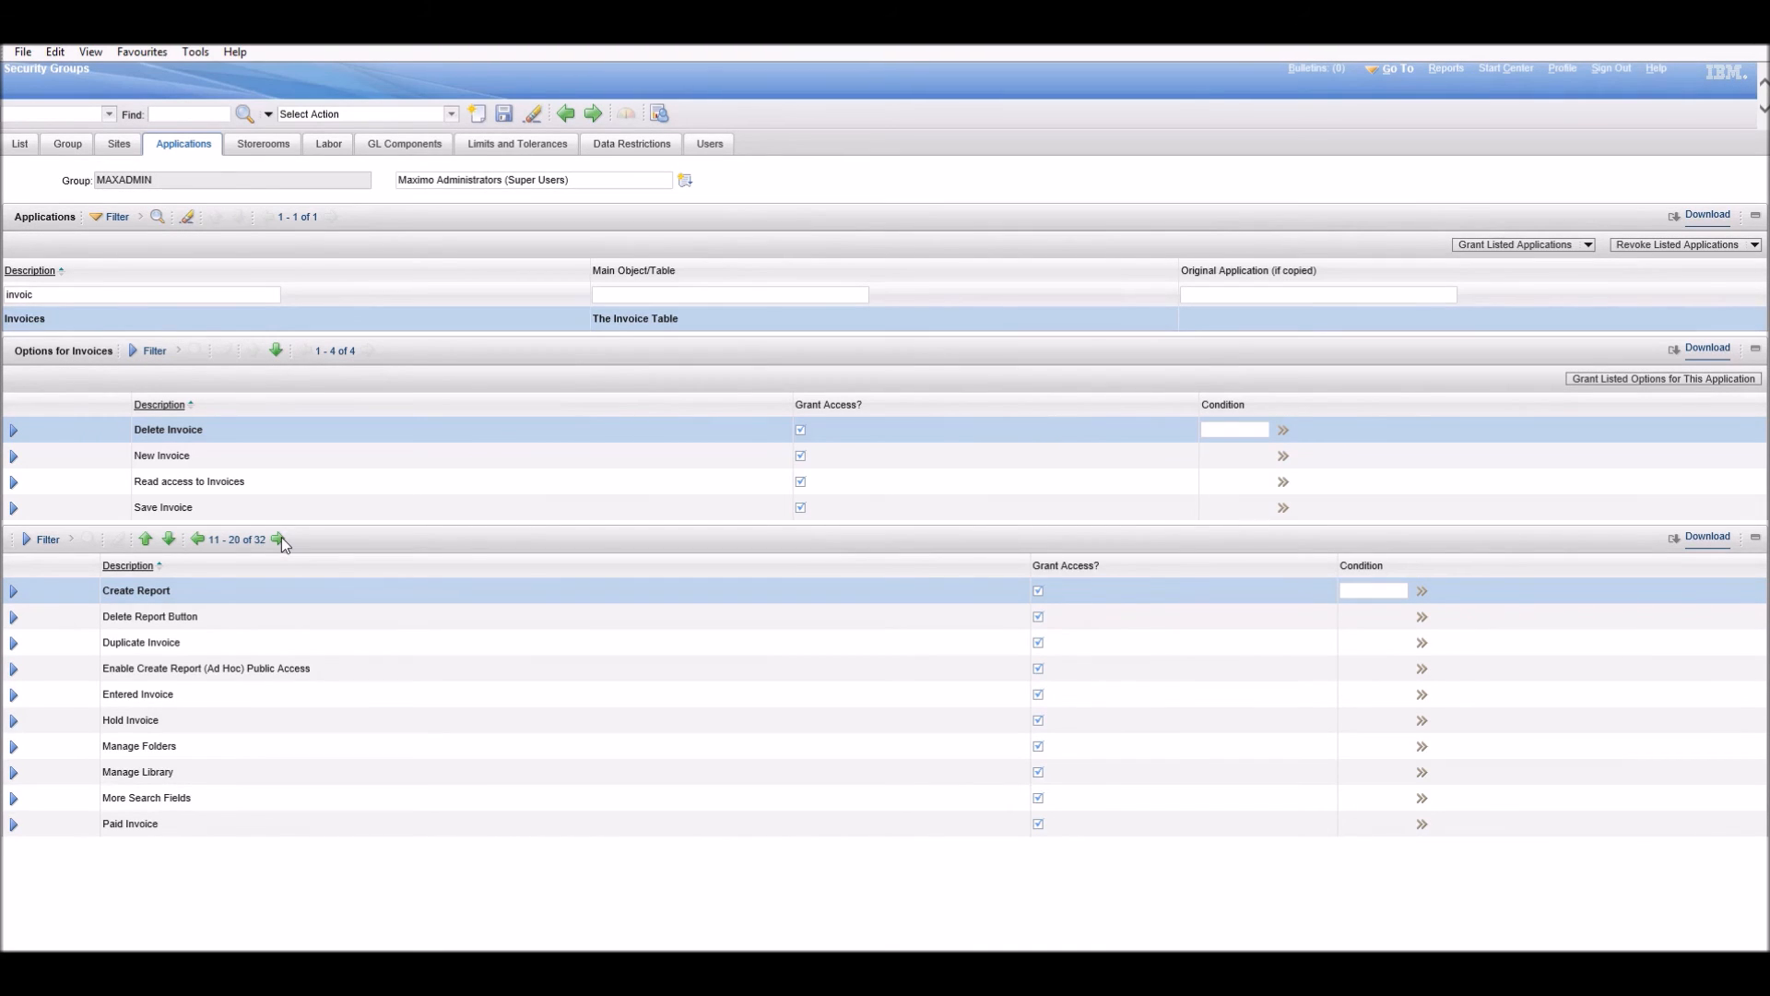
click(275, 539)
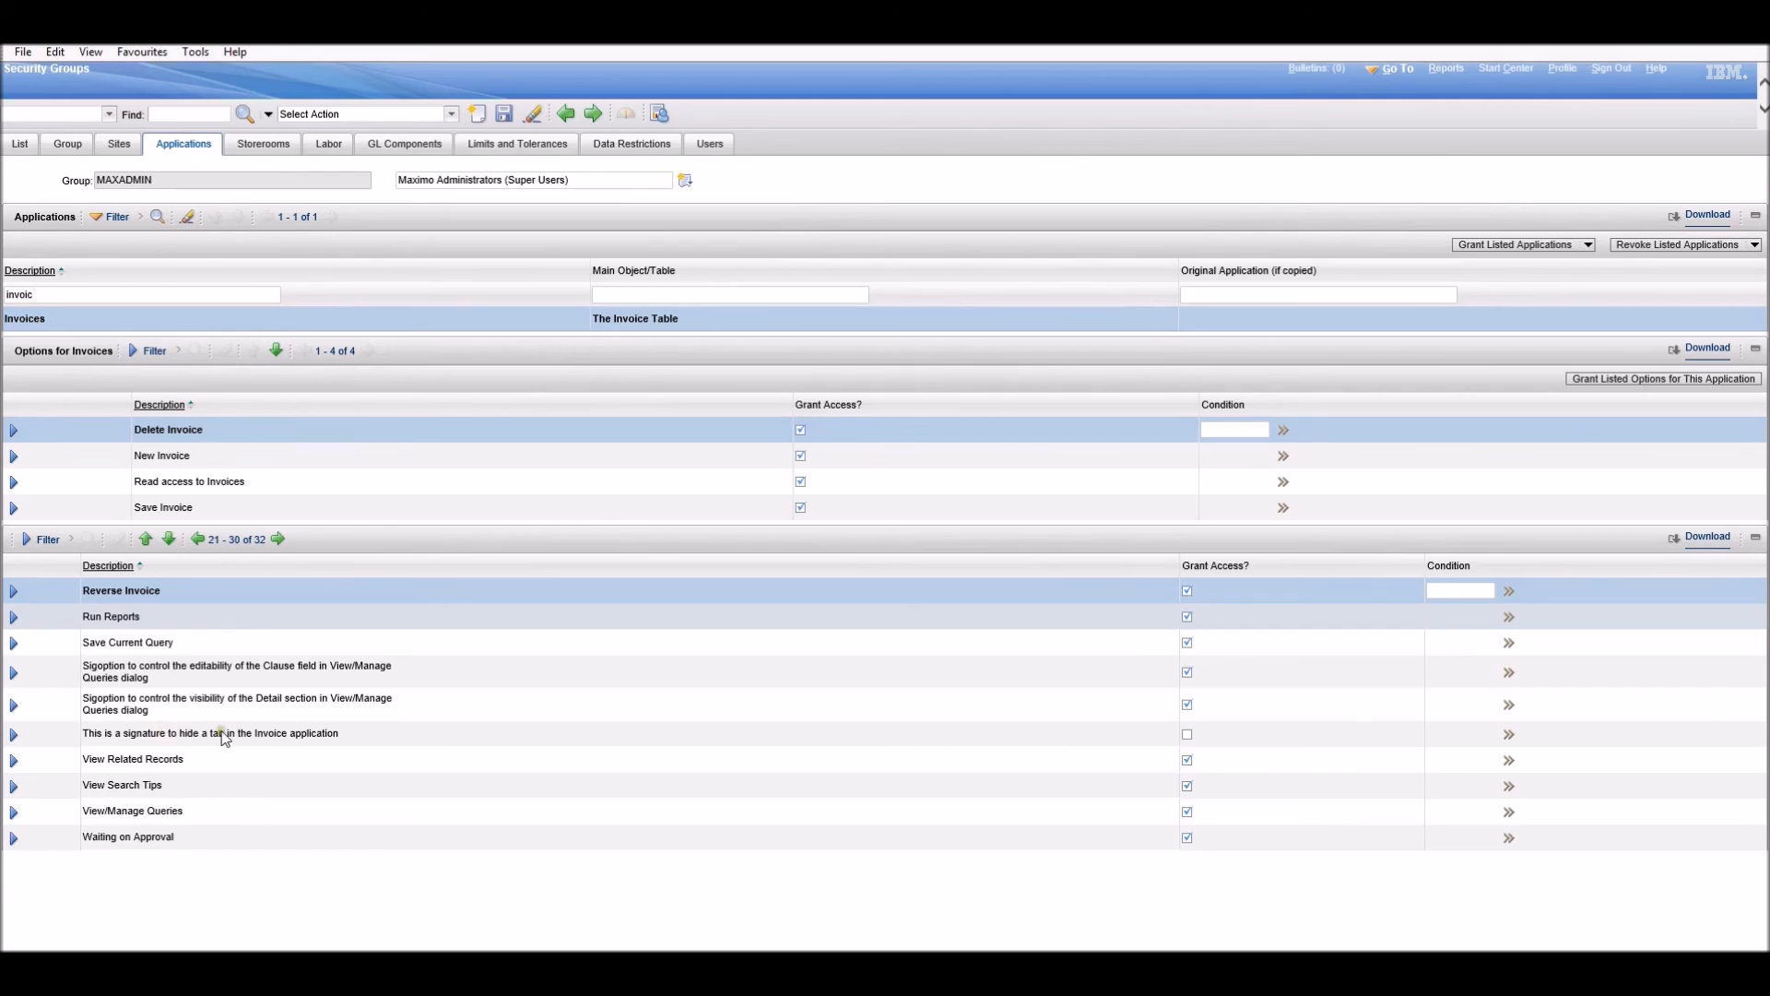
mouse_move(209, 733)
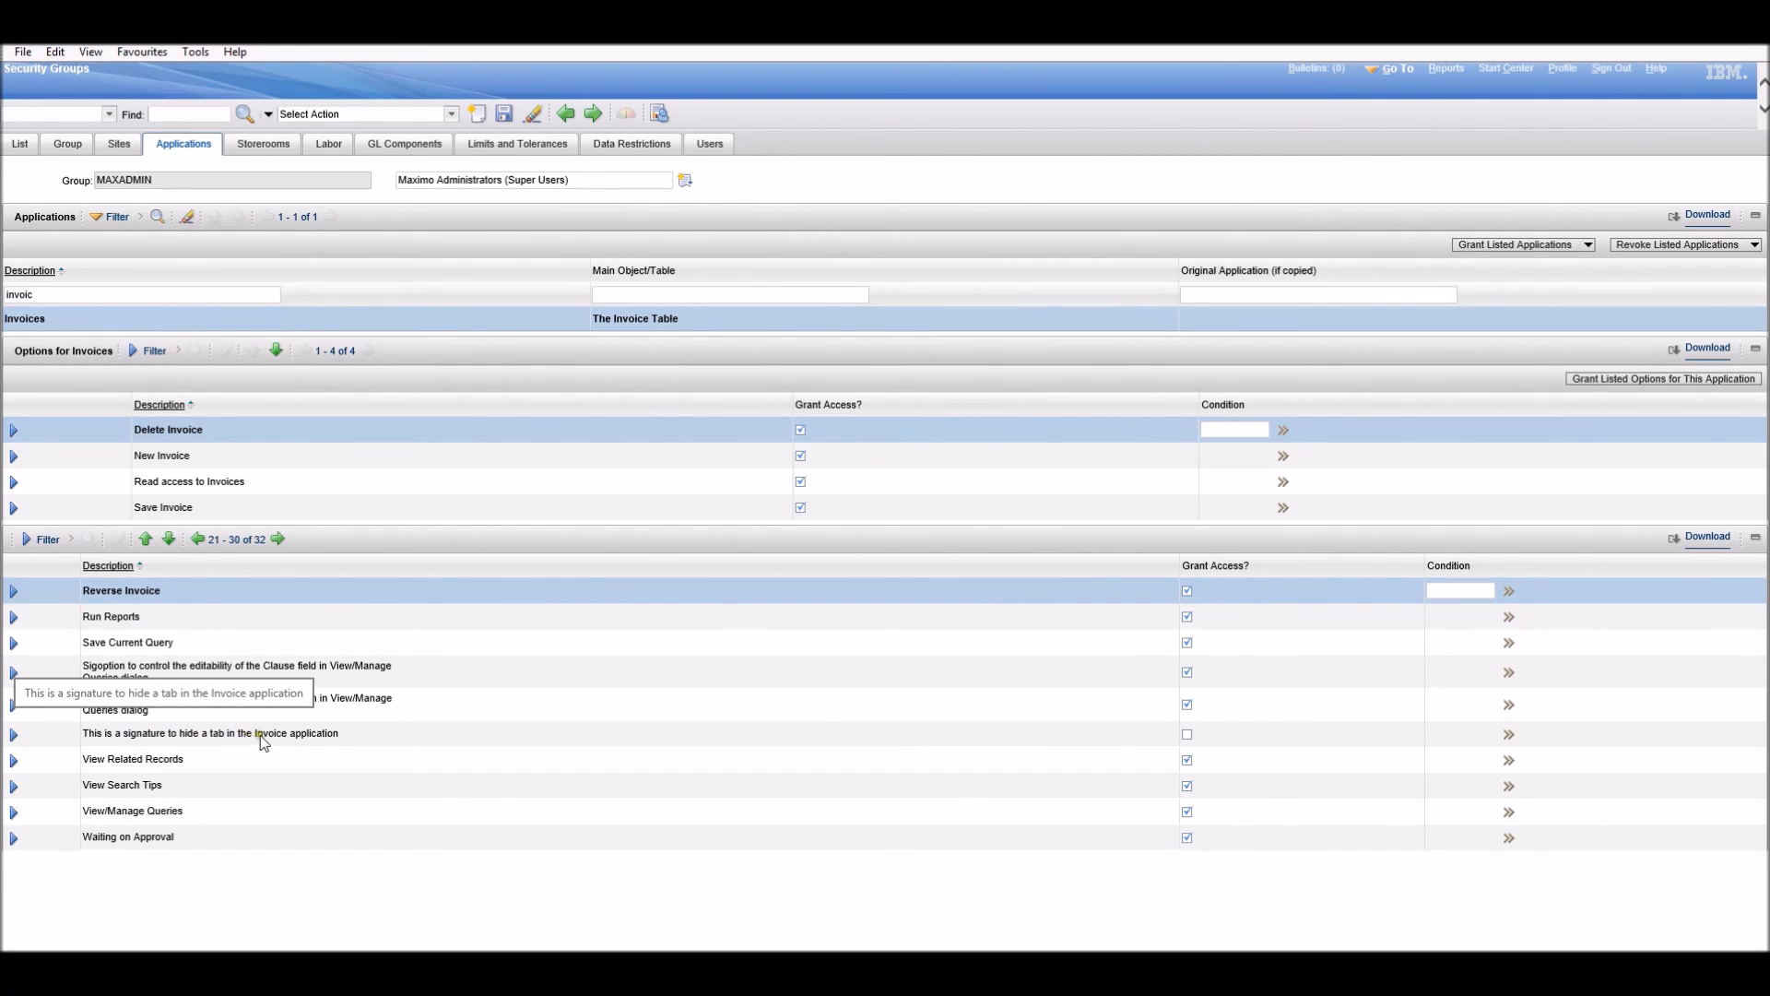
mouse_move(121, 735)
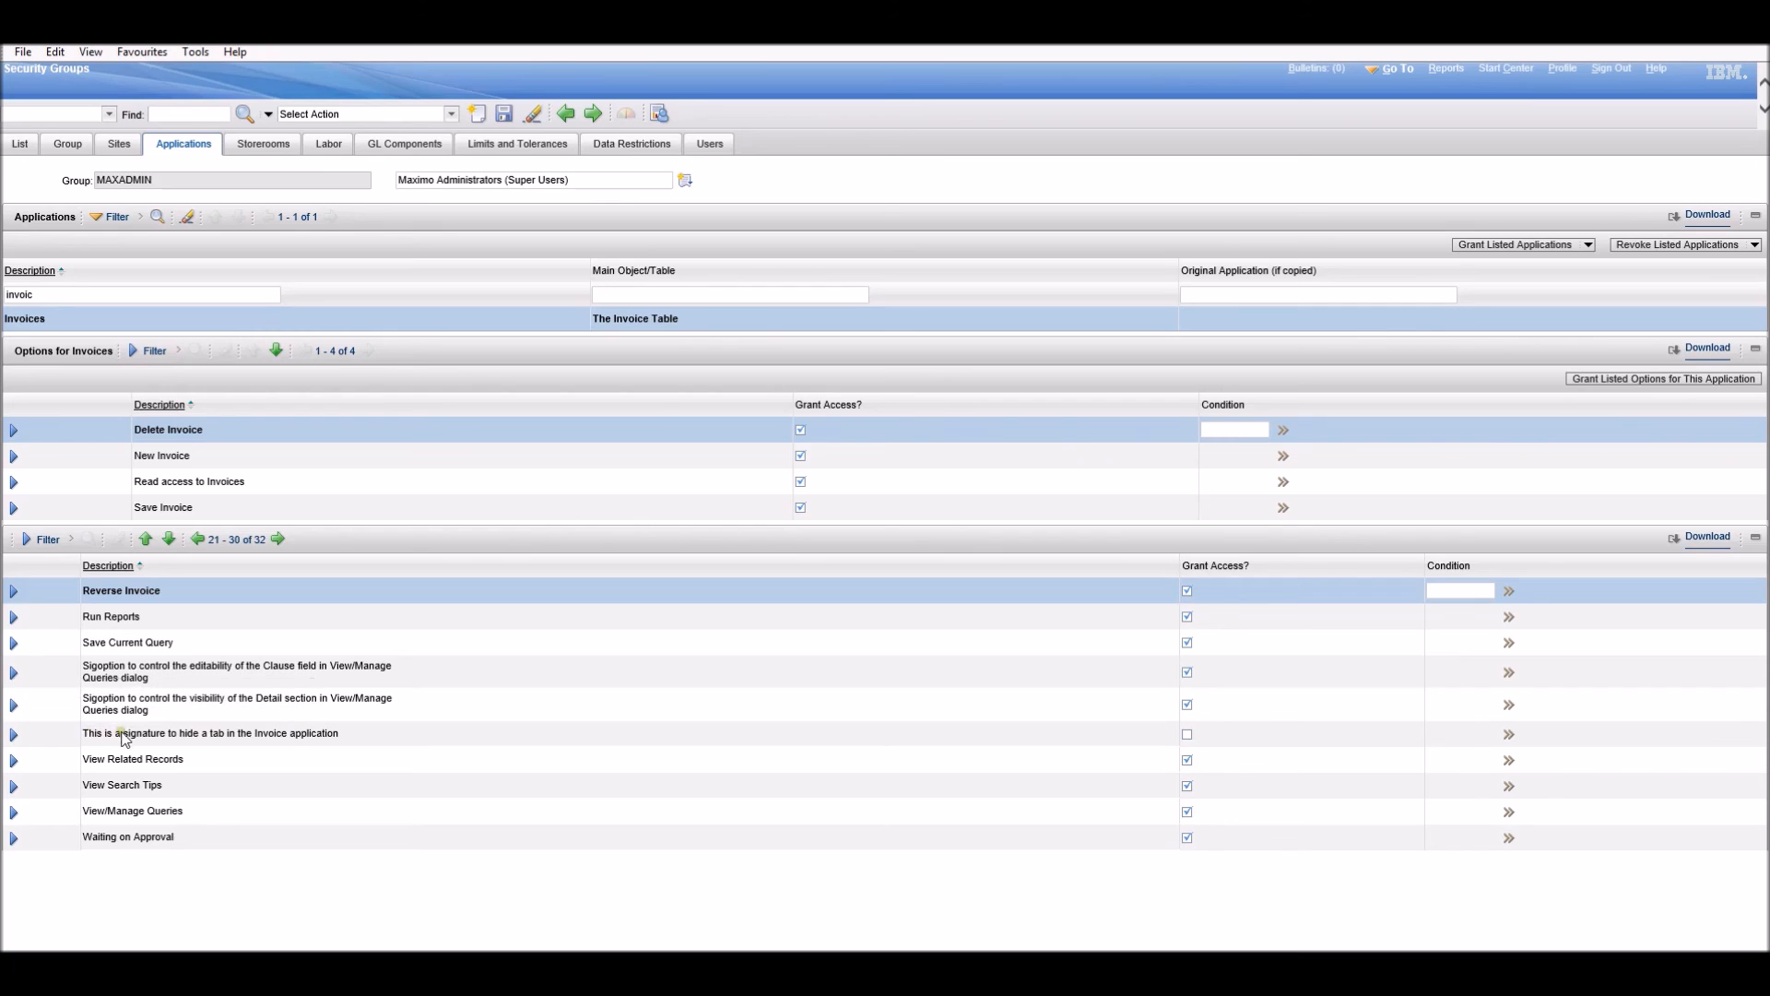
mouse_move(1574, 219)
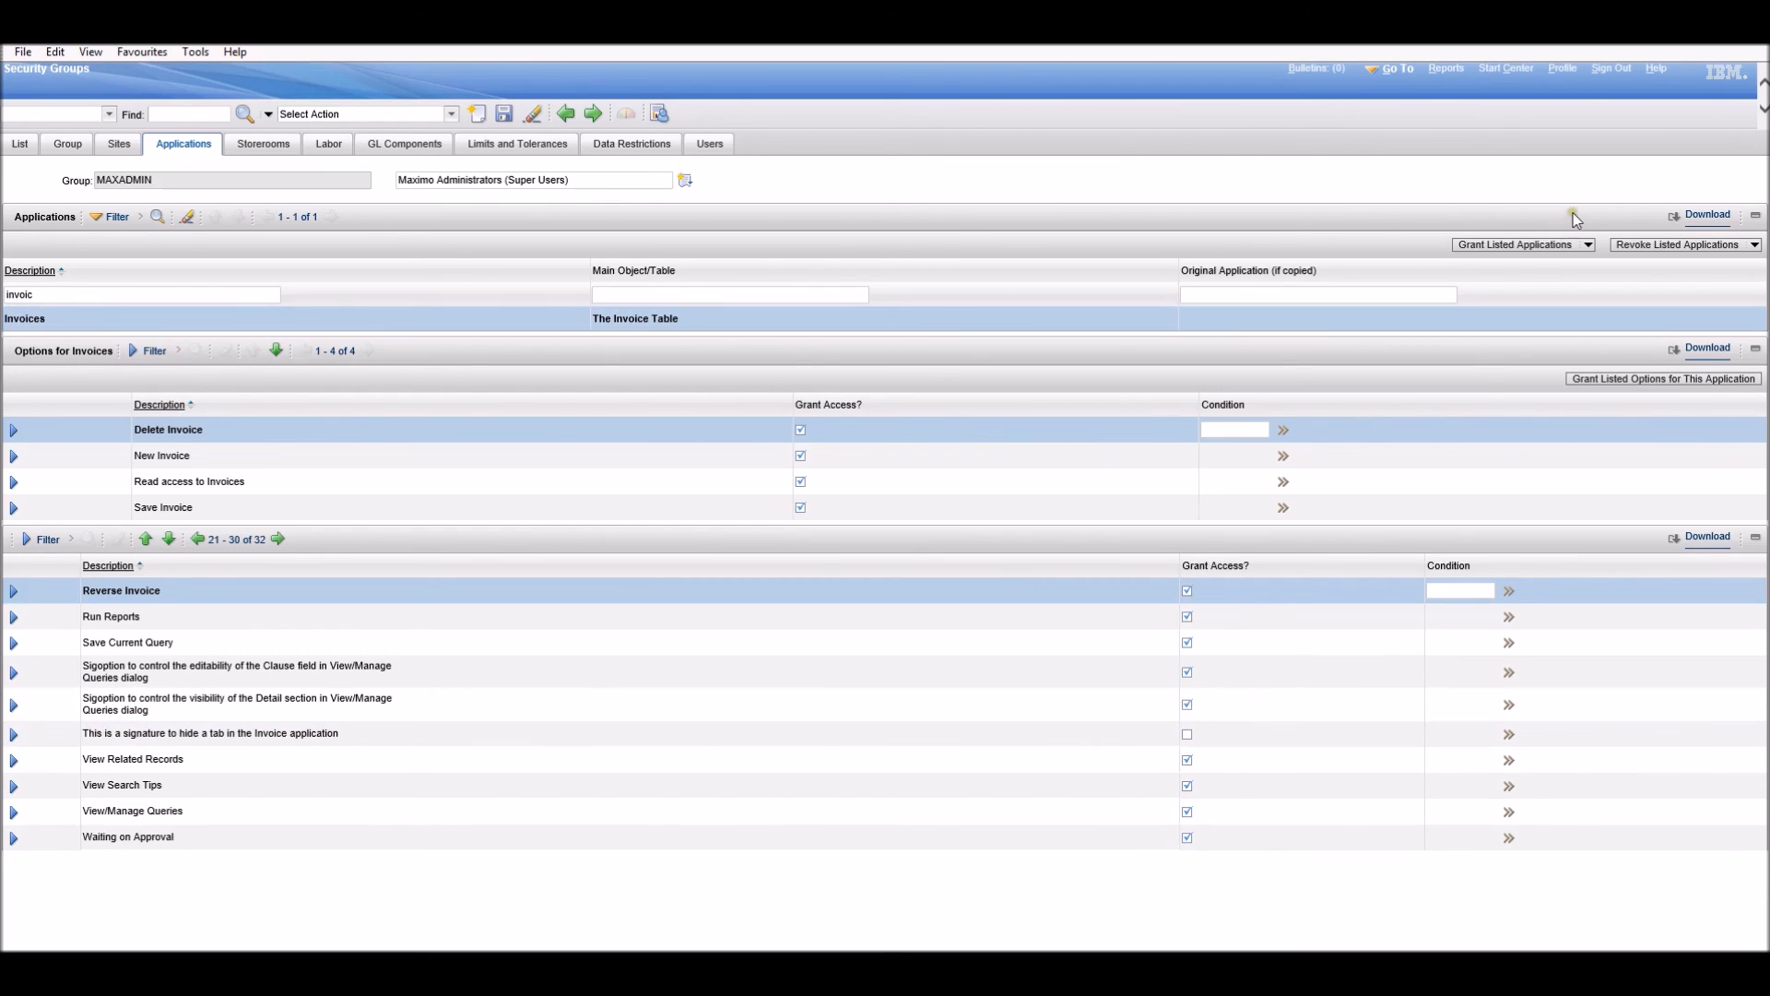
click(1610, 67)
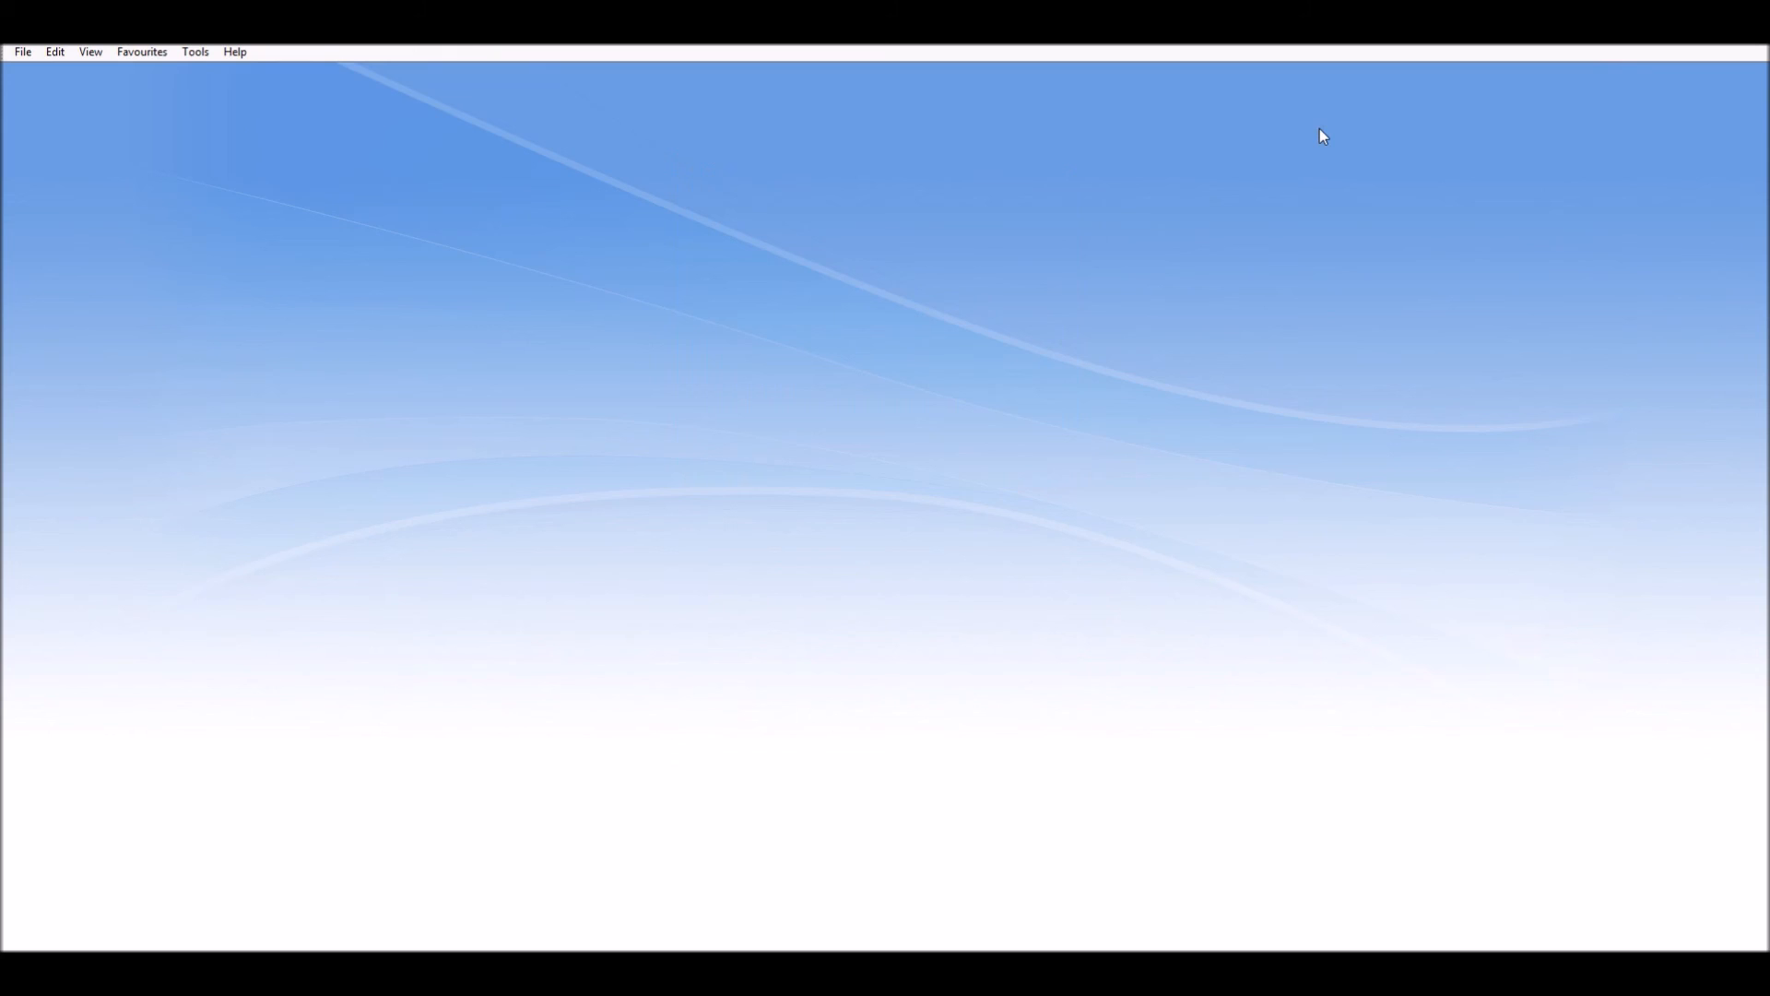
Reopen Invoices from the Go To menu to confirm the tab is gone.
click(1416, 70)
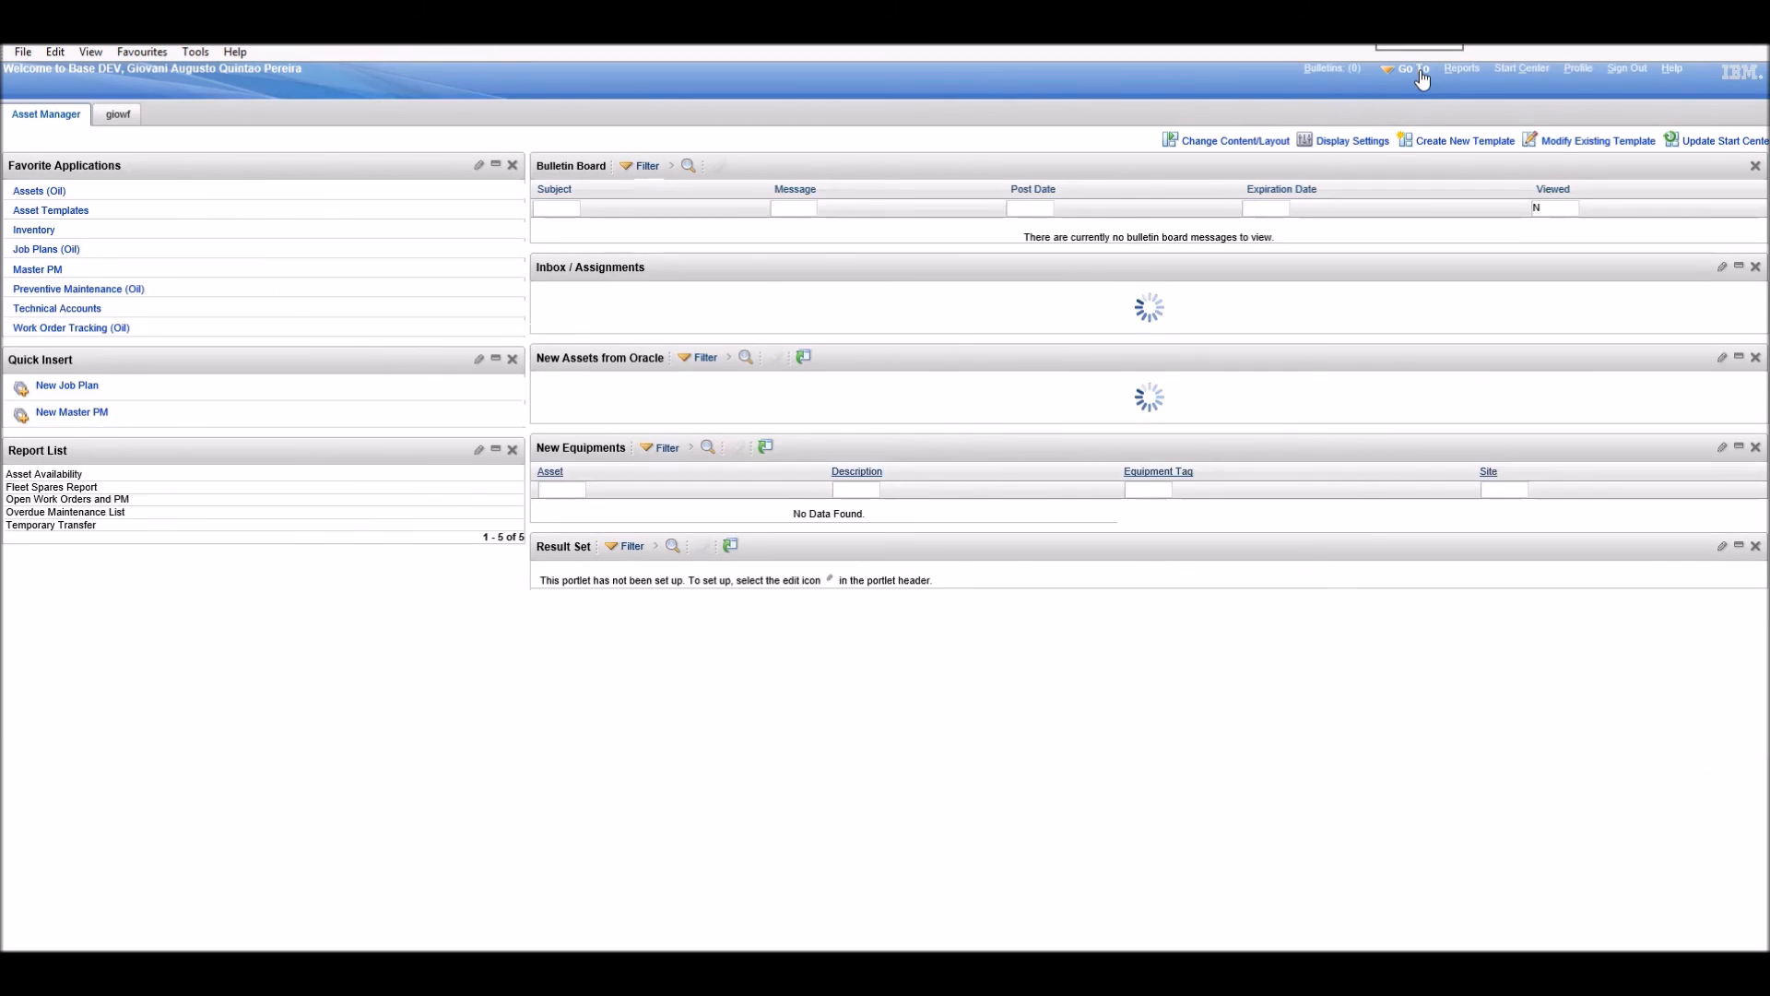
click(1410, 67)
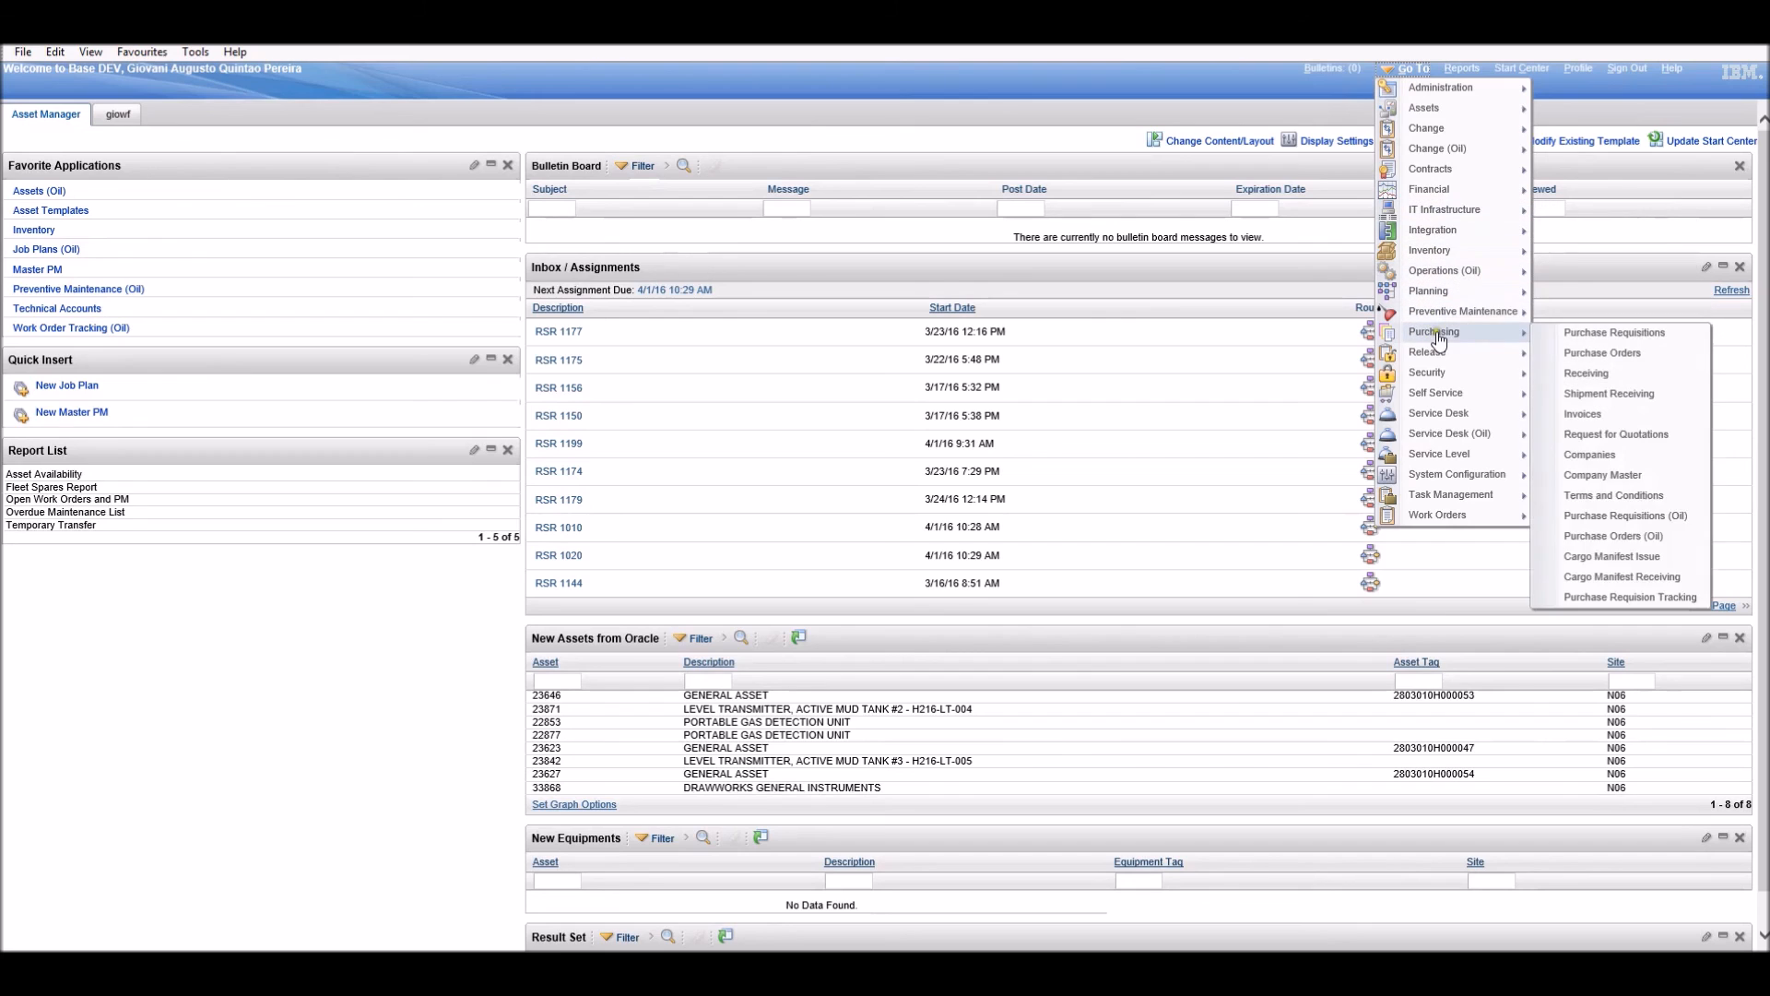
mouse_move(1586, 414)
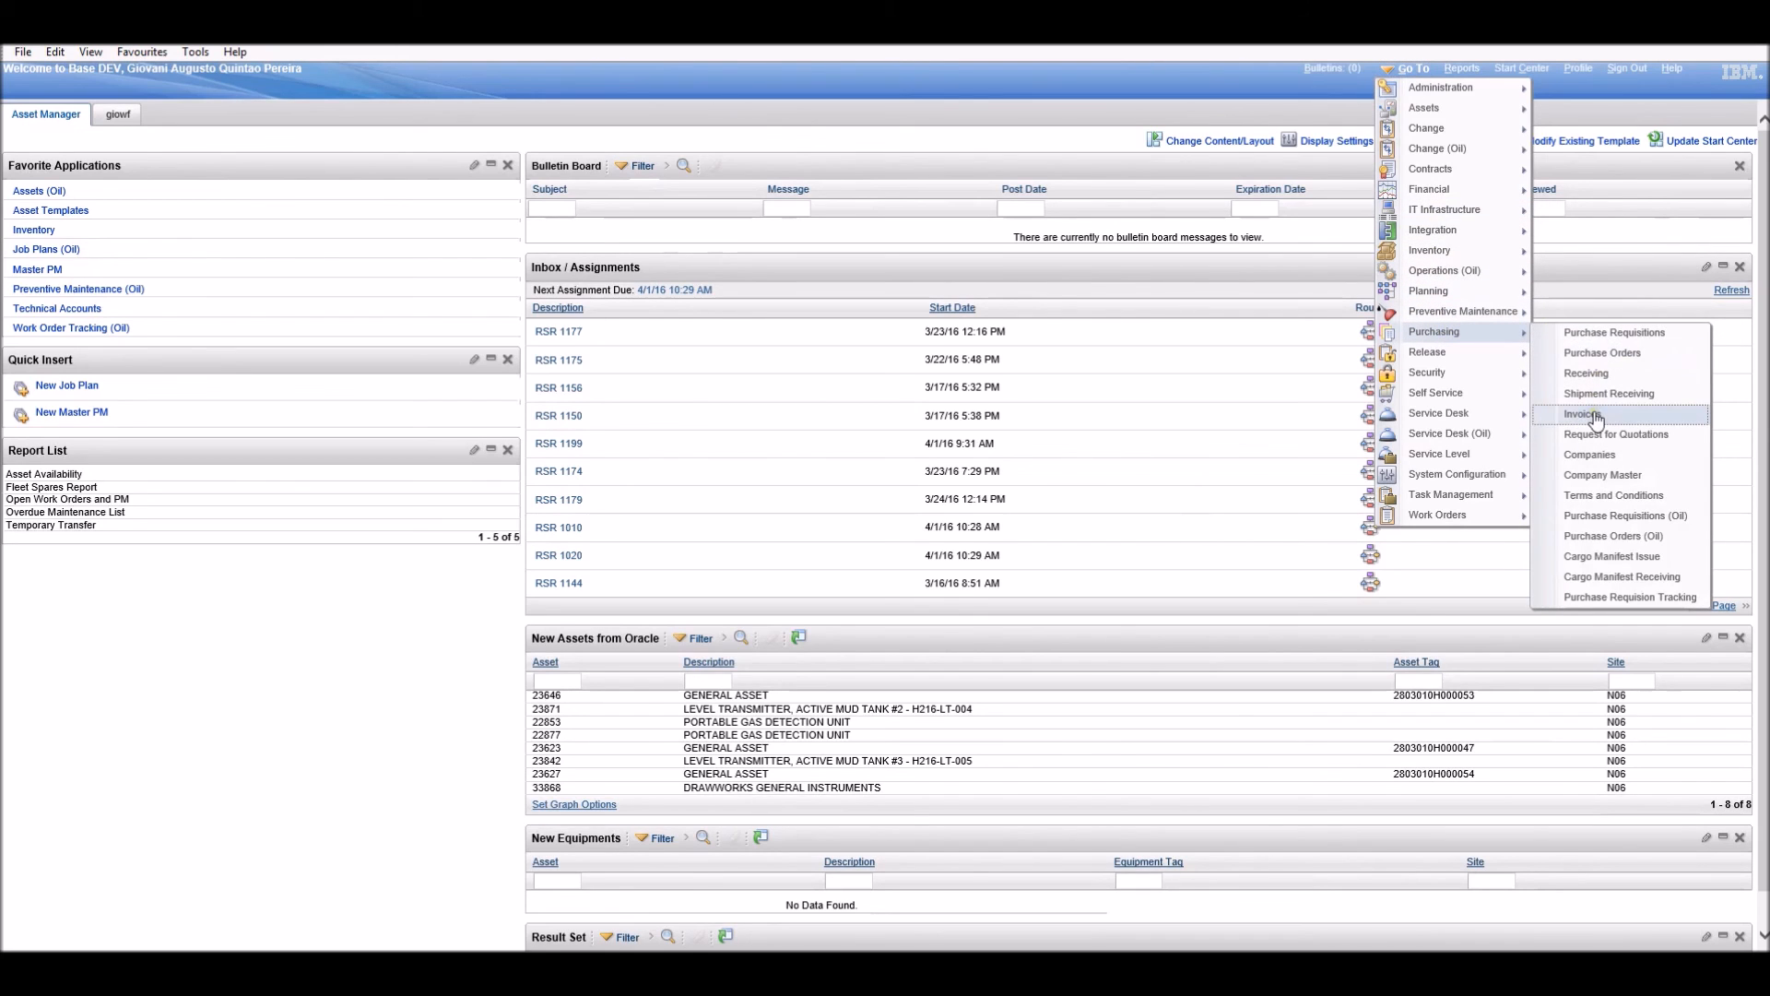
click(1589, 414)
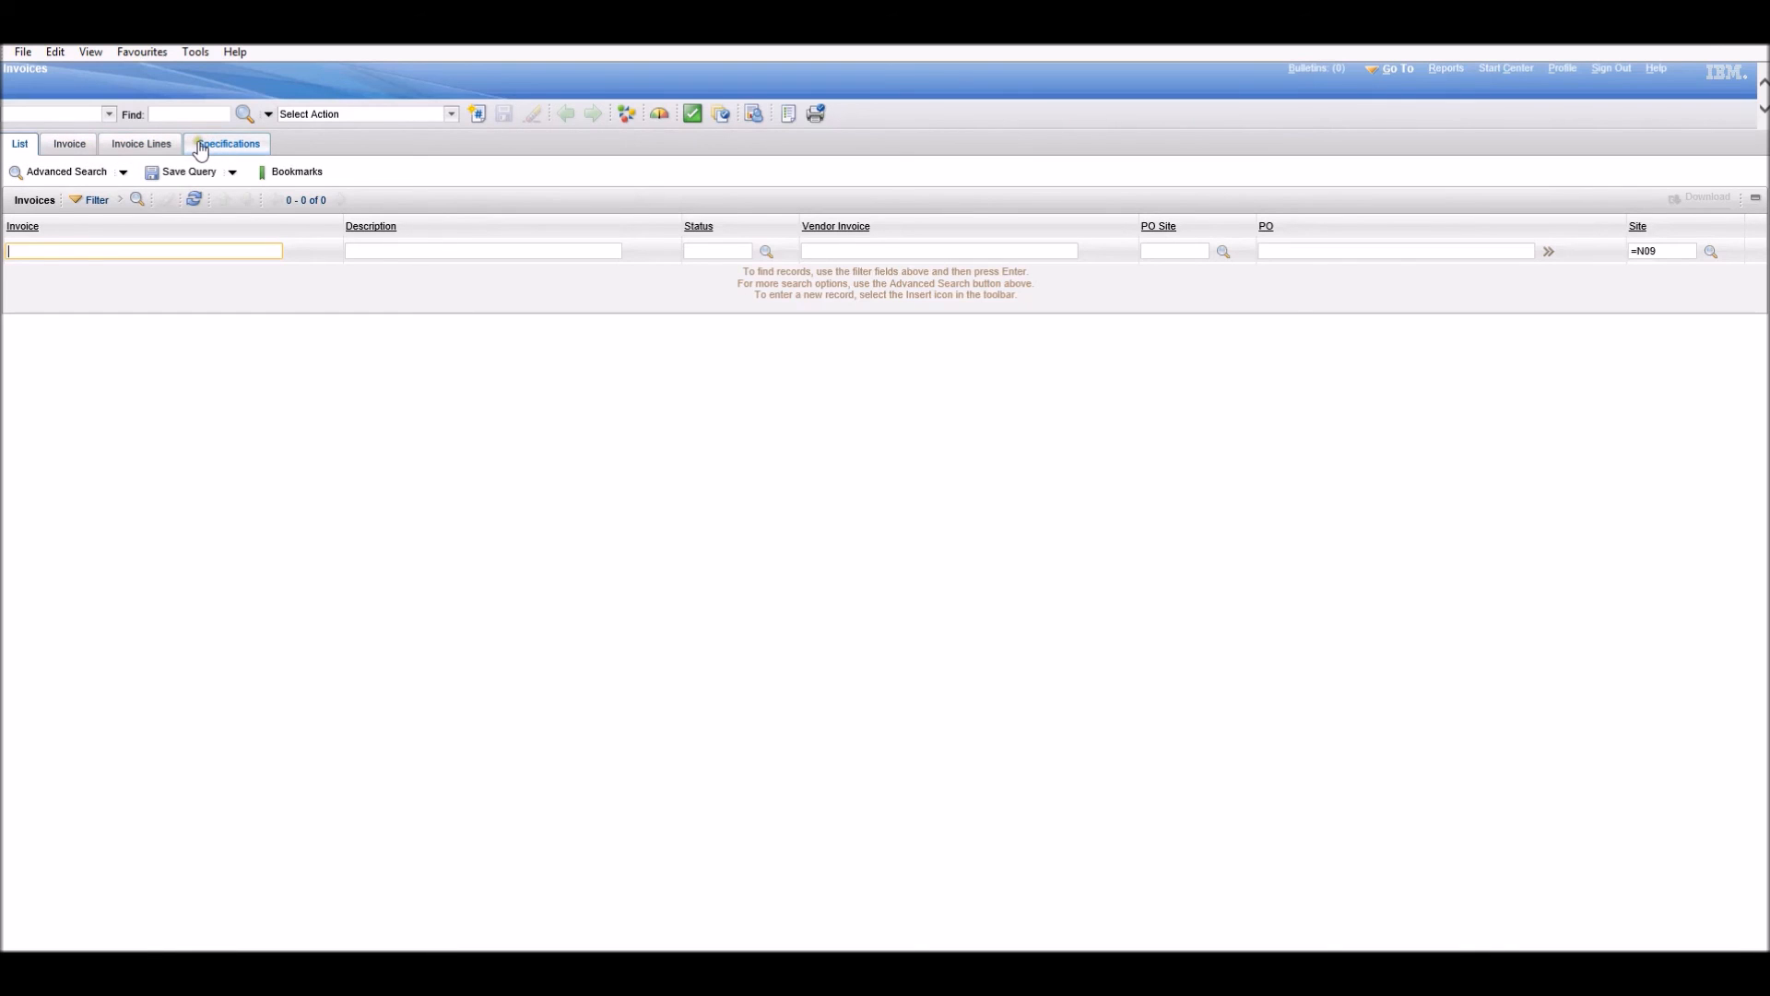